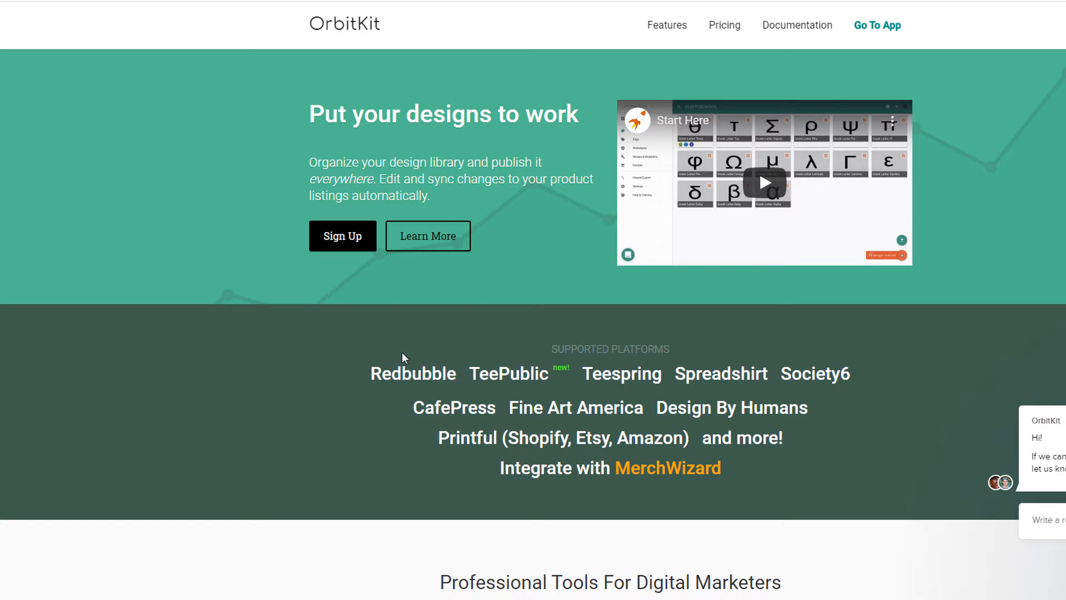
mouse_move(503, 414)
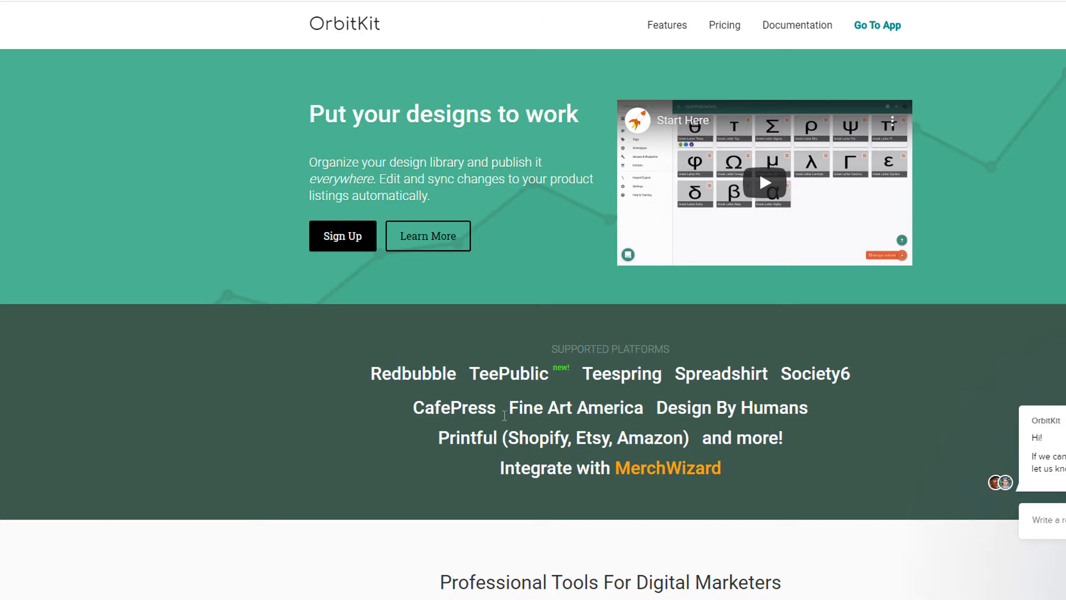
Step: Open the OrbitKit app dashboard and scroll through venue health and the Exhibit Statistics table
double_click(508, 373)
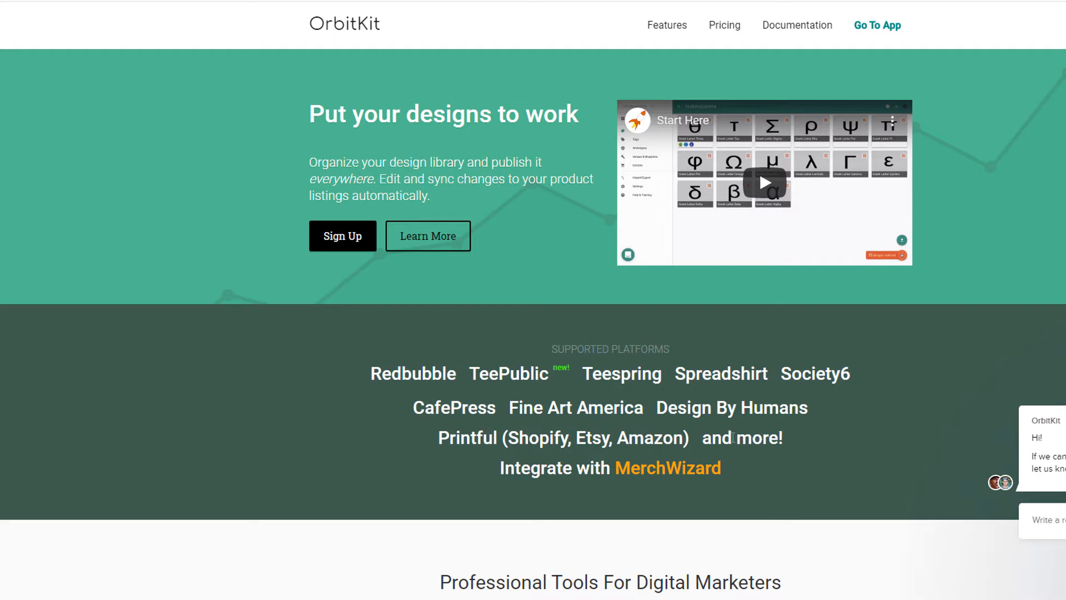
scroll("down", 3)
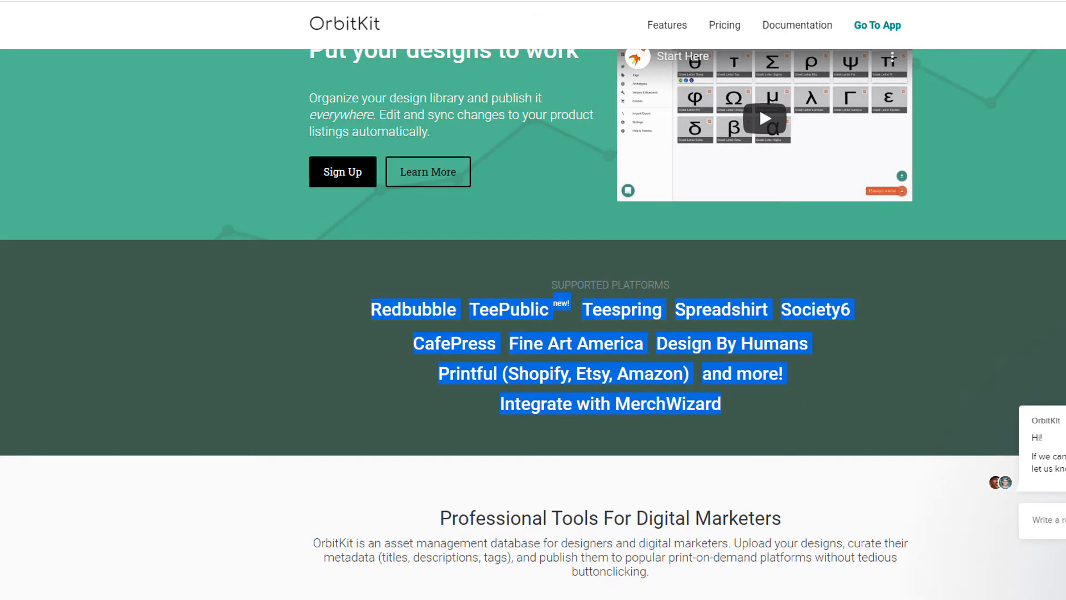
mouse_move(155, 300)
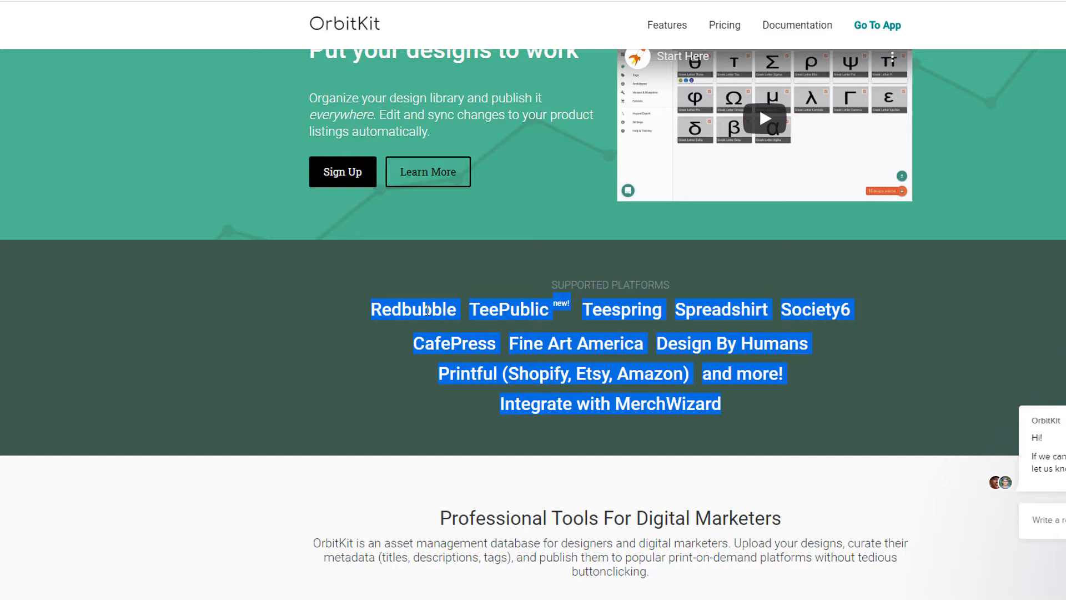
scroll("down", 3)
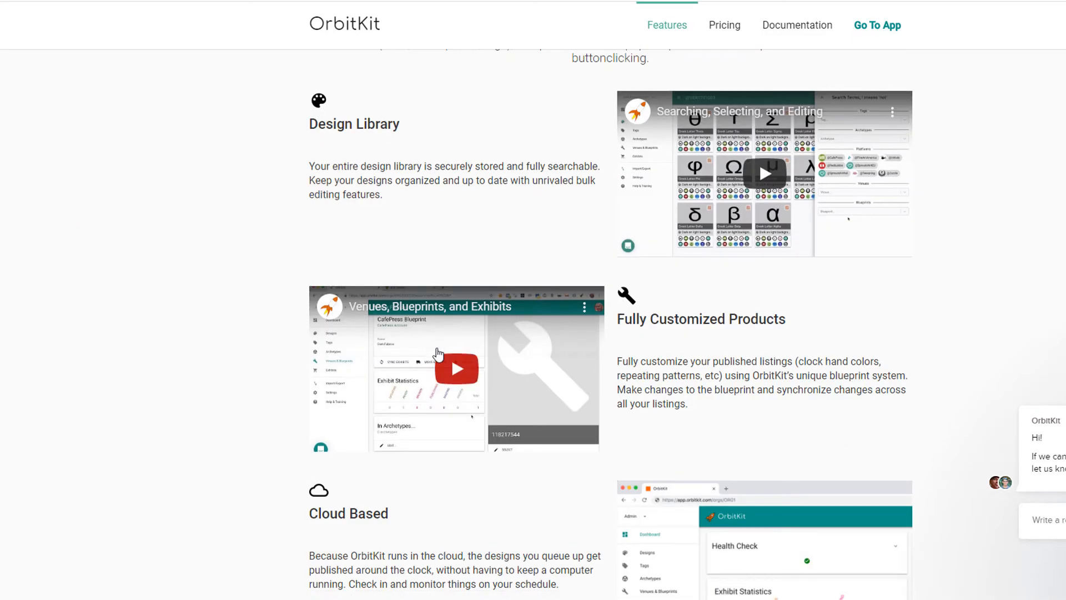
scroll("down", 3)
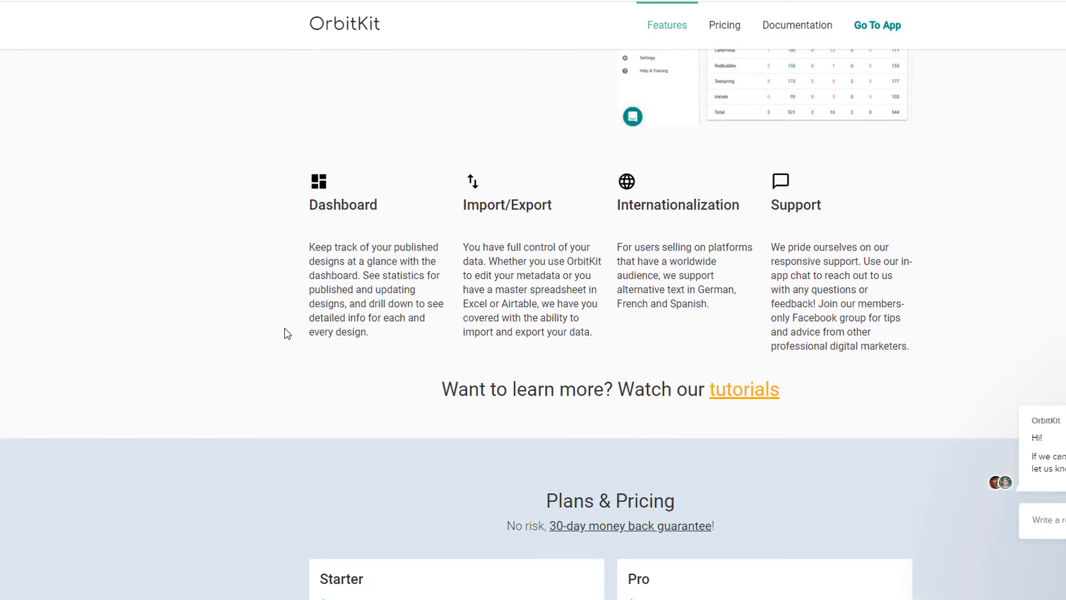
scroll("up", 3)
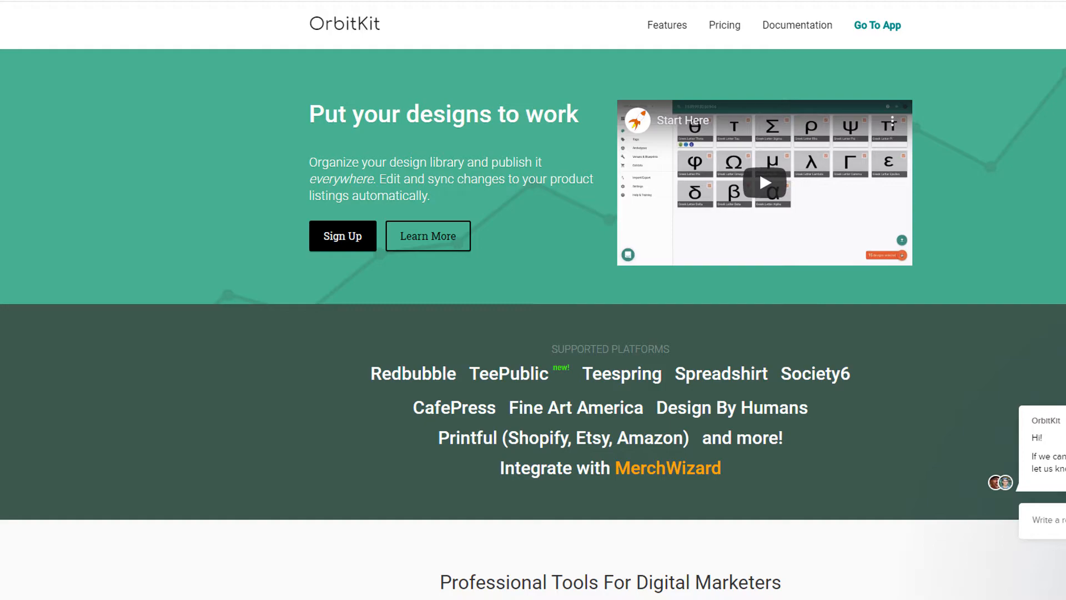
left_click(877, 25)
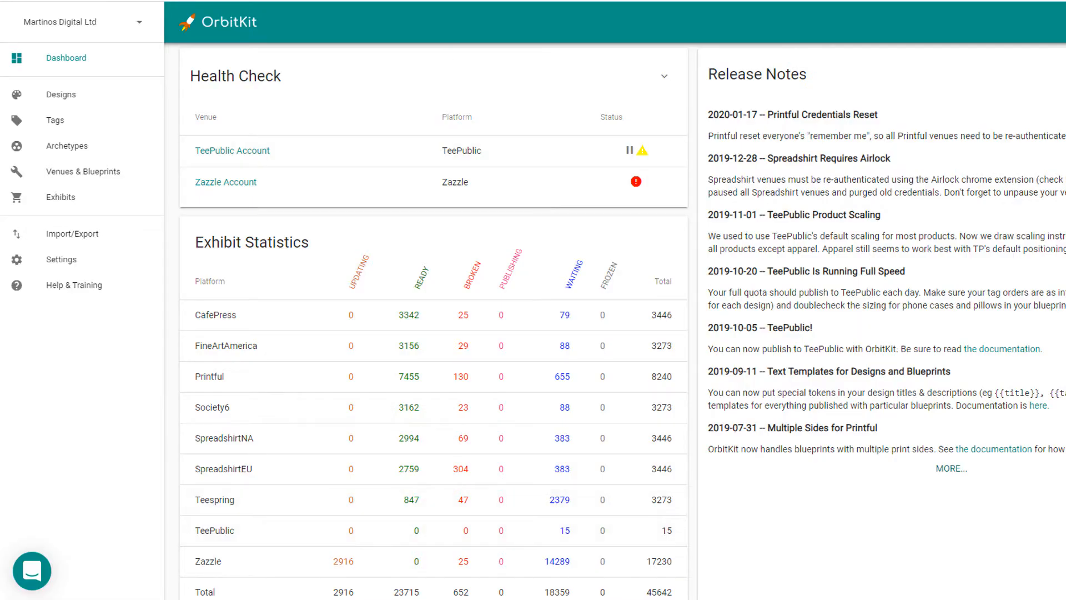
scroll("up", 3)
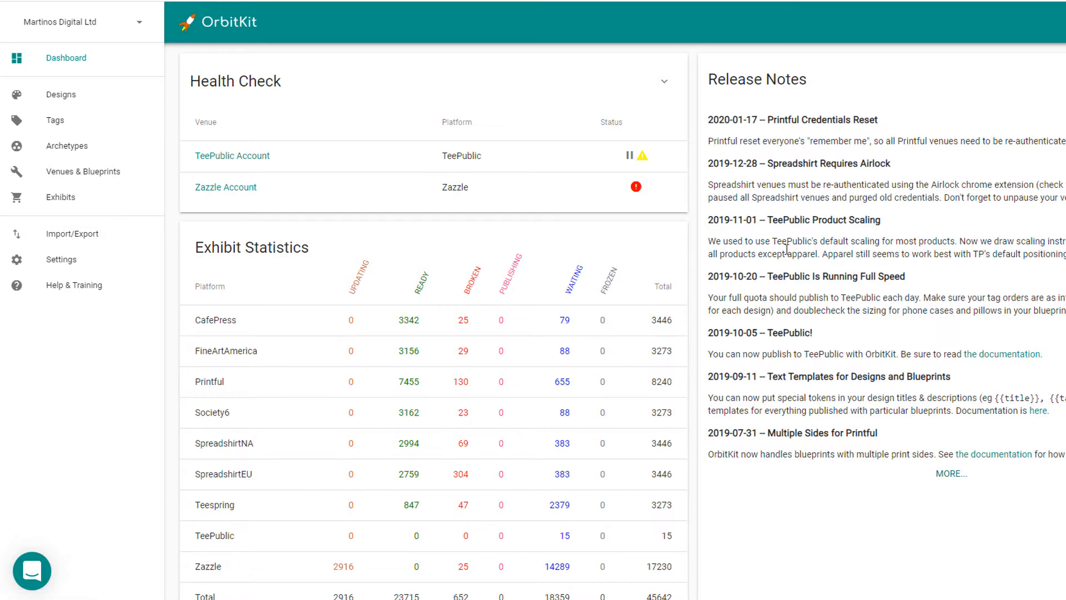
scroll("down", 3)
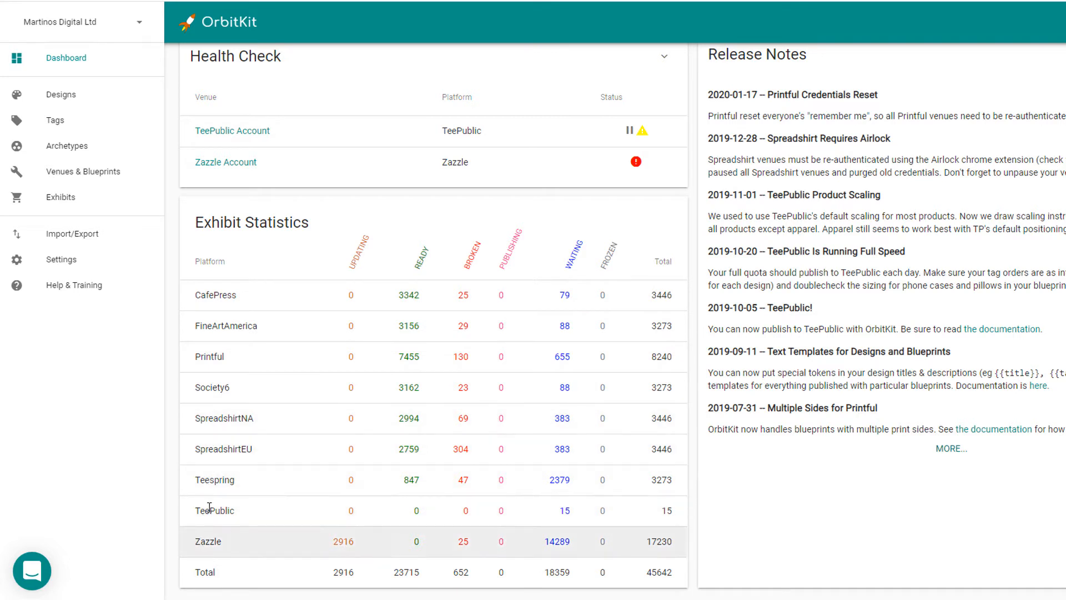
mouse_move(415, 278)
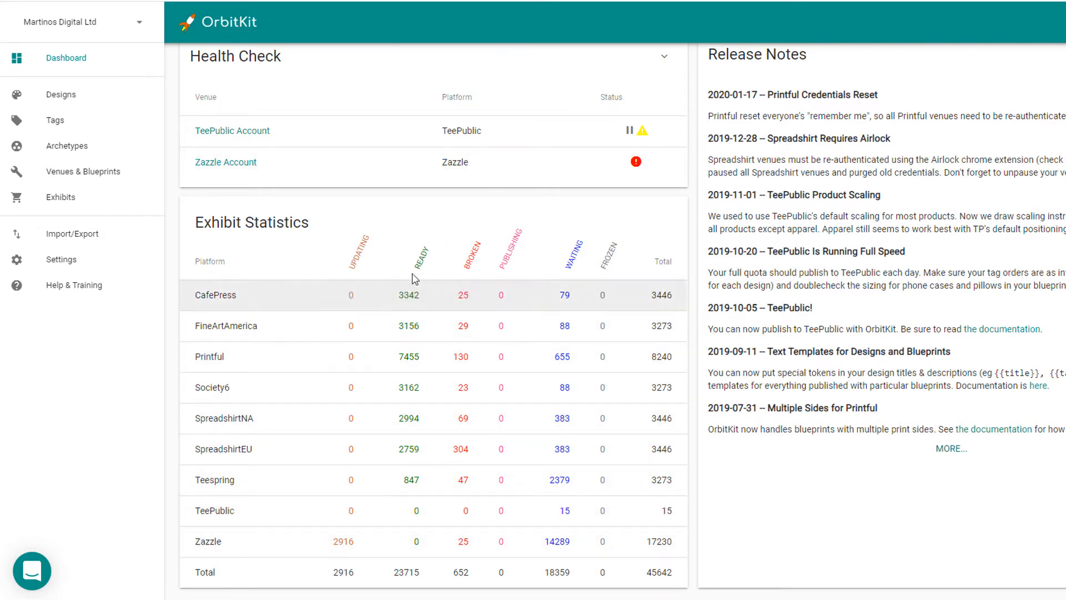
mouse_move(409, 326)
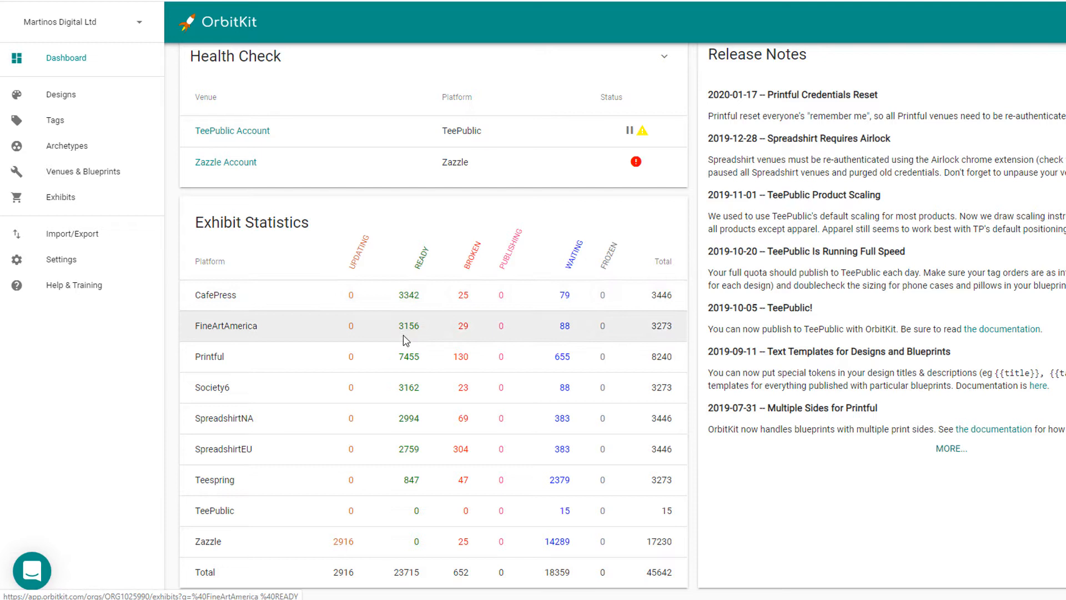
mouse_move(568, 15)
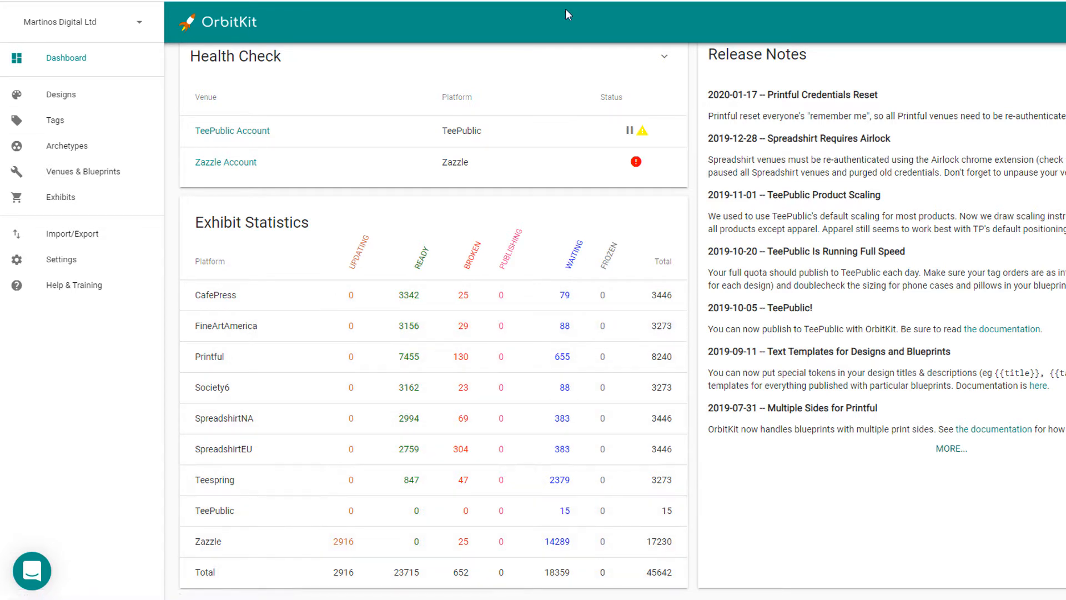
mouse_move(581, 230)
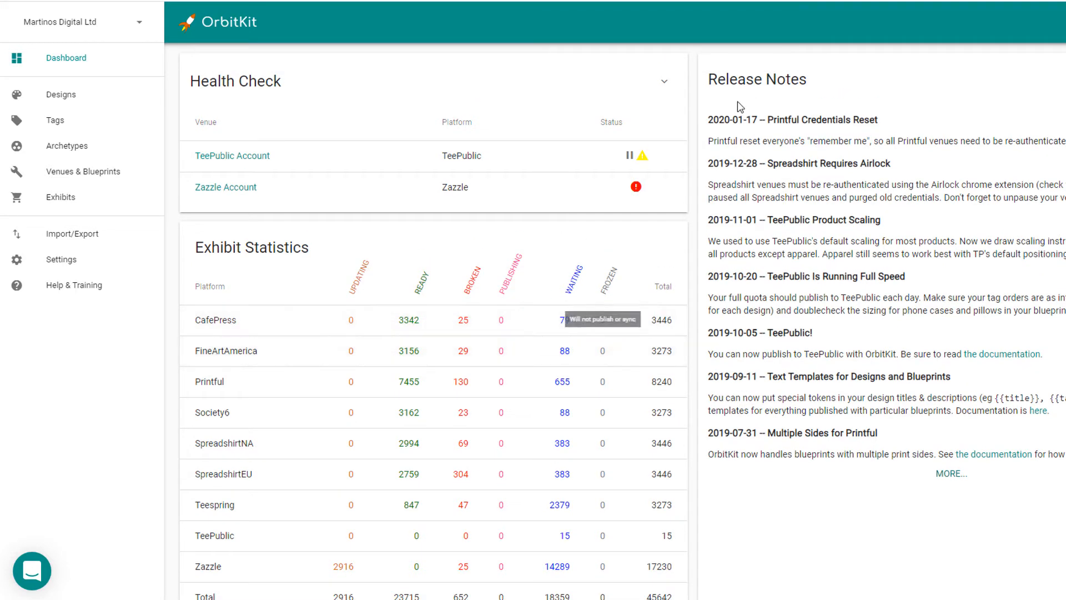
Step: Expand the Health Check card to list every venue account and its status
left_click(664, 81)
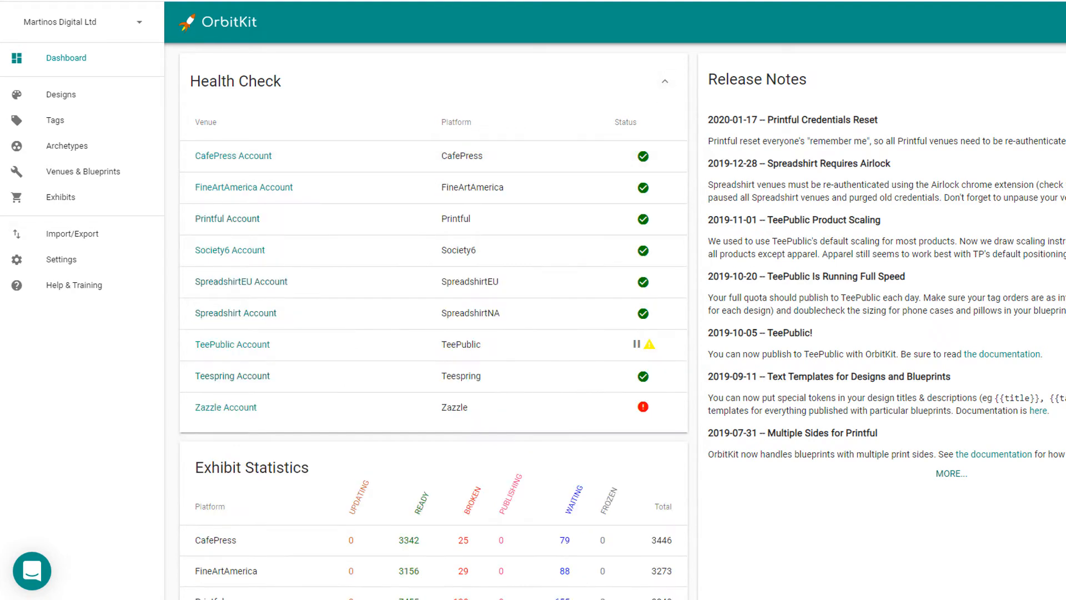
mouse_move(296, 102)
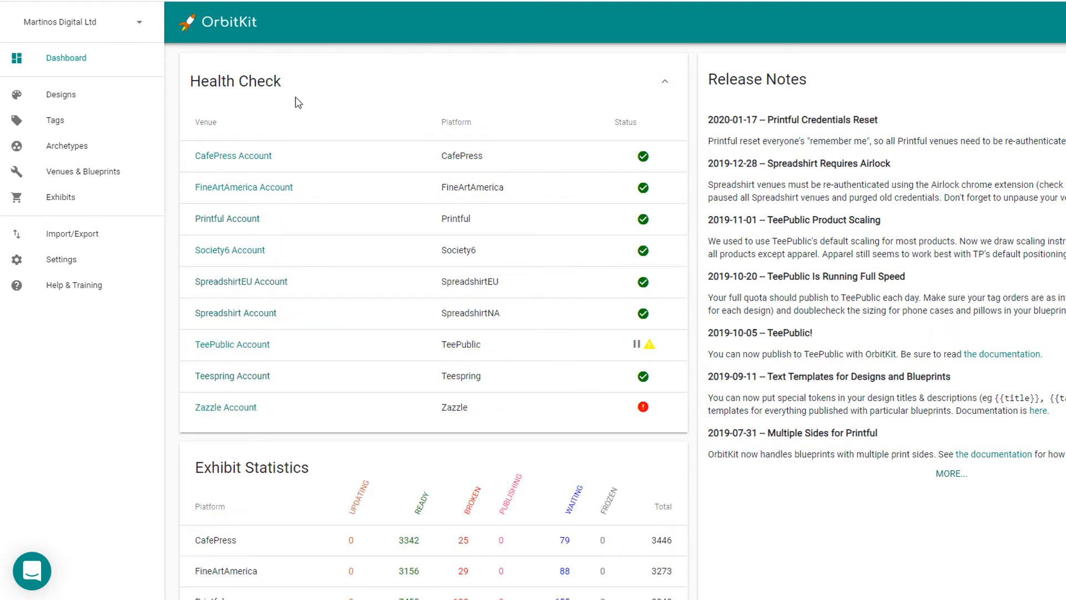
mouse_move(361, 142)
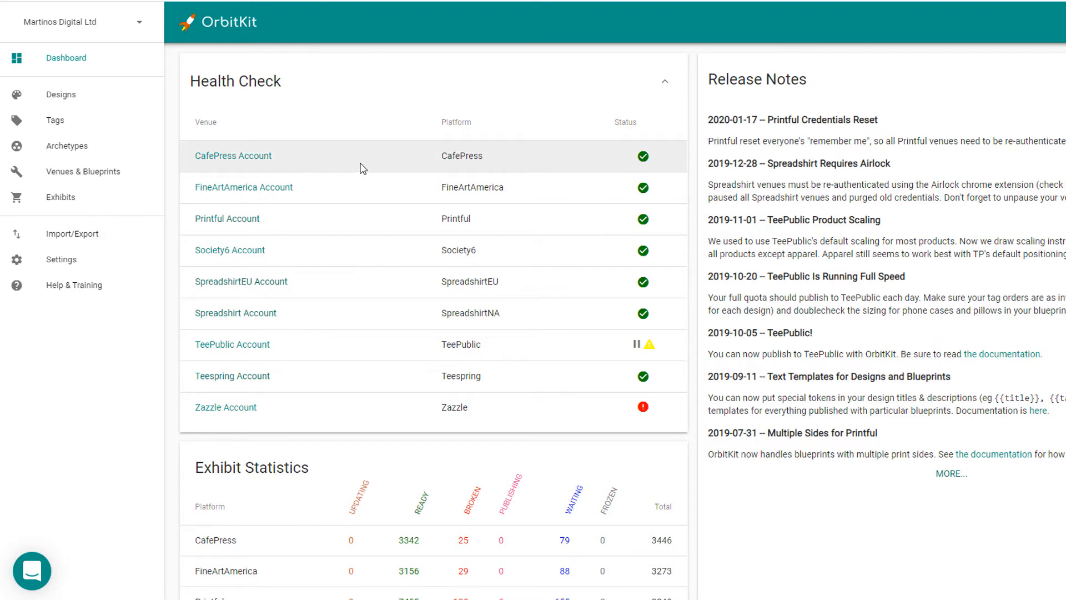
mouse_move(265, 167)
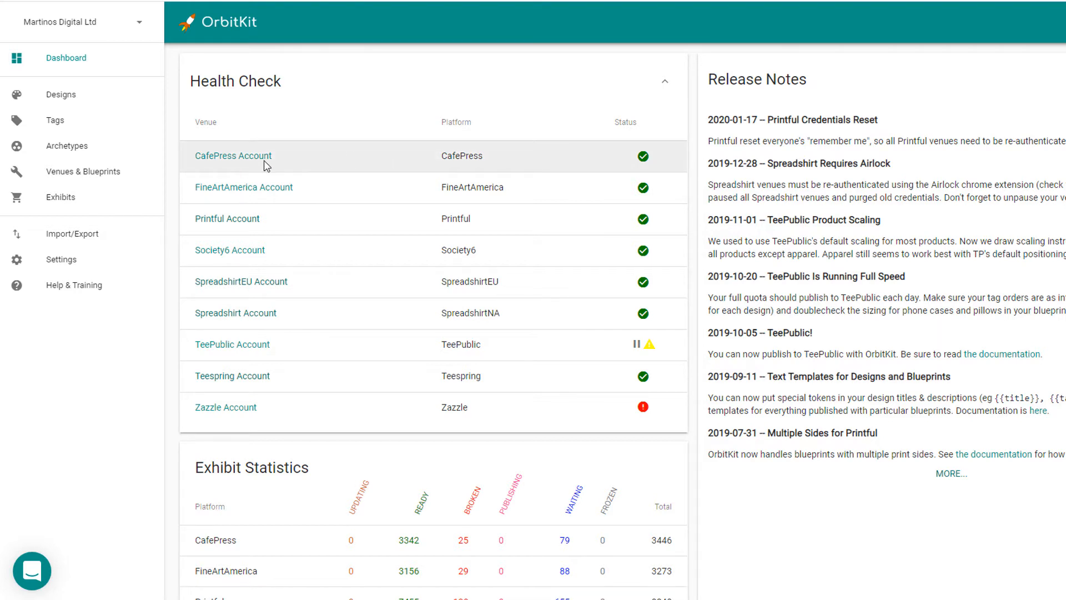
mouse_move(243, 187)
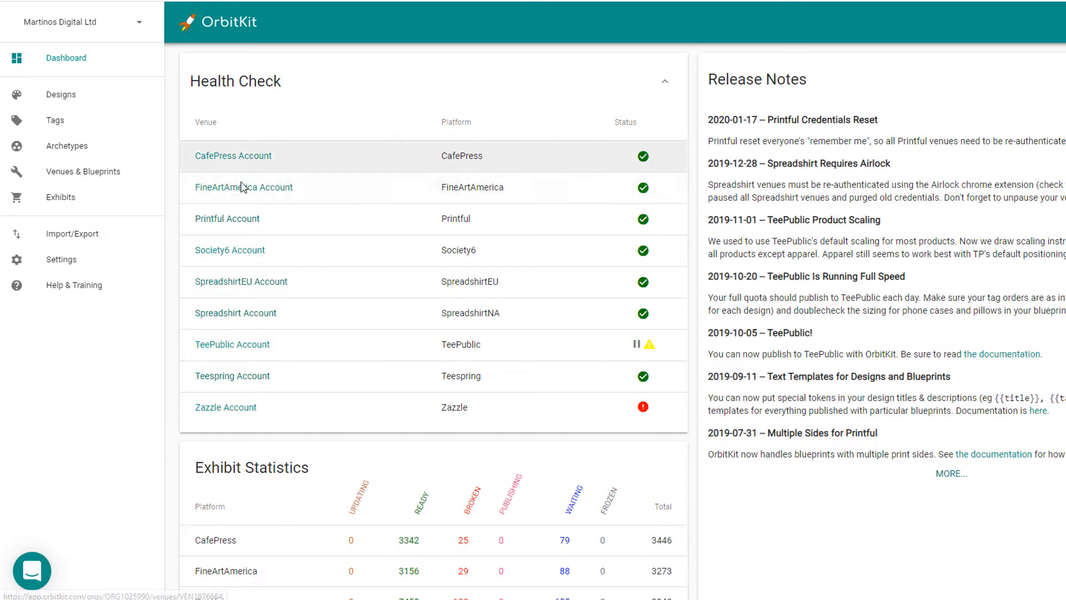
mouse_move(233, 345)
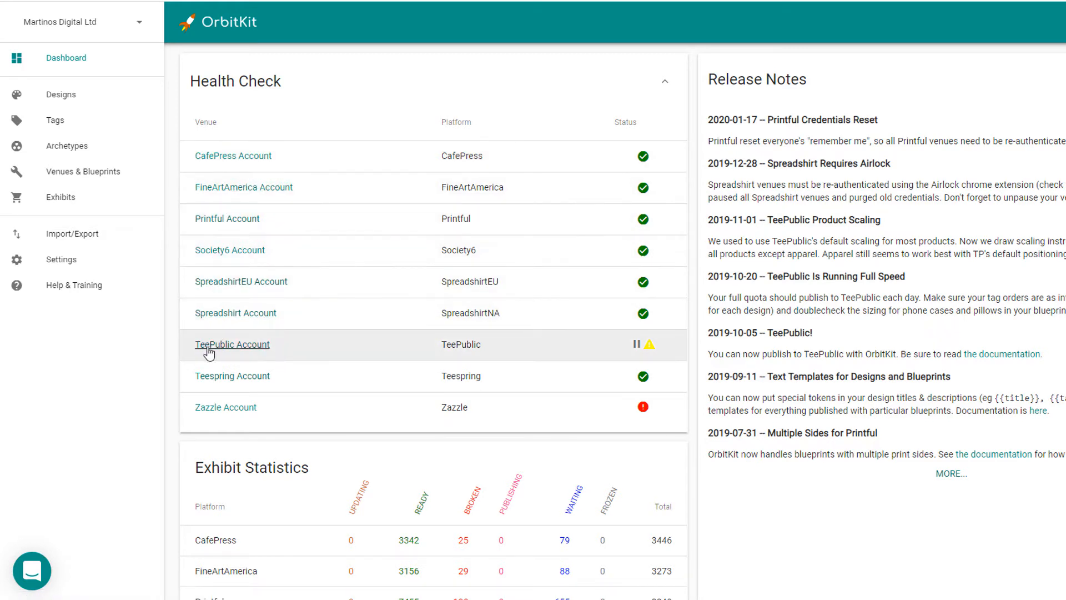
mouse_move(266, 211)
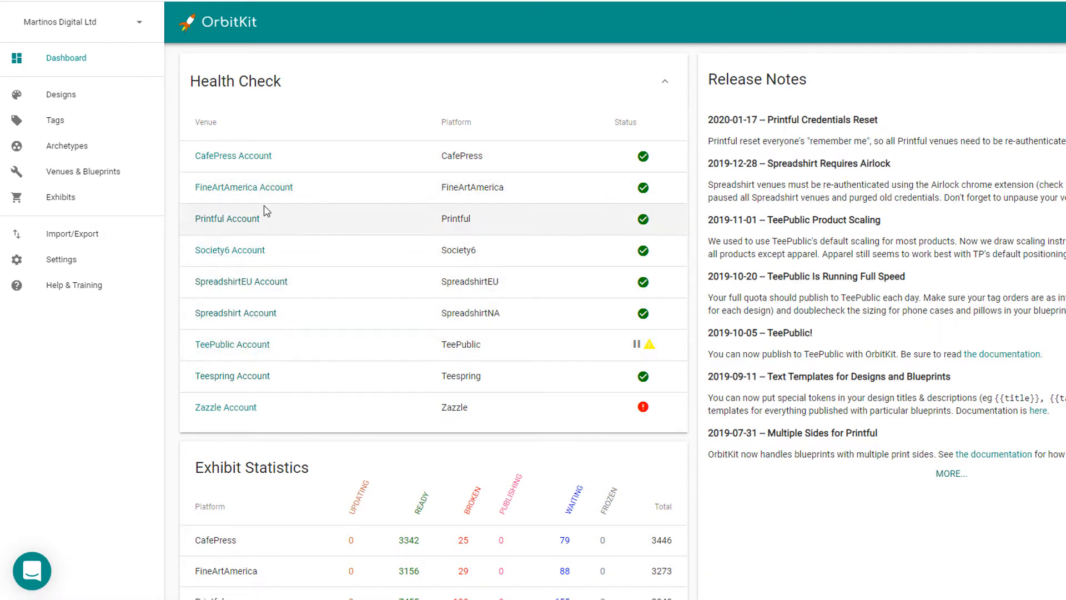
Step: Open the CafePress Account venue page with 3,446 exhibits and two blueprints
left_click(233, 155)
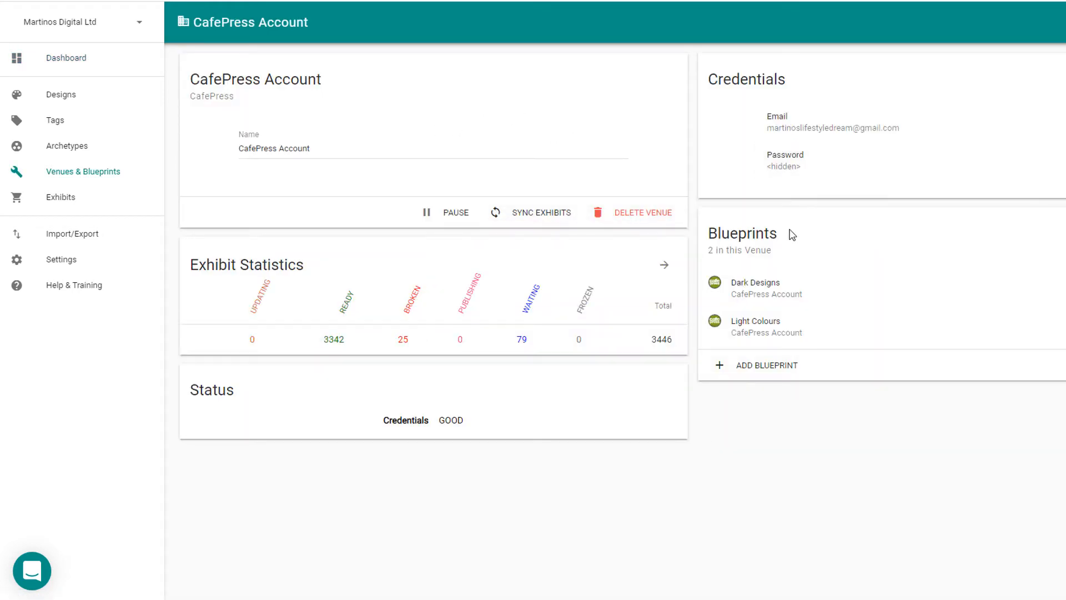
mouse_move(482, 233)
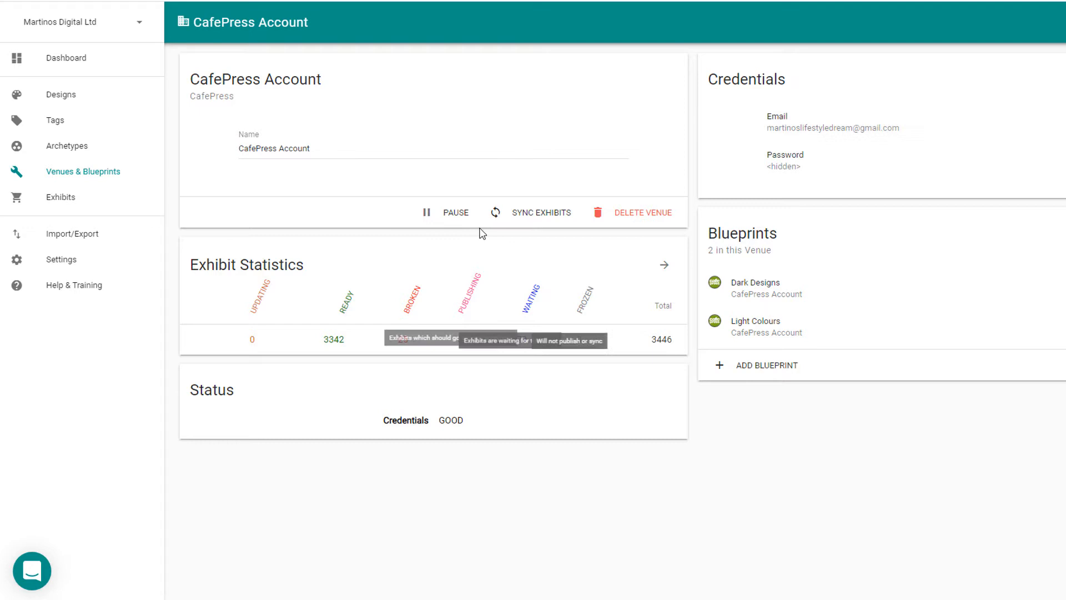
mouse_move(436, 172)
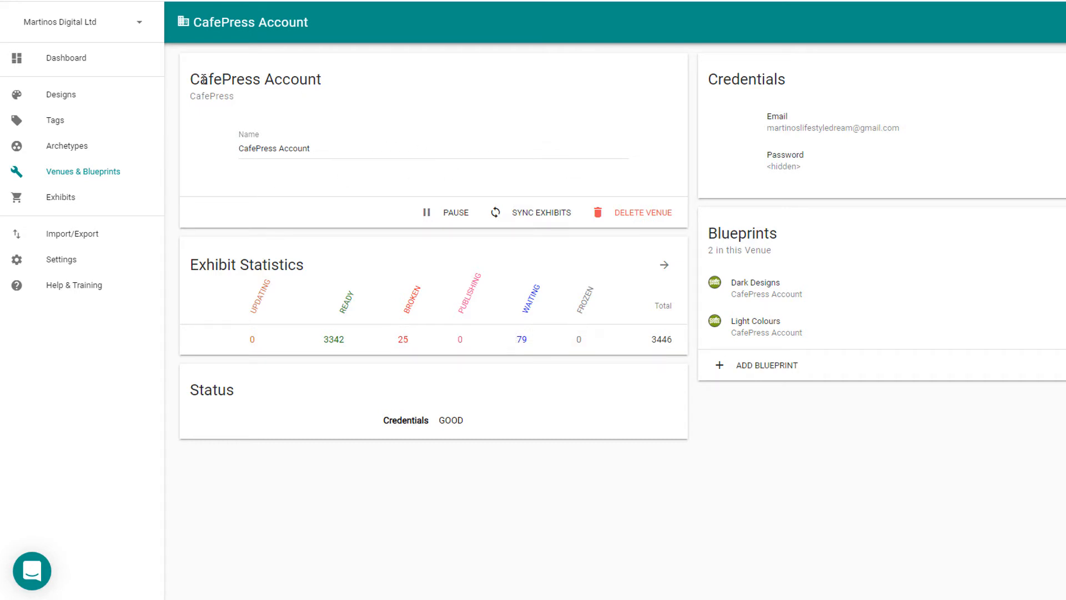
mouse_move(574, 166)
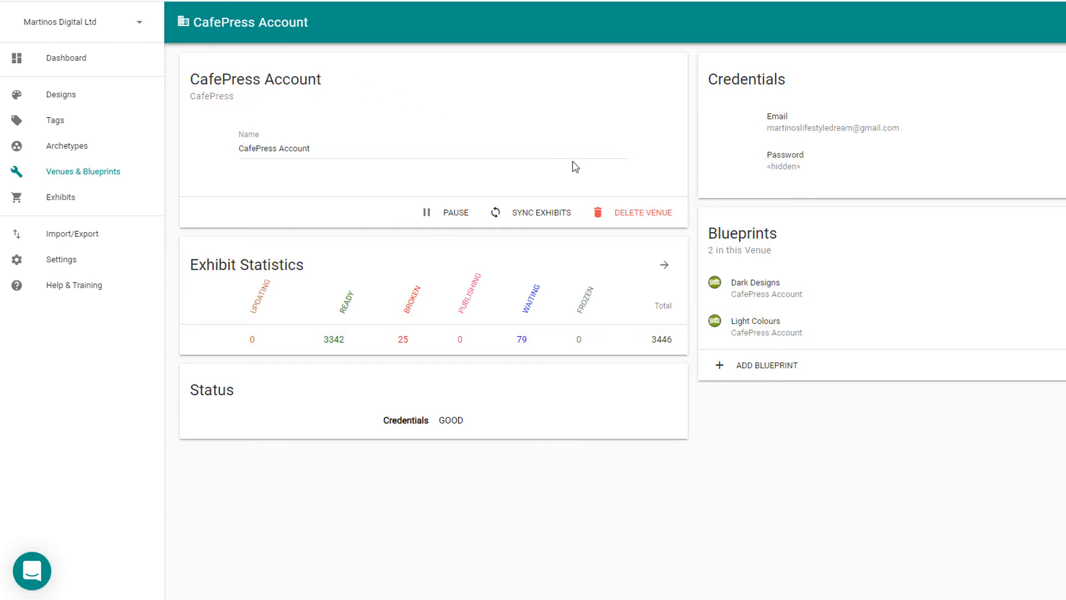
mouse_move(594, 201)
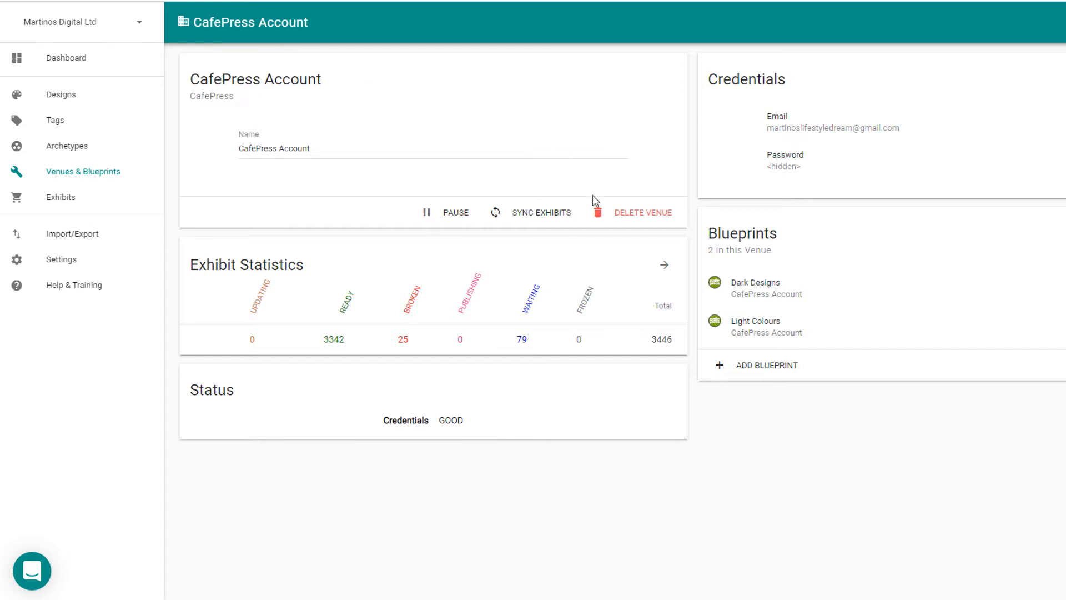
mouse_move(721, 193)
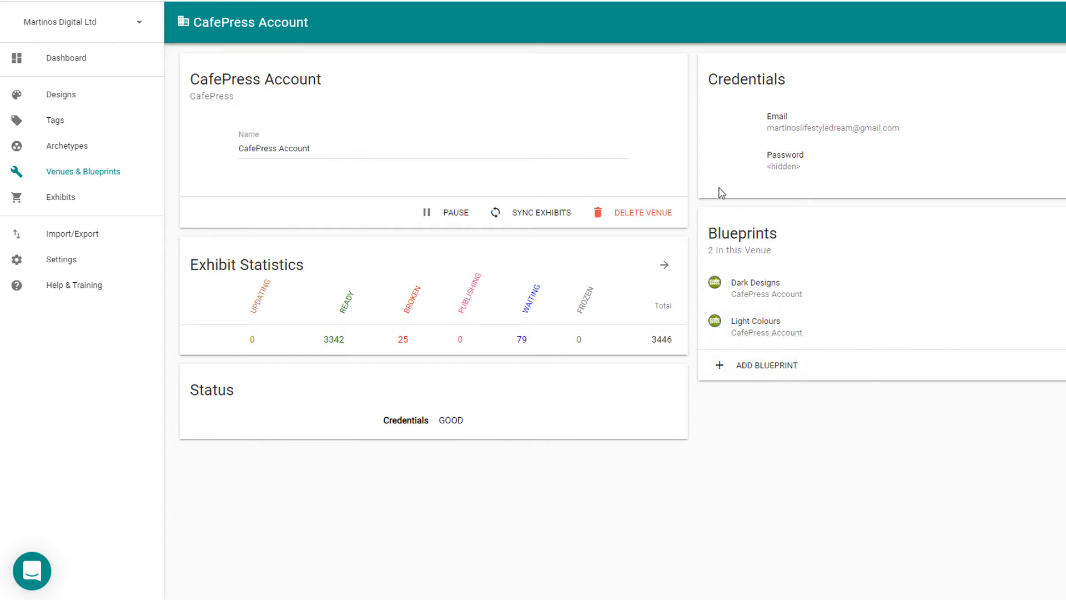
mouse_move(273, 107)
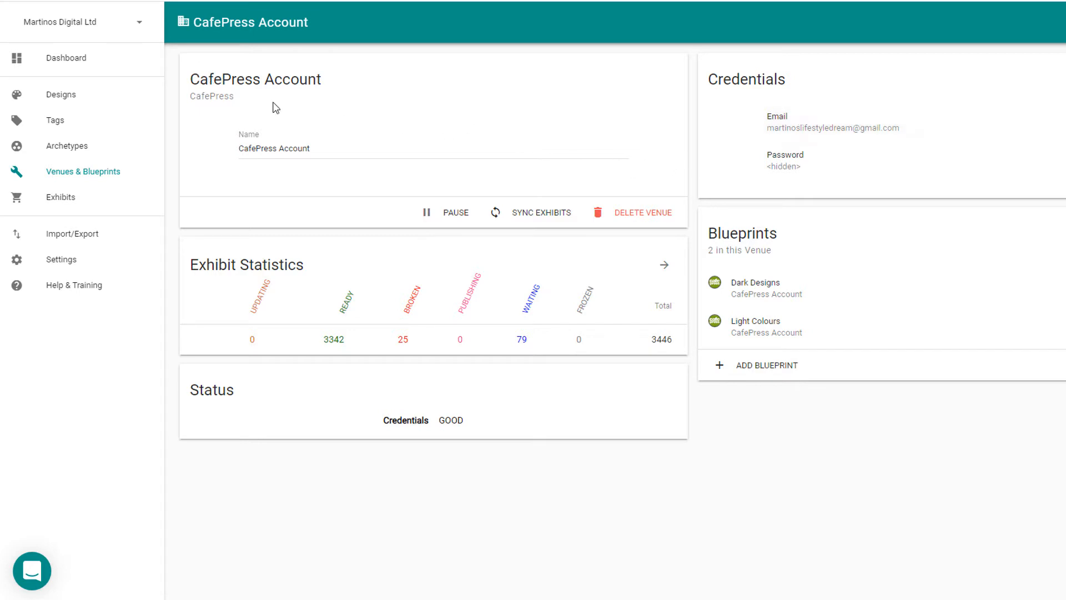
mouse_move(872, 263)
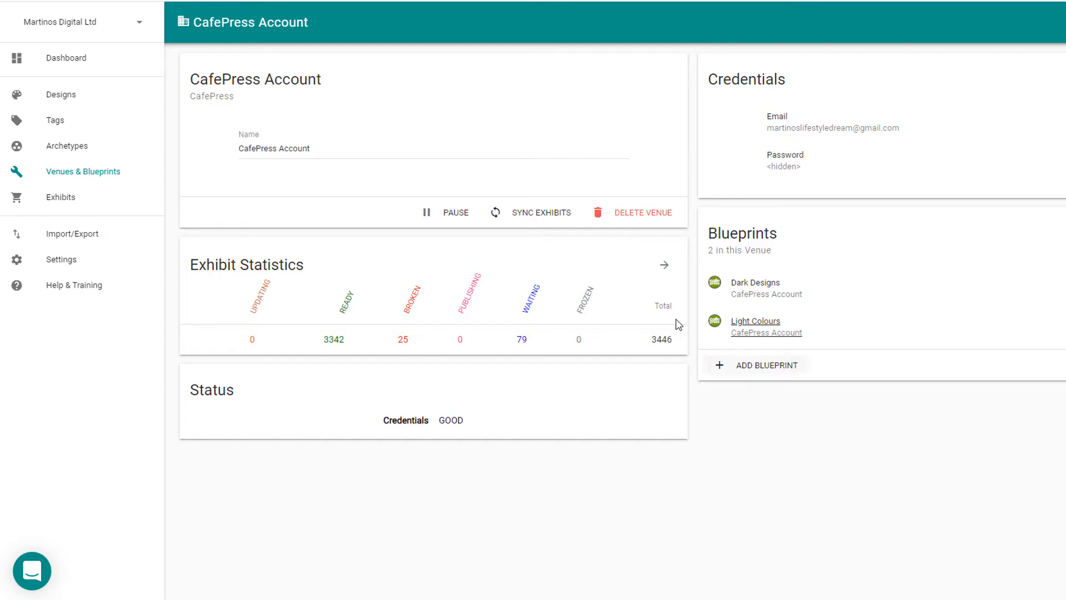
mouse_move(372, 143)
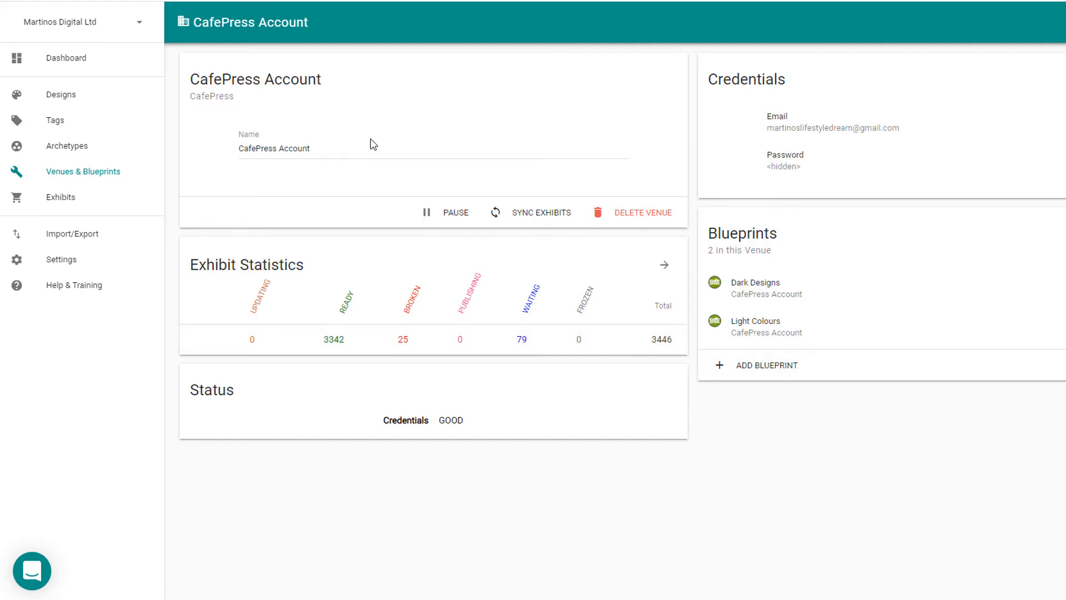
mouse_move(472, 126)
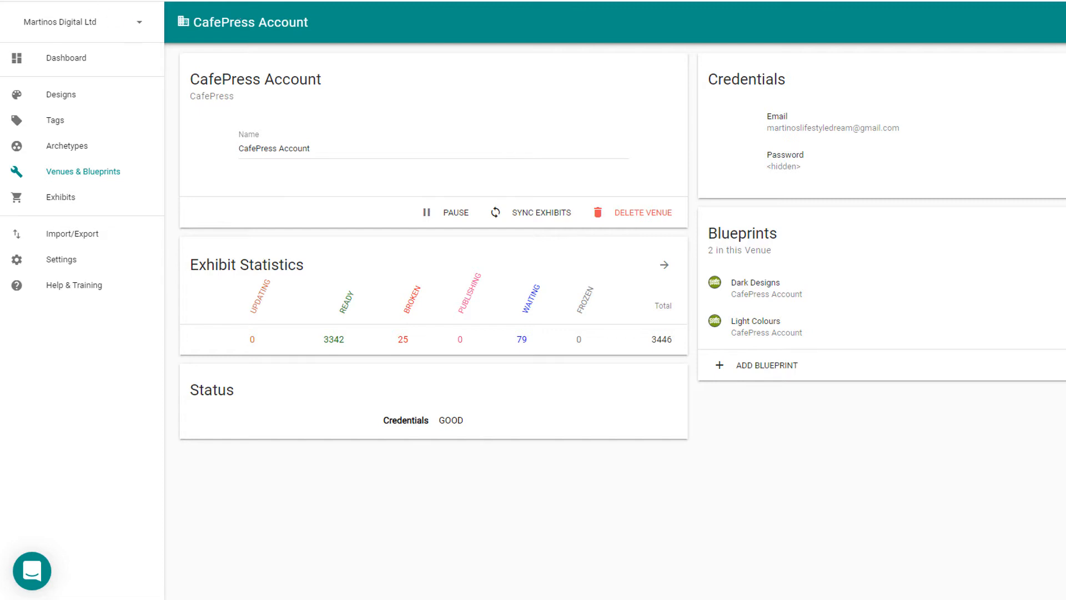
Step: Return to the Dashboard and scroll down to the per-platform Exhibit Statistics
left_click(65, 58)
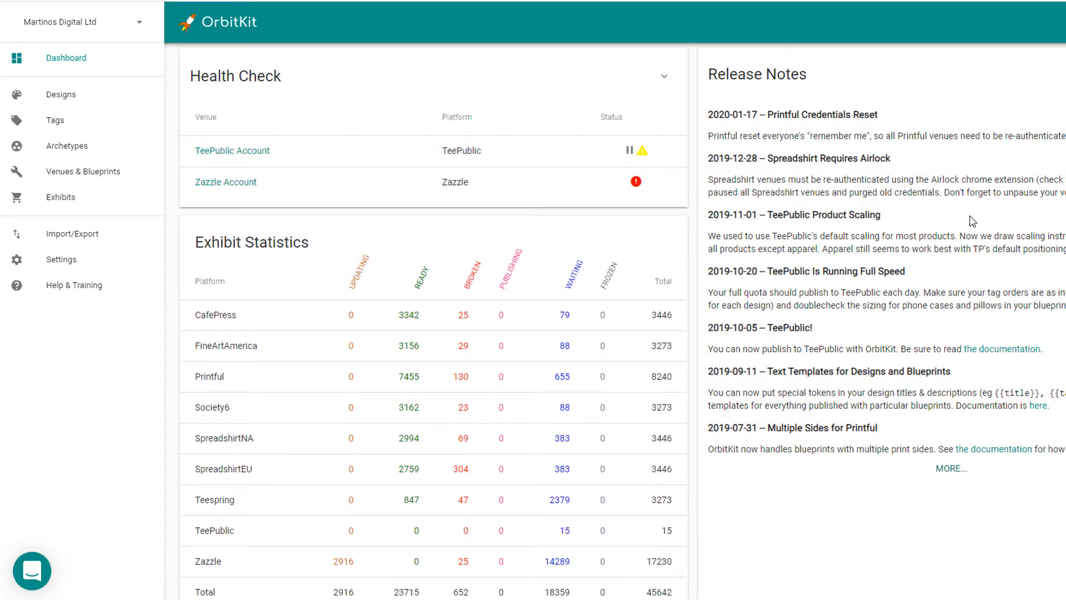
scroll("down", 3)
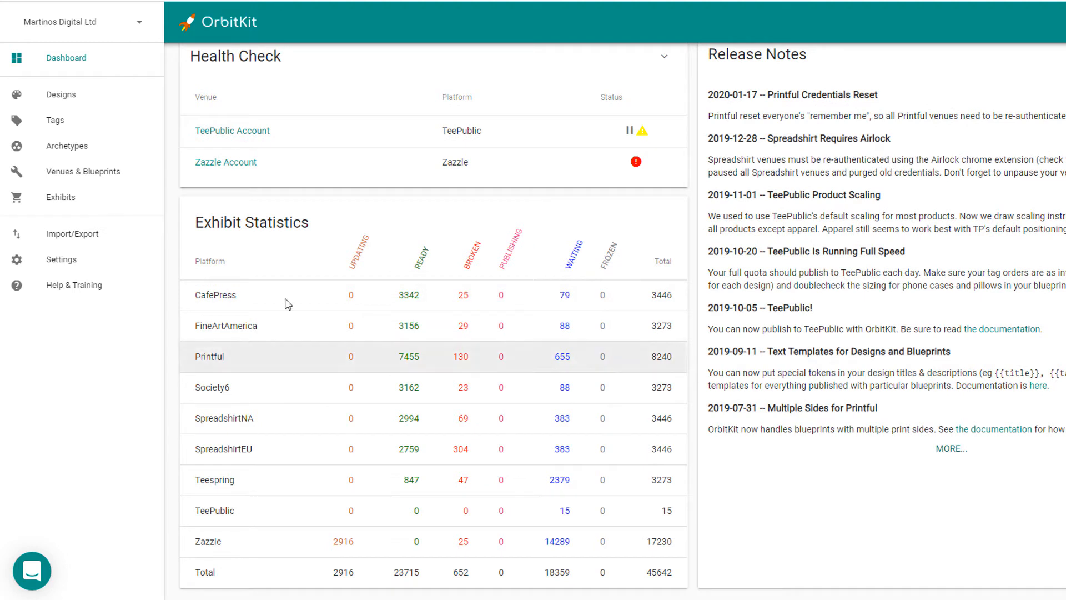
mouse_move(213, 415)
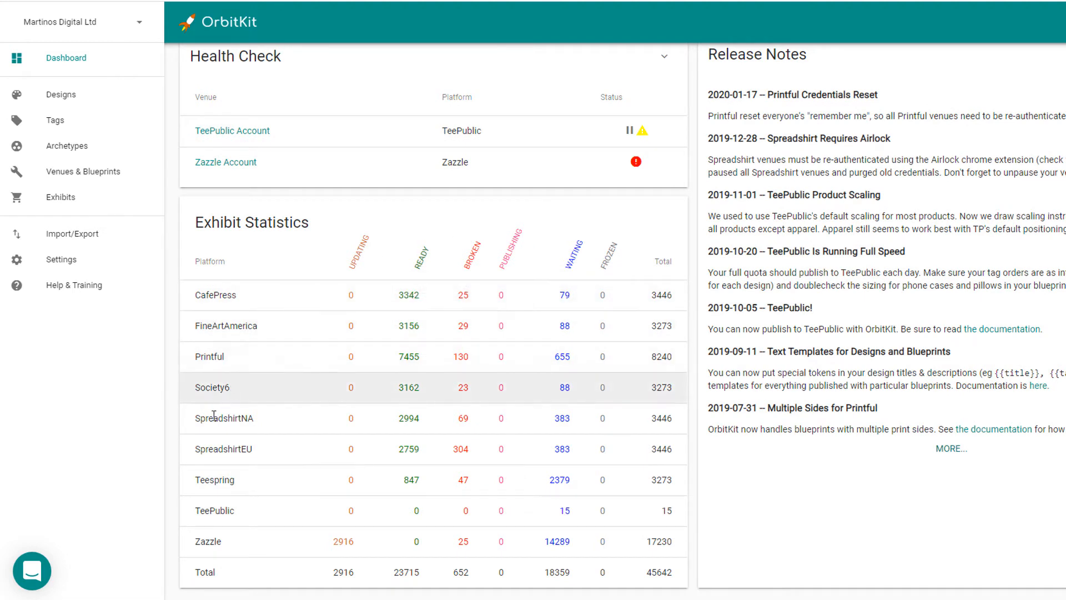
mouse_move(212, 415)
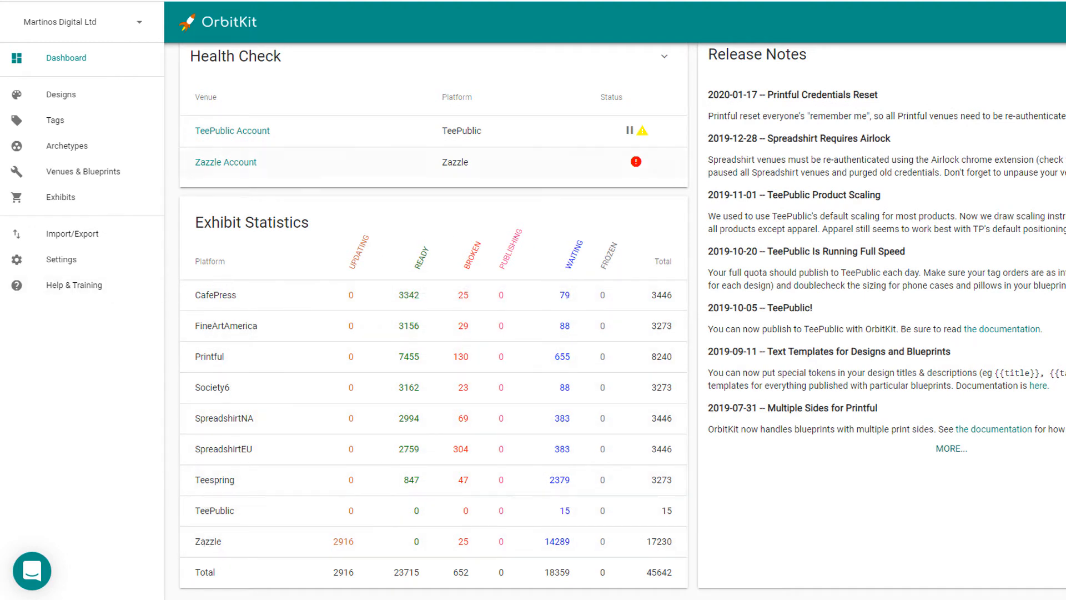
mouse_move(67, 146)
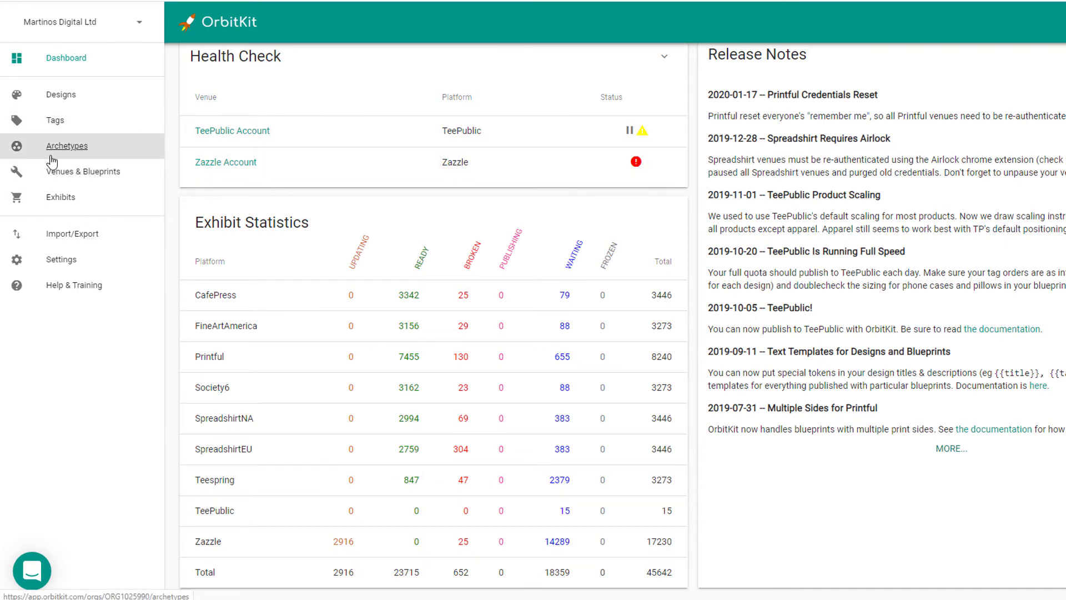
Step: Open the Archetypes page listing six archetypes, Dark Colours through Teepublic
left_click(67, 146)
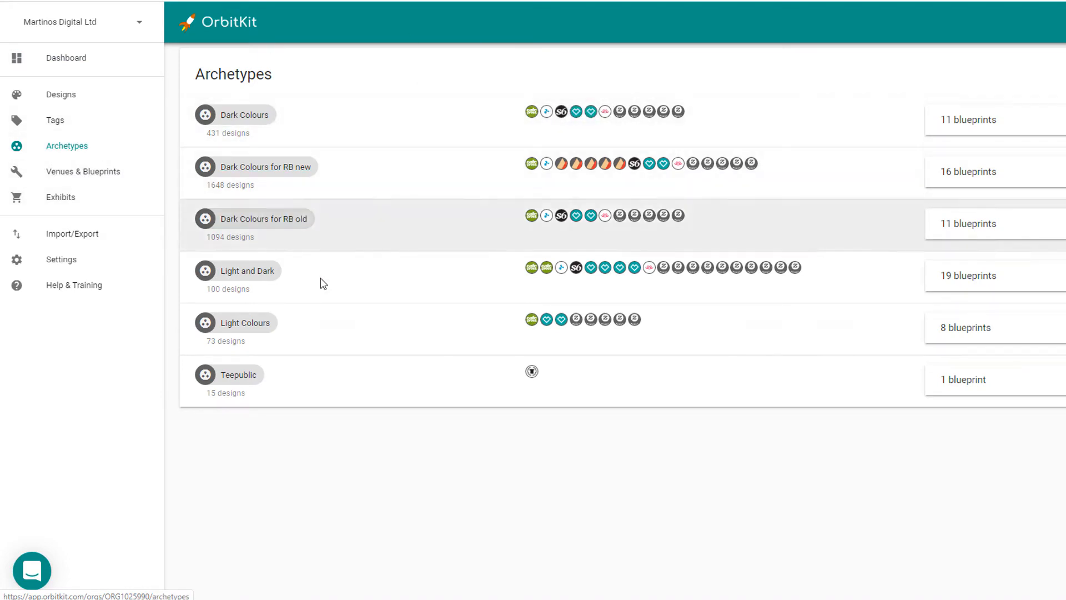
mouse_move(284, 350)
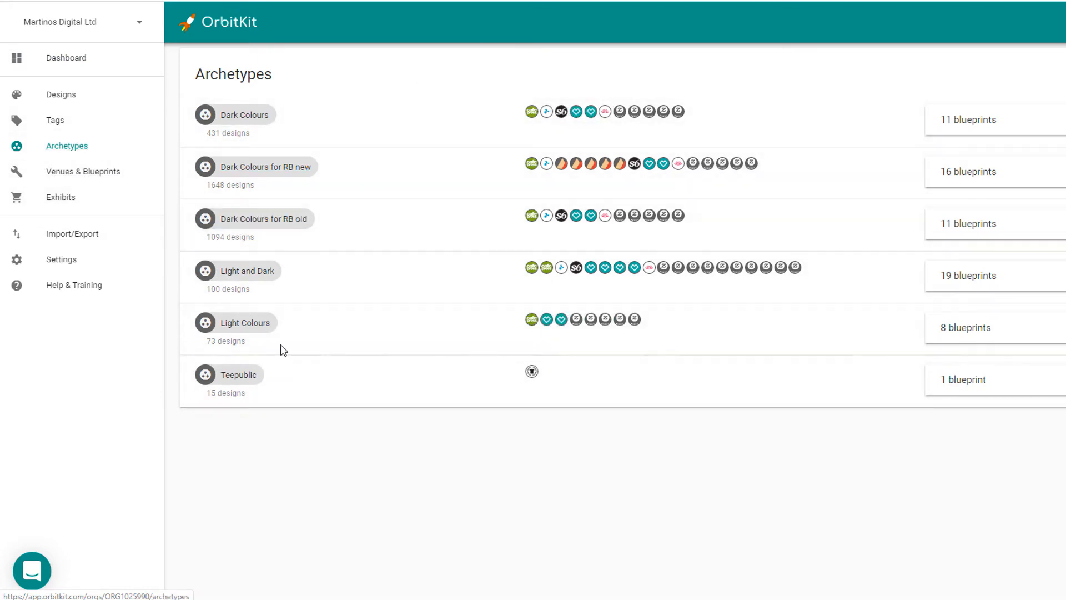
mouse_move(251, 182)
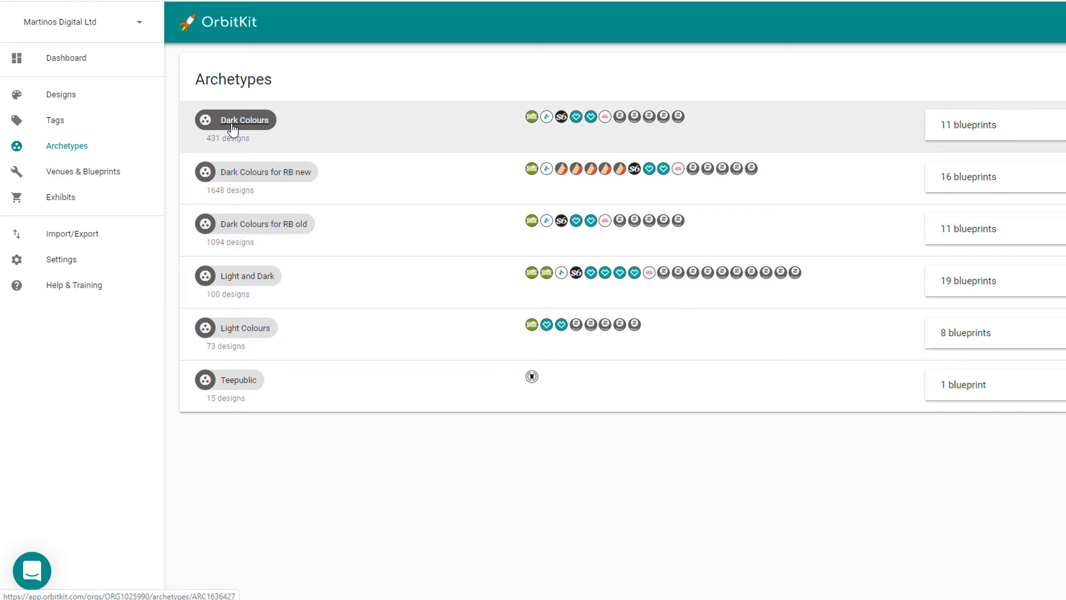
mouse_move(545, 116)
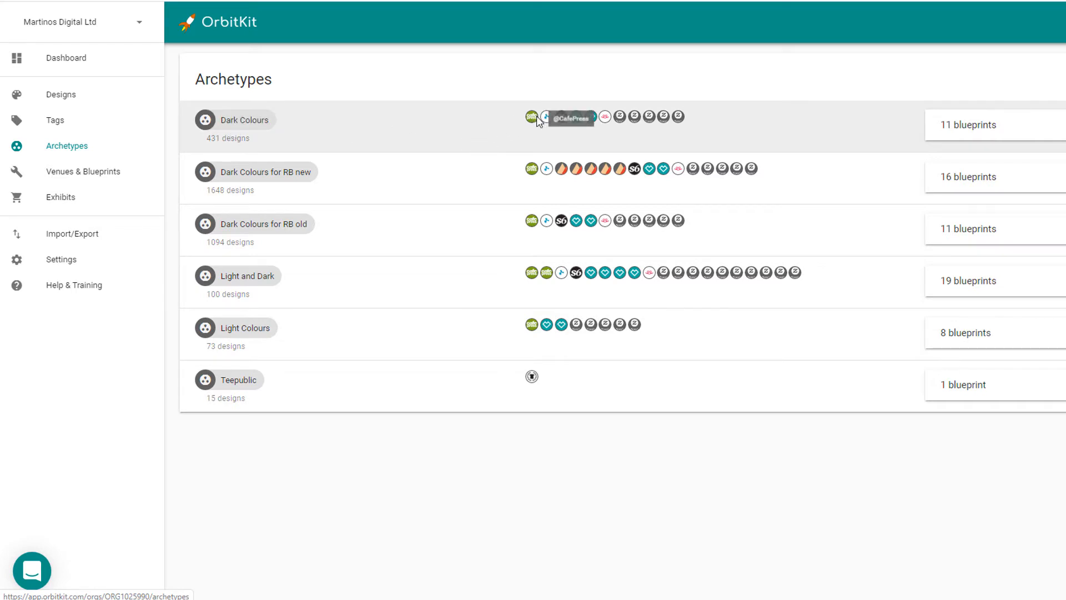
mouse_move(575, 122)
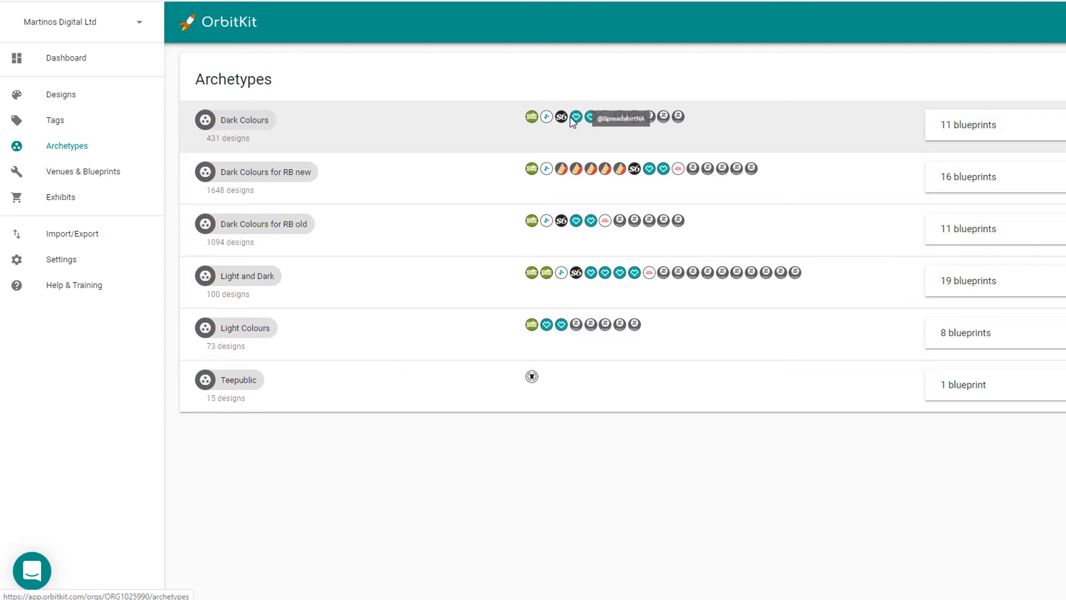
mouse_move(636, 121)
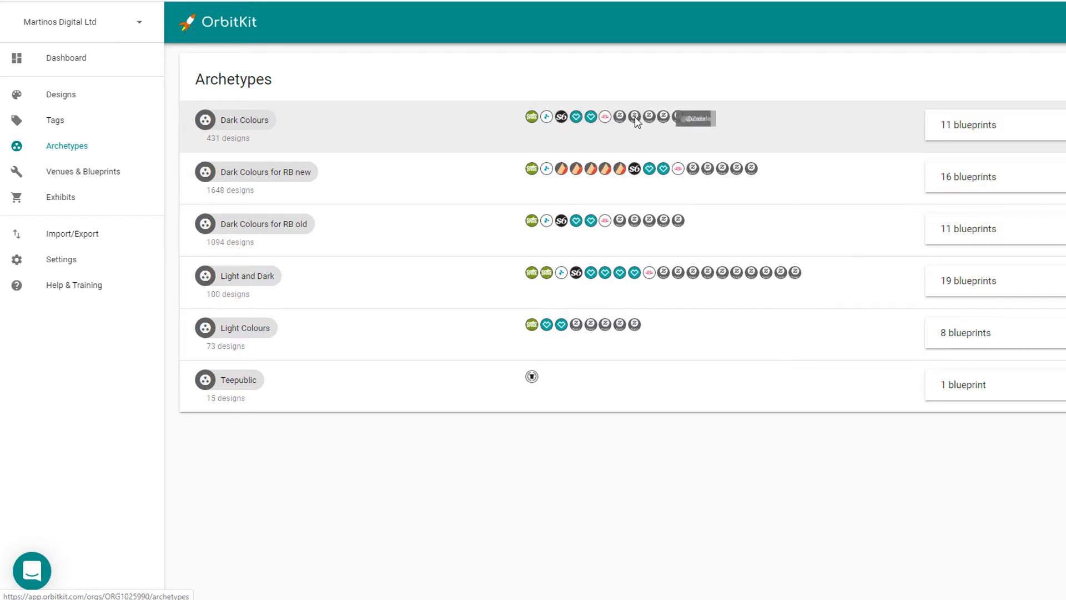
mouse_move(687, 146)
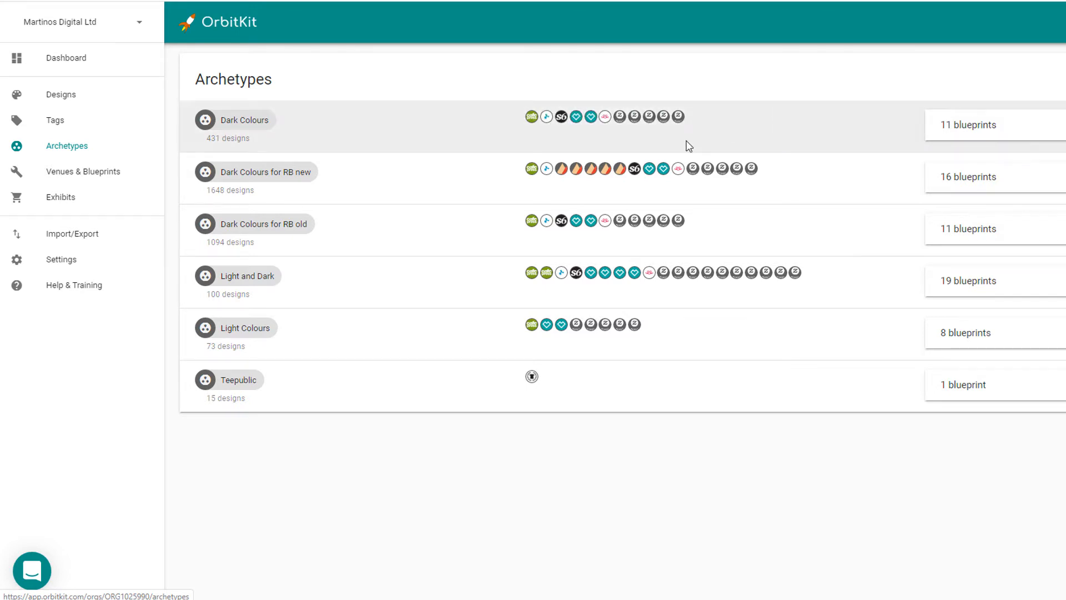
mouse_move(633, 110)
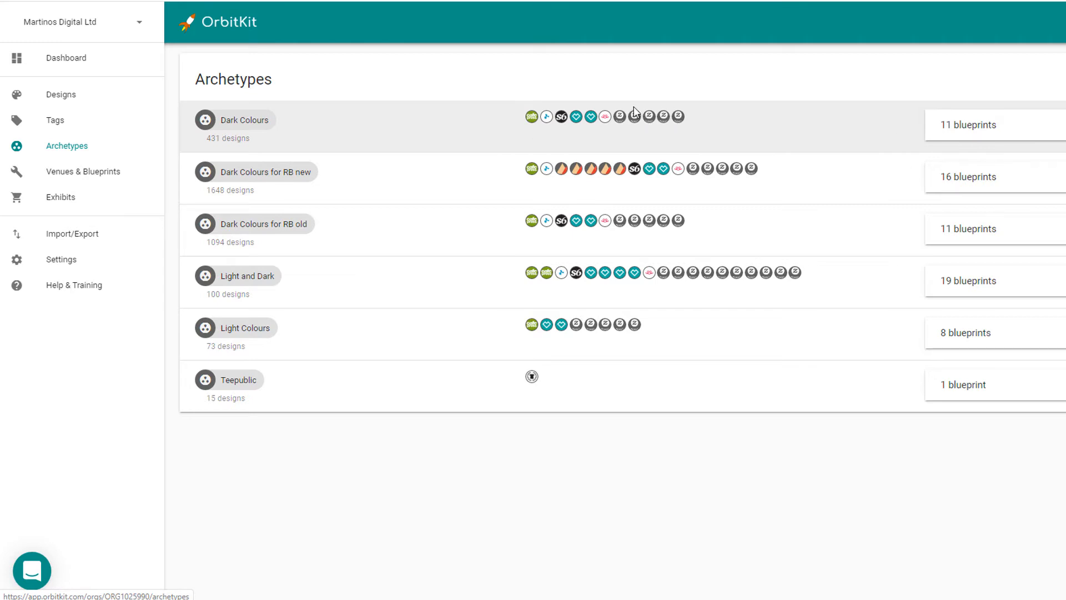
mouse_move(515, 89)
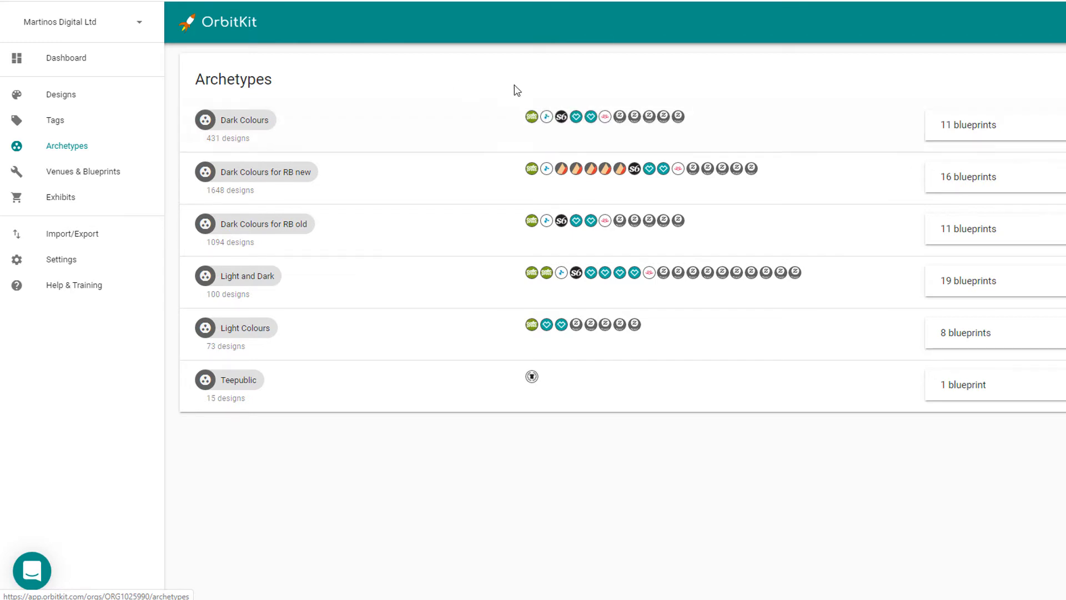
mouse_move(432, 118)
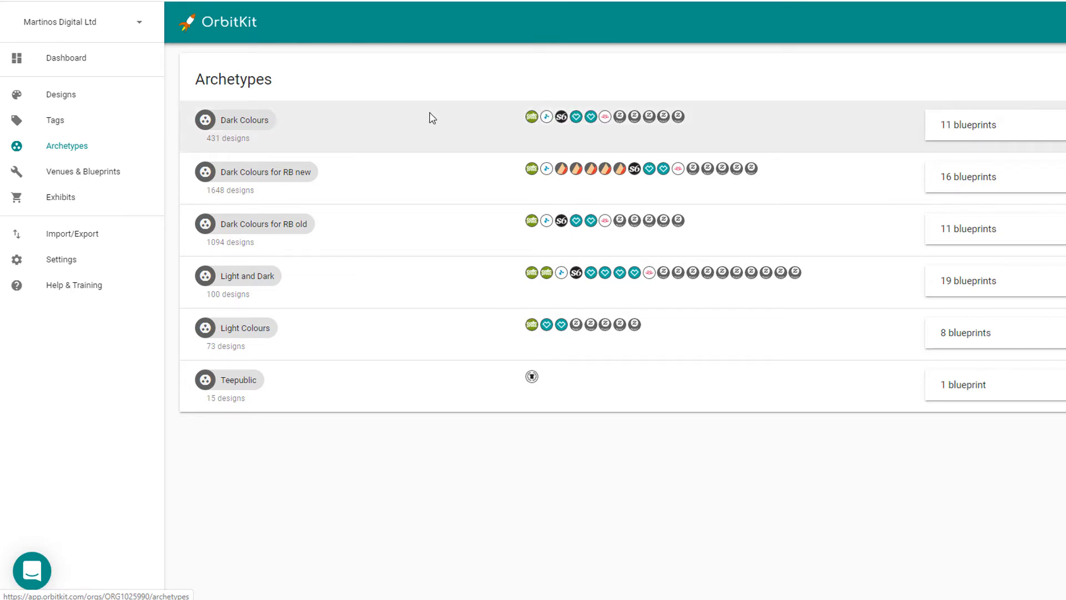
mouse_move(765, 137)
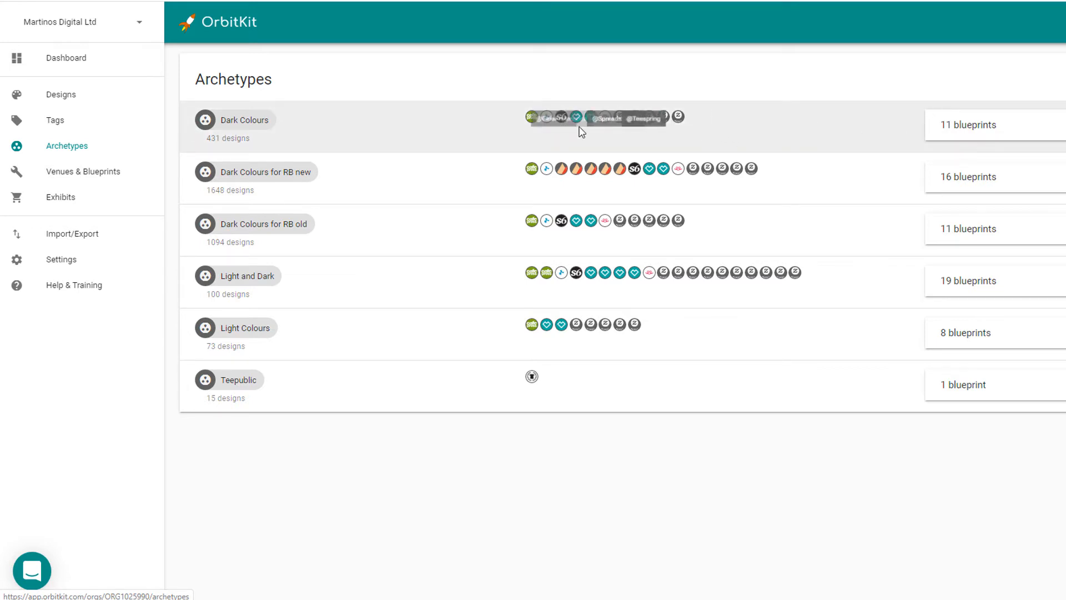
mouse_move(678, 116)
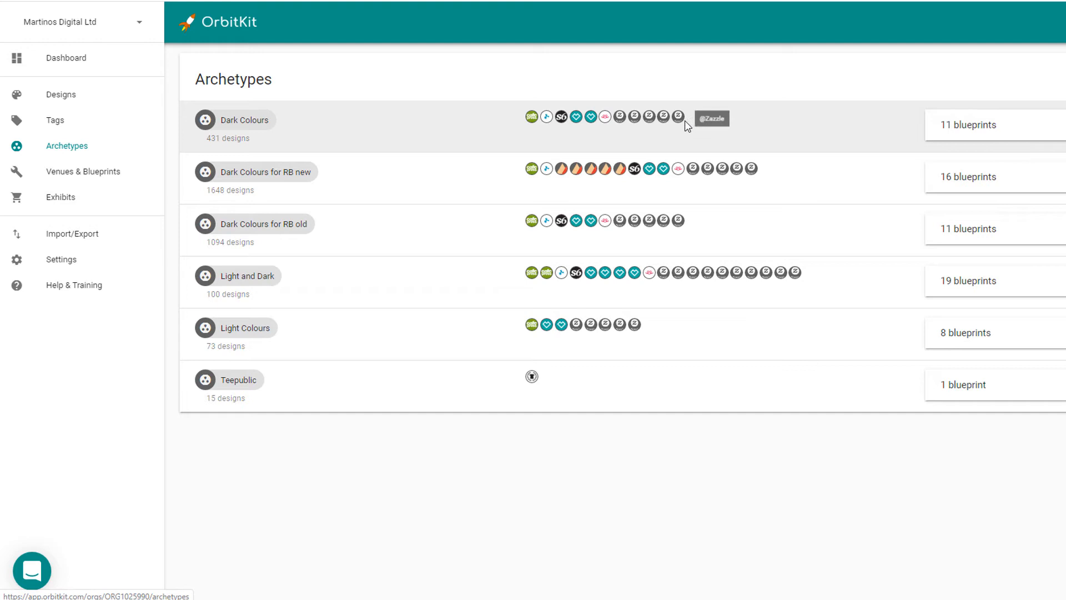
mouse_move(585, 127)
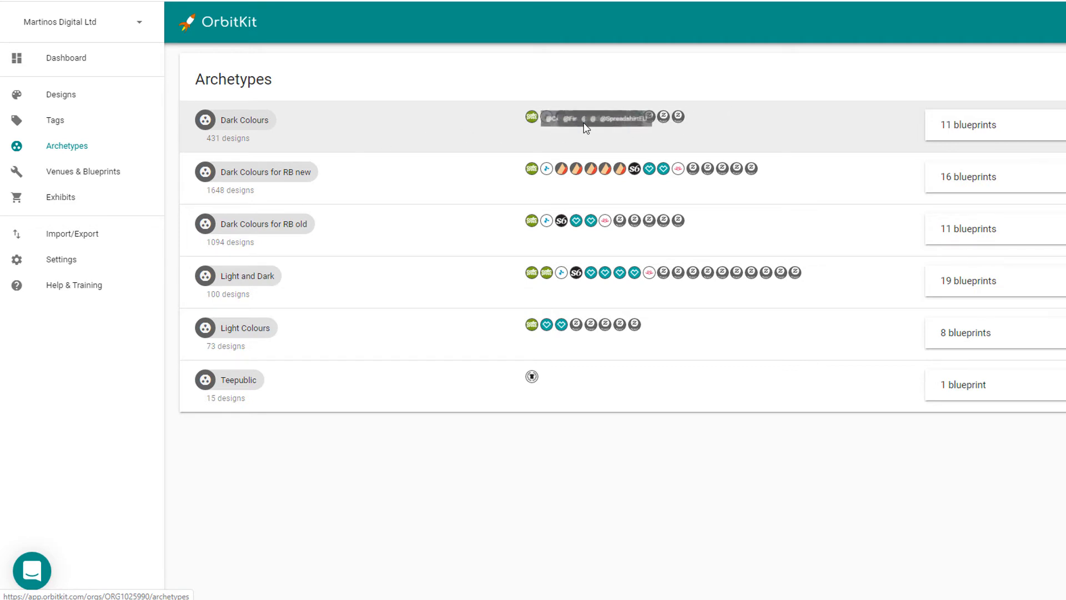
mouse_move(494, 130)
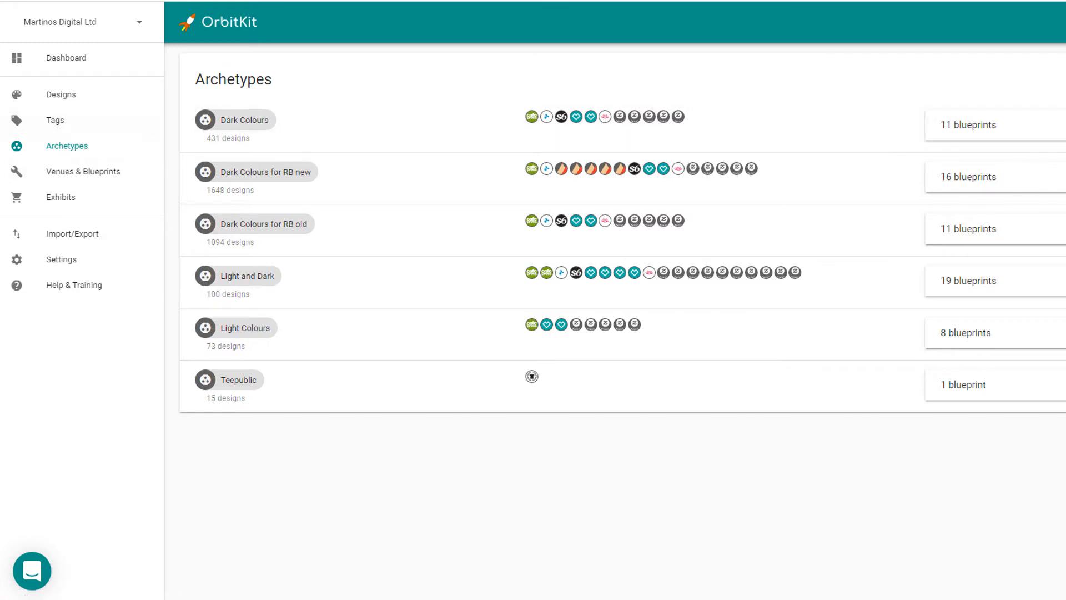
mouse_move(393, 490)
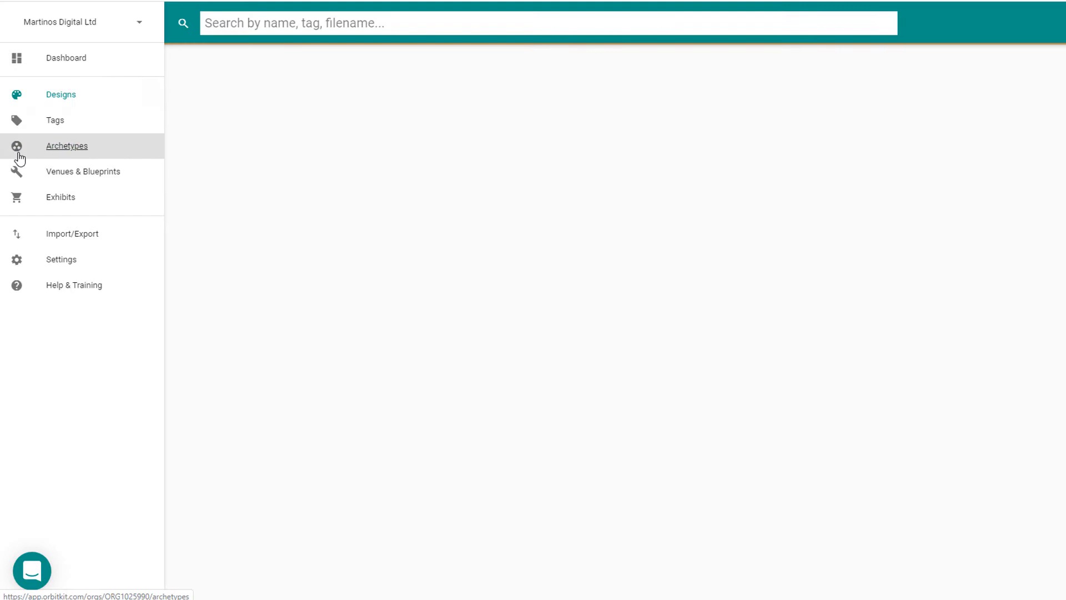
mouse_move(67, 100)
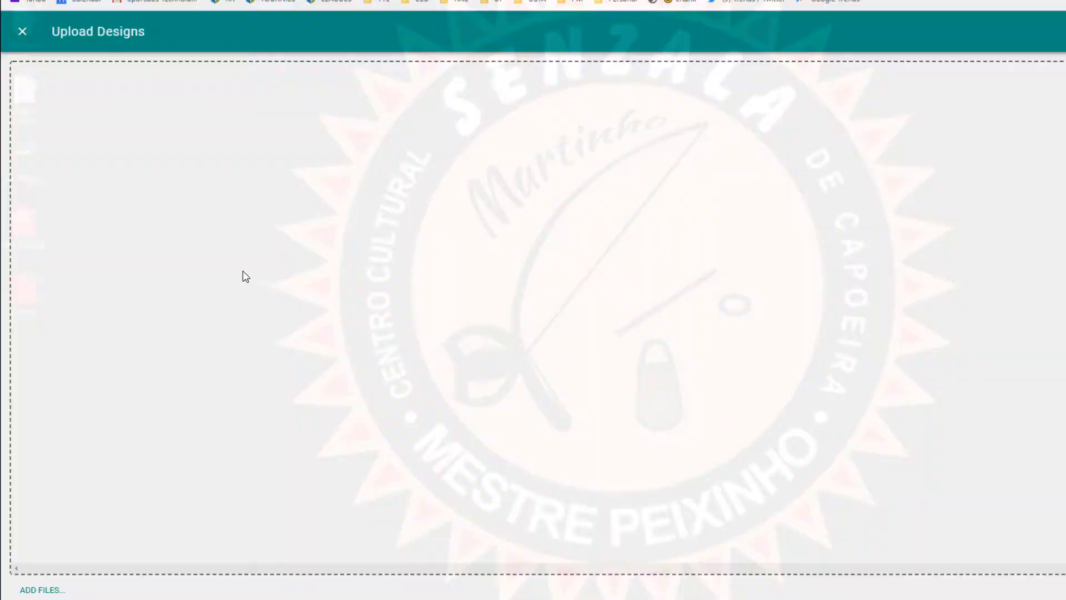
Step: Close the Upload Designs window to show the Designs list with the batch search
left_click(22, 31)
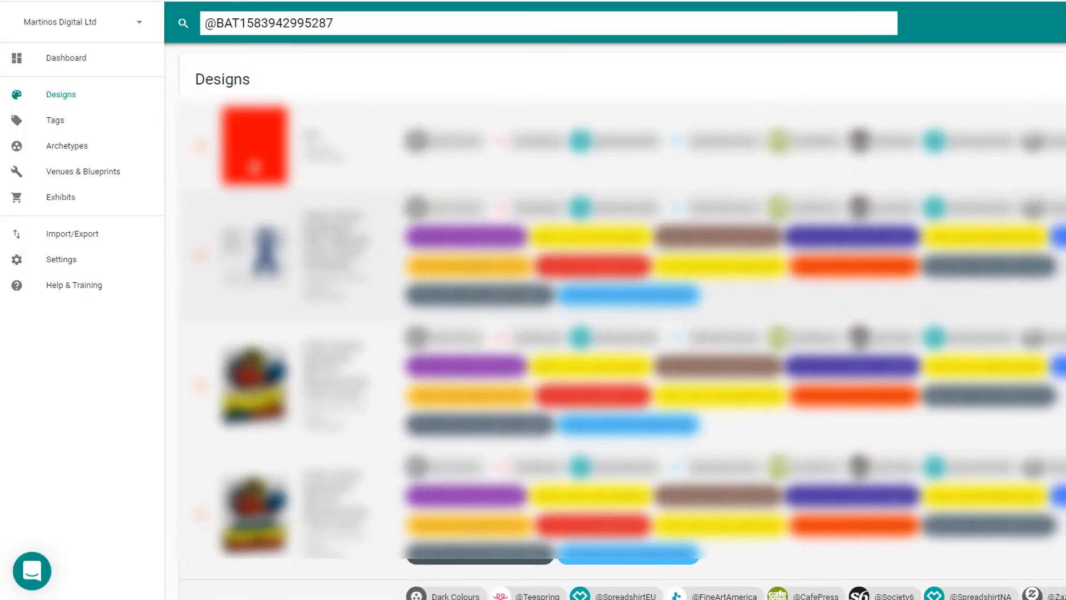
Step: Filter designs to the uploaded batch and open the 'test file' design
key("Return")
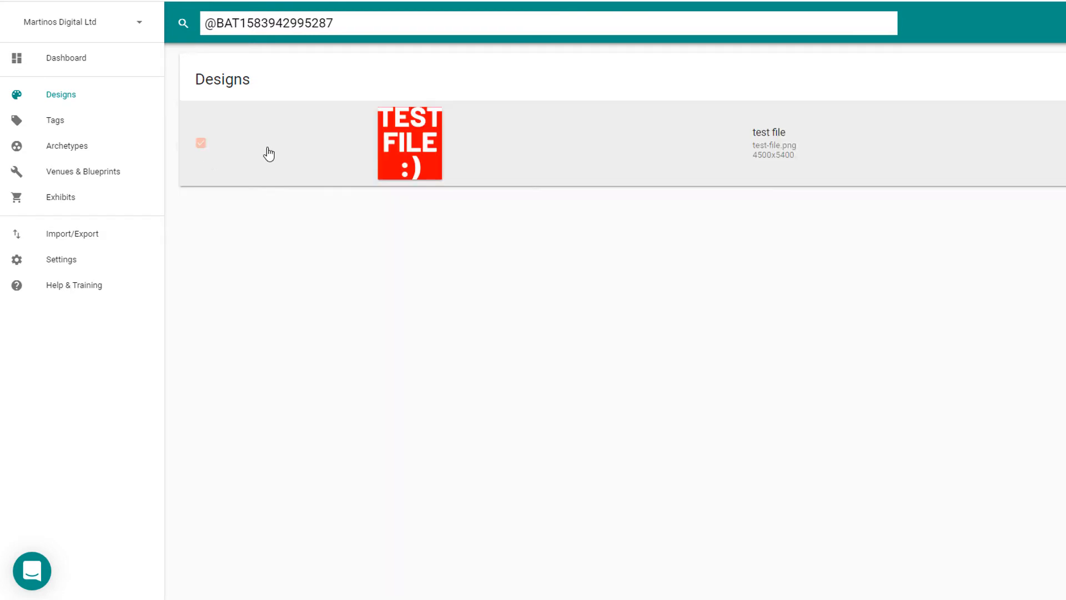
mouse_move(421, 151)
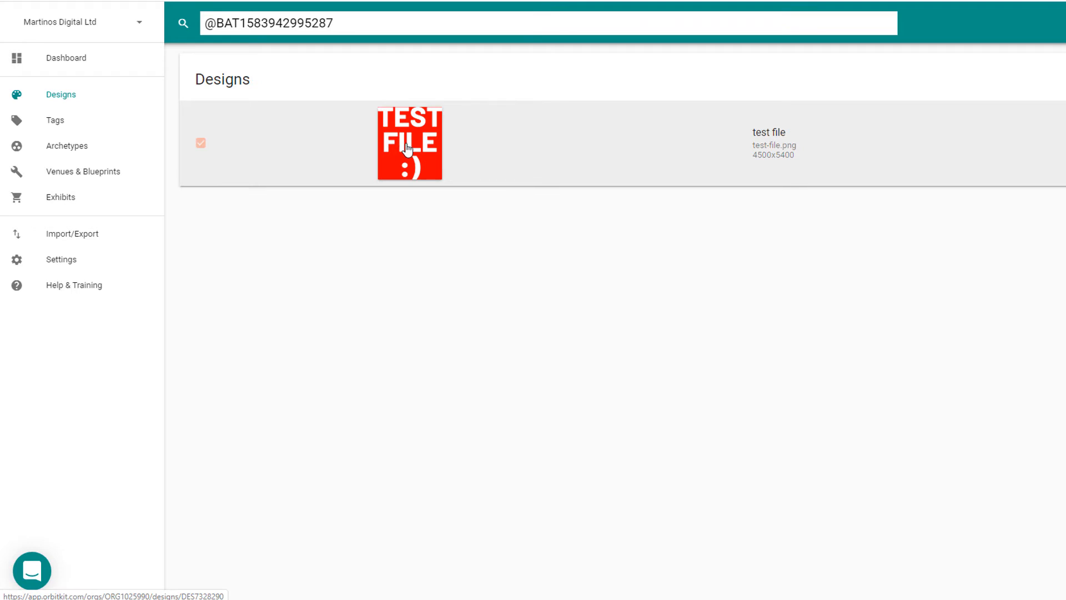
left_click(409, 143)
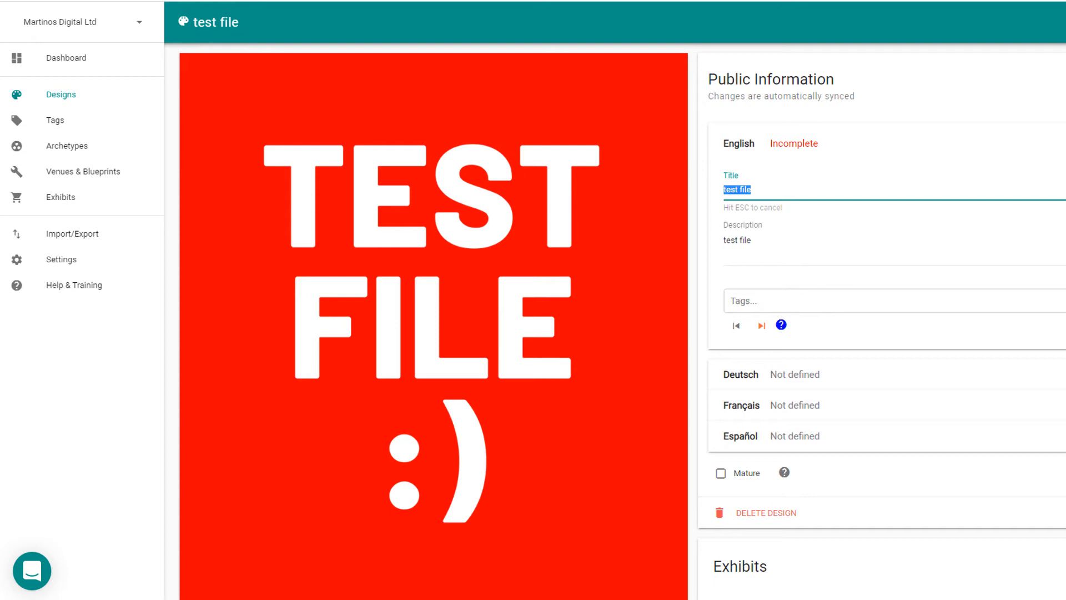
Step: Type 'Saint Patricks Day Parade' as the English title and prefix it with 2020
type("S")
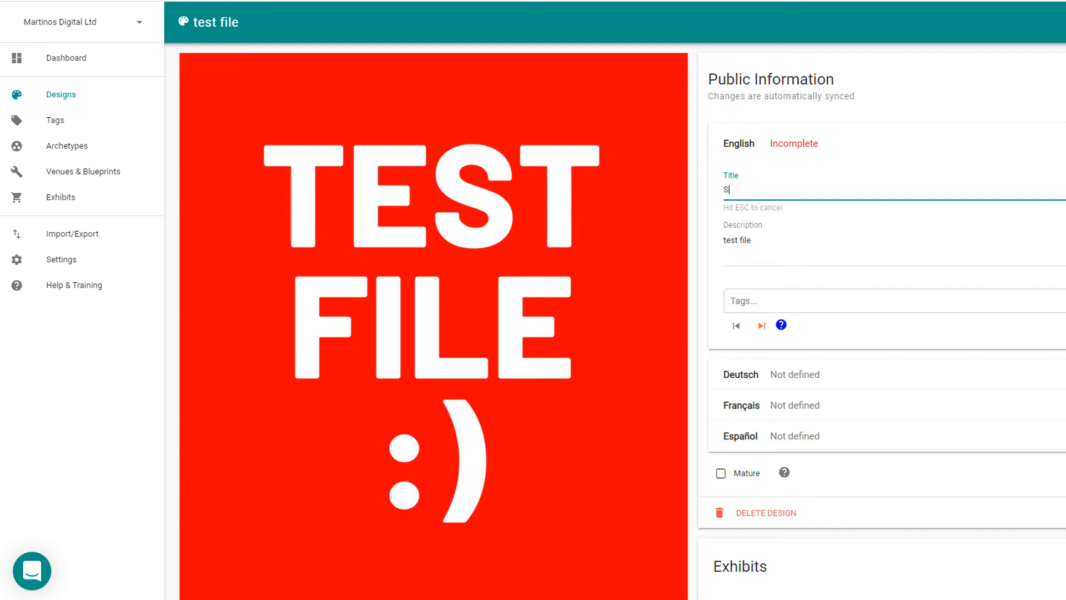
type("aint Patri")
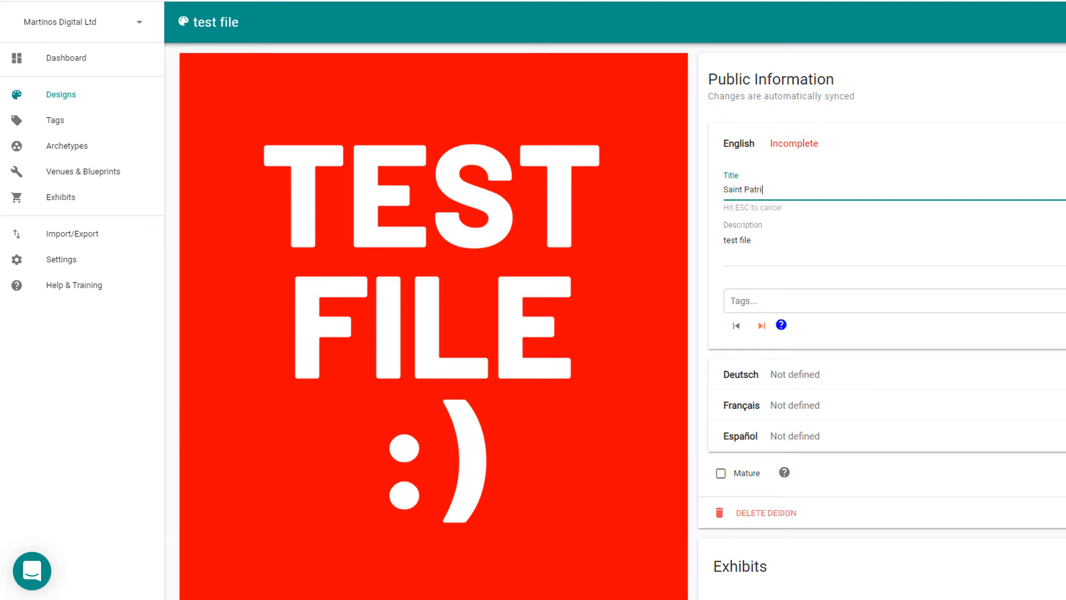
type("cks Day")
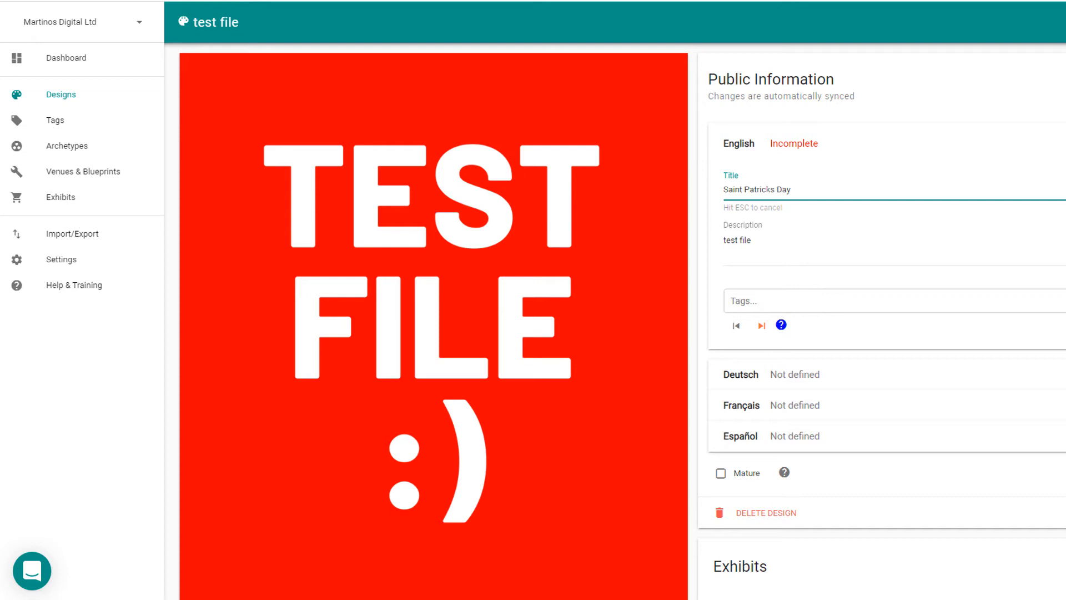
type("Par")
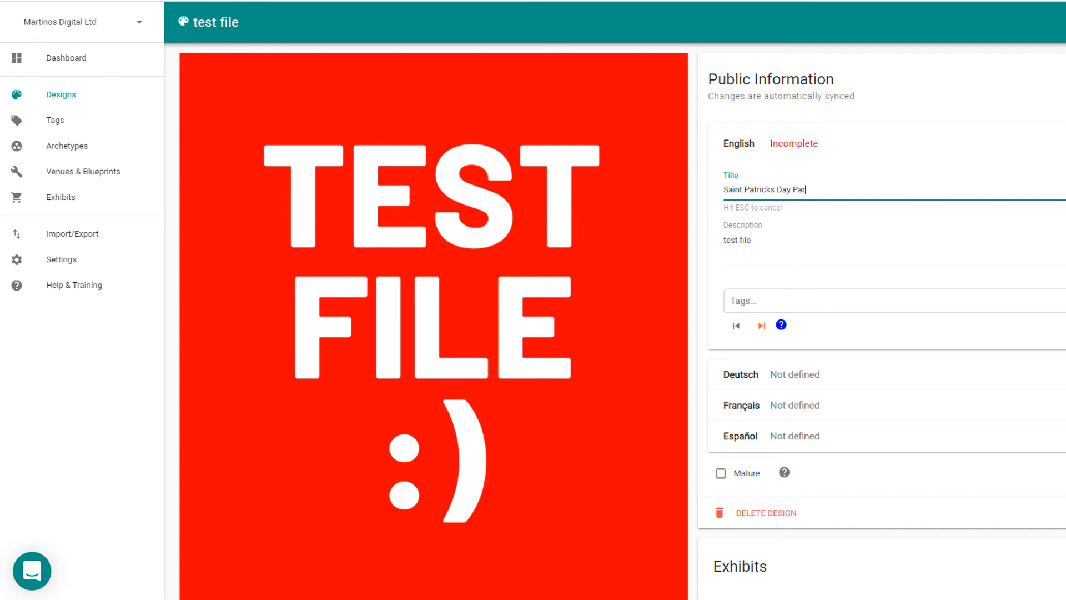
type("ade")
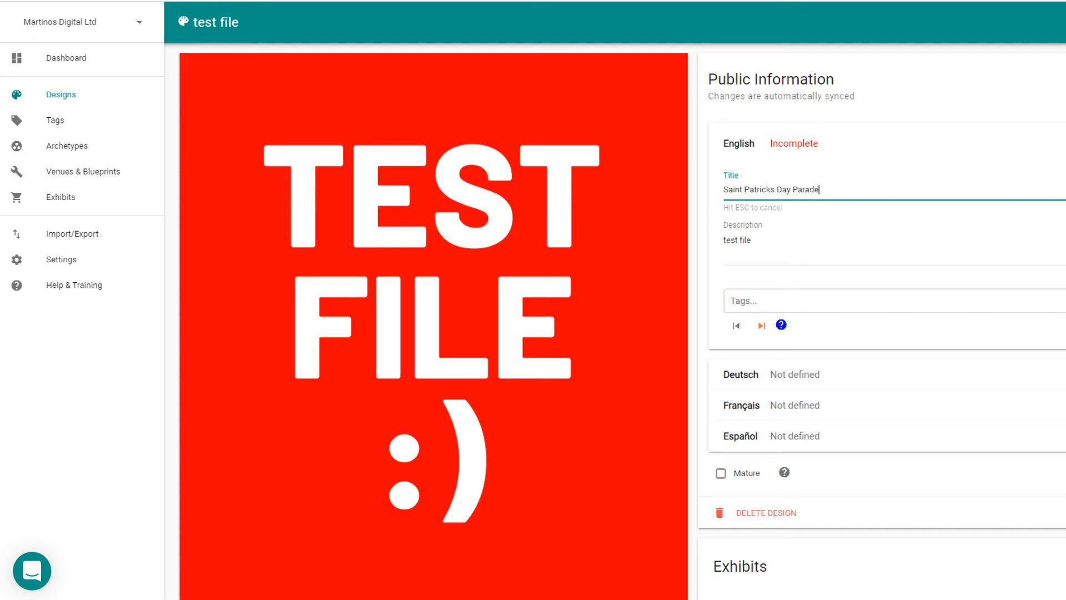
type("2020")
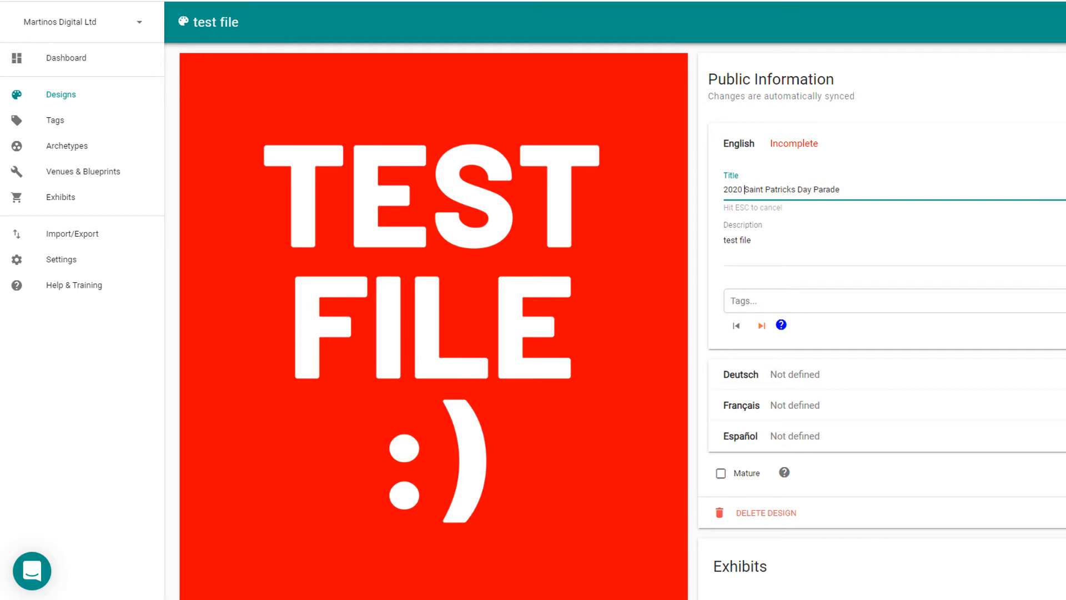
Step: Append 'Leprechaun Apparel for Girls and Boys' to the title
type("Lep")
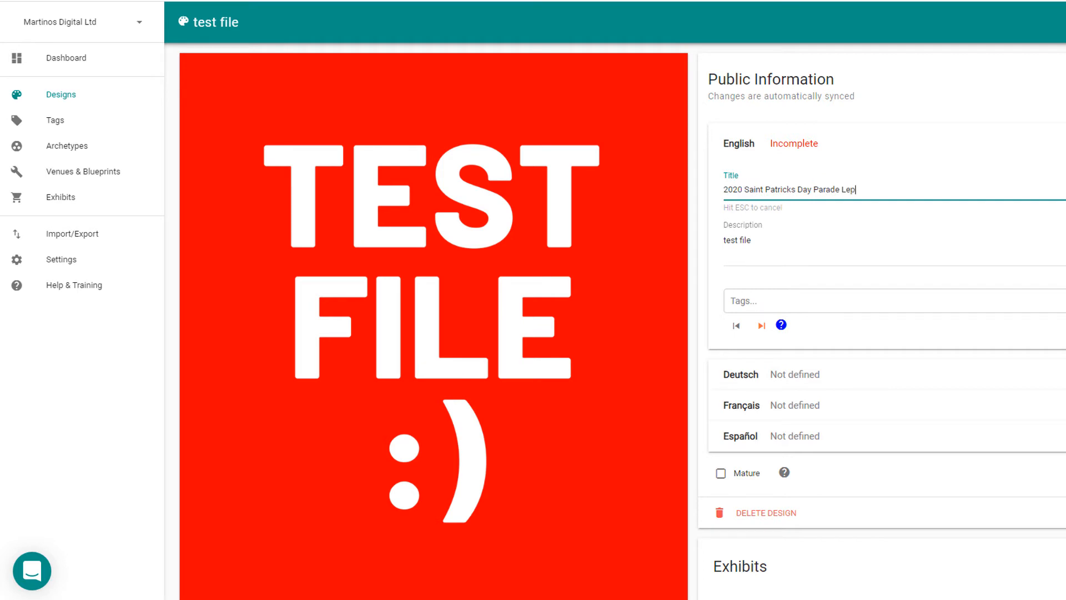
type("rechaun")
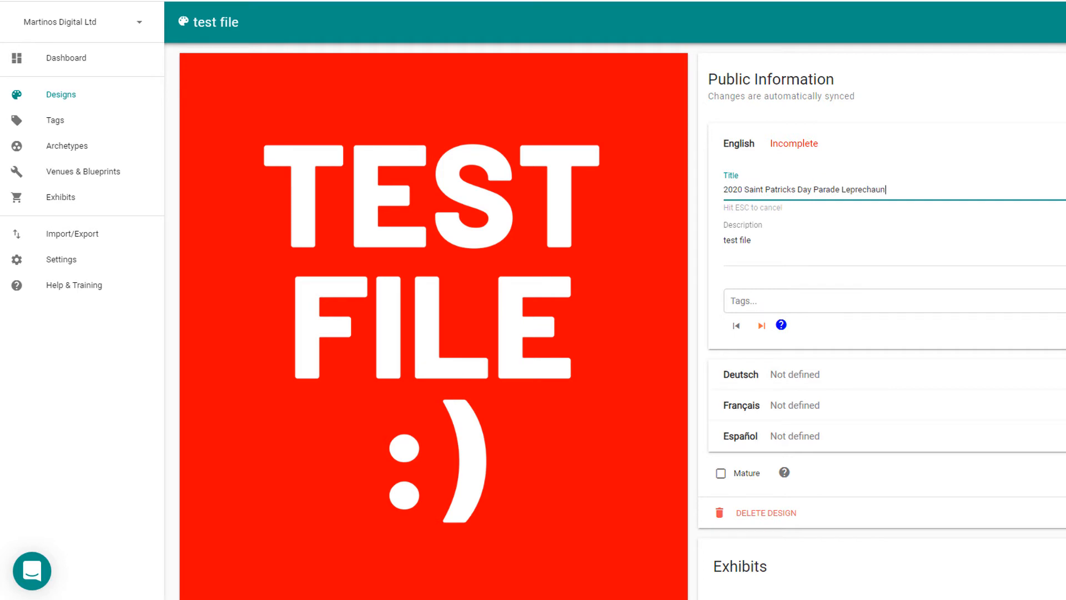
type("Appare")
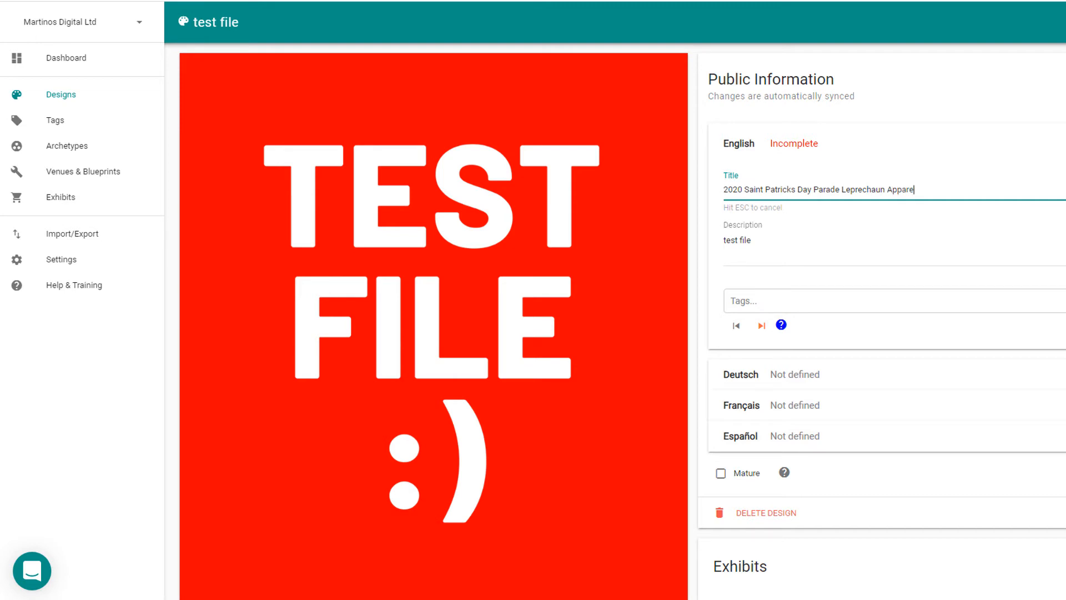
type("for")
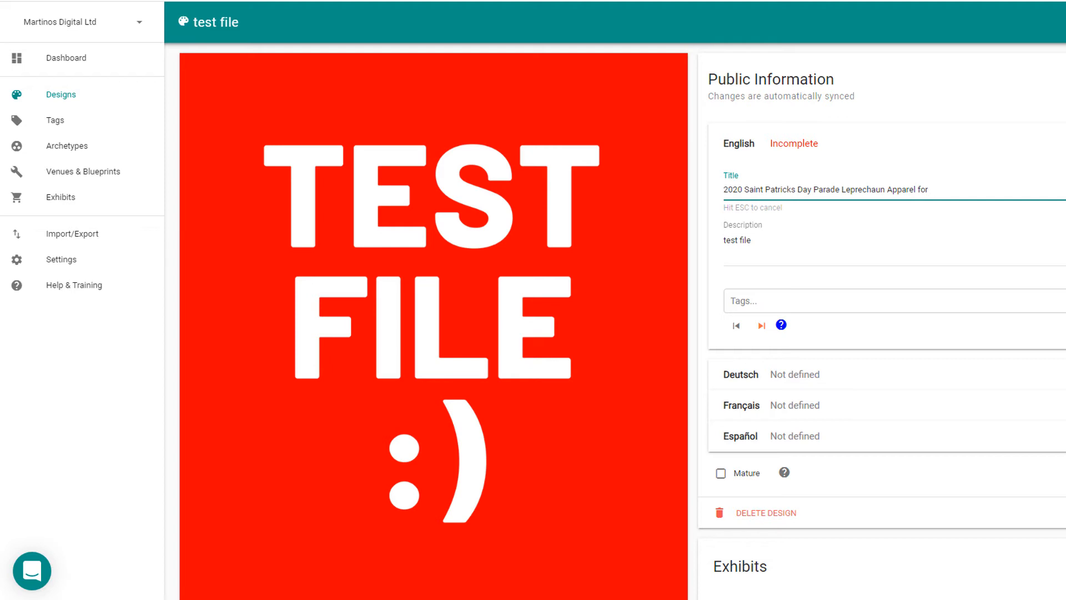
type("G")
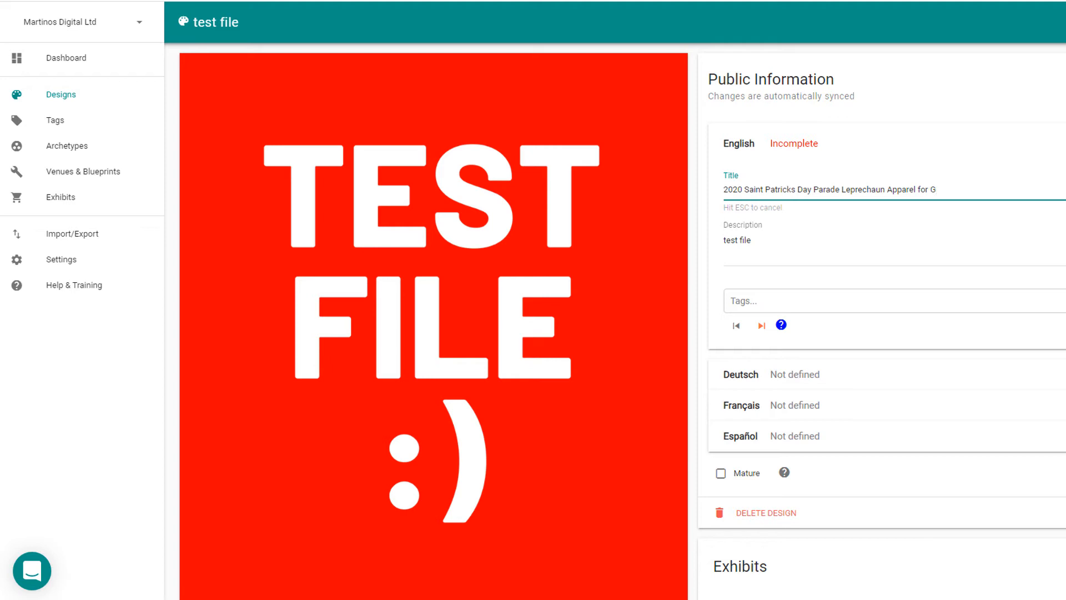
type("irls a")
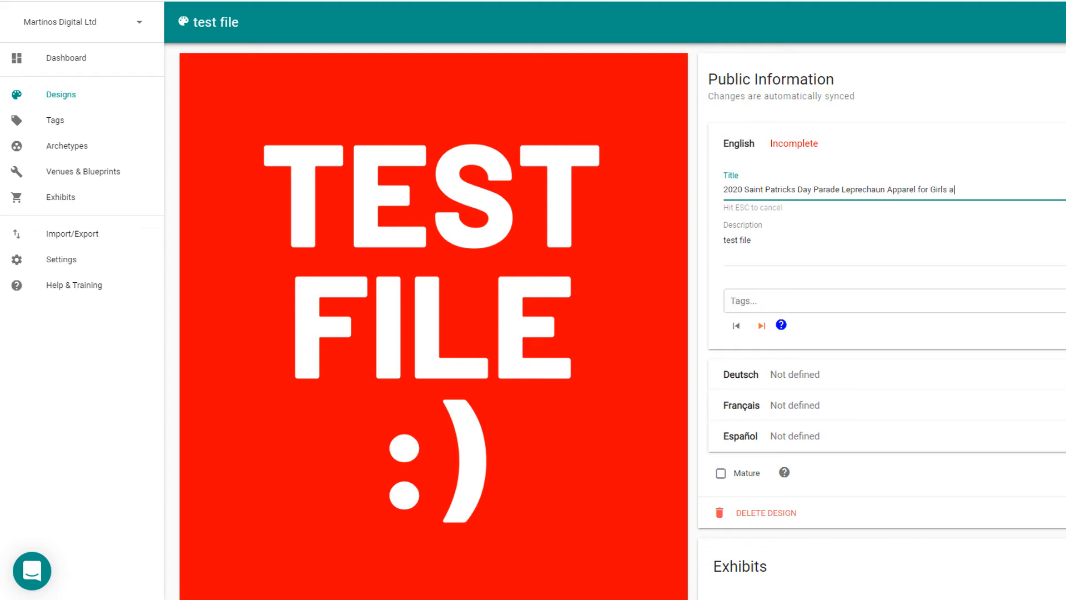
type("nd")
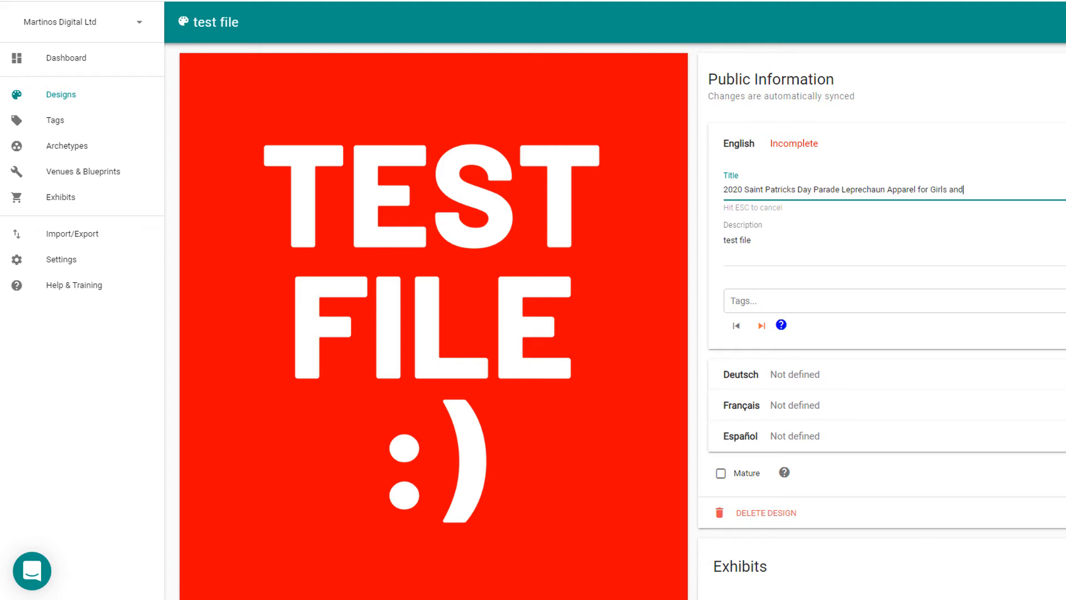
type("Boys")
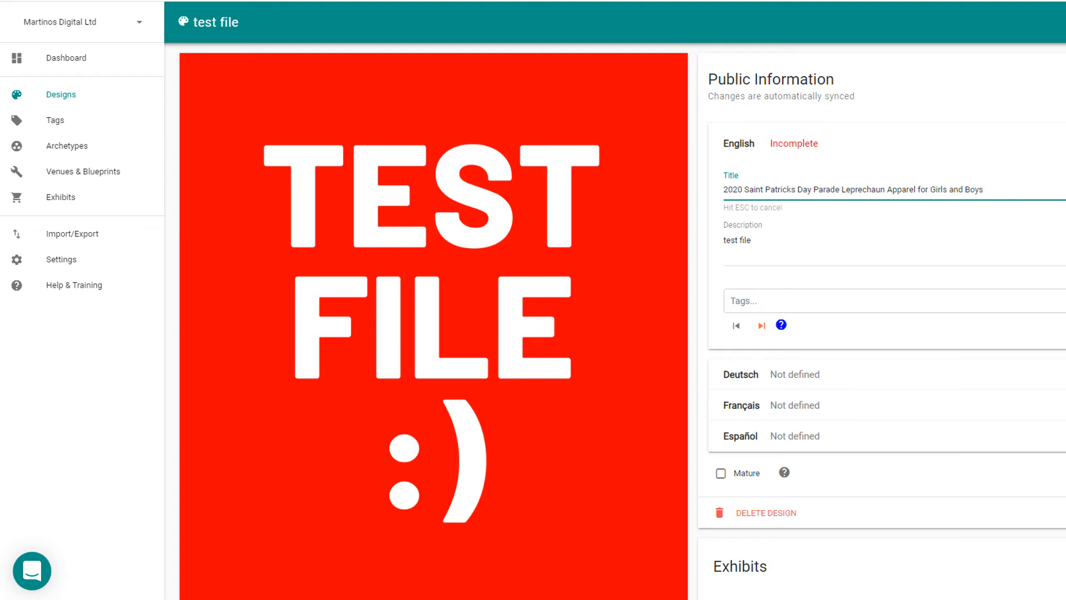
mouse_move(750, 207)
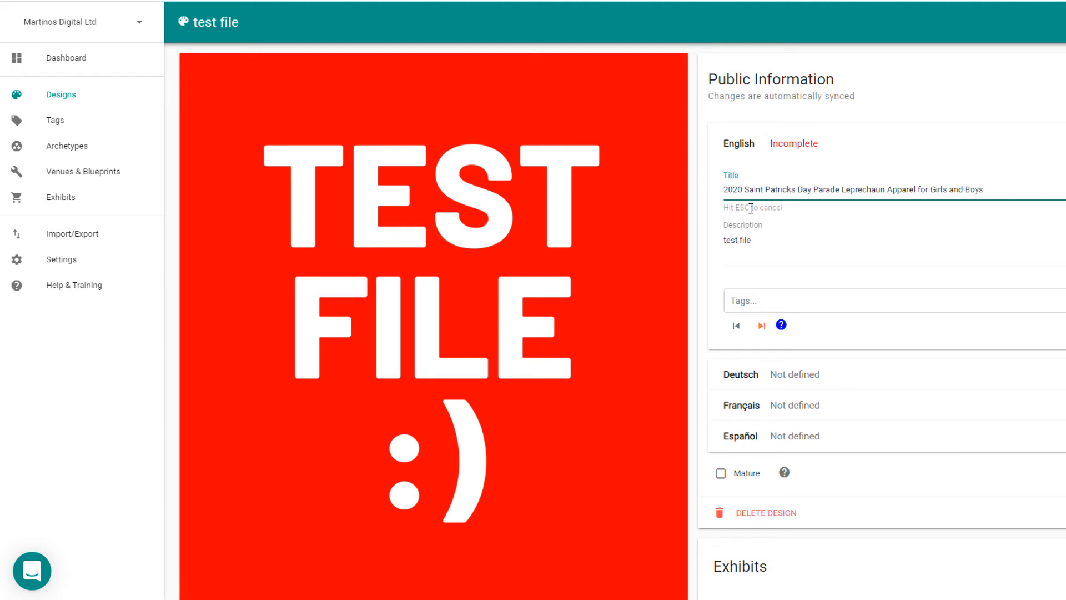
Step: Replace 'Apparel' with 'Design' in the title and add a trailing dash
double_click(899, 189)
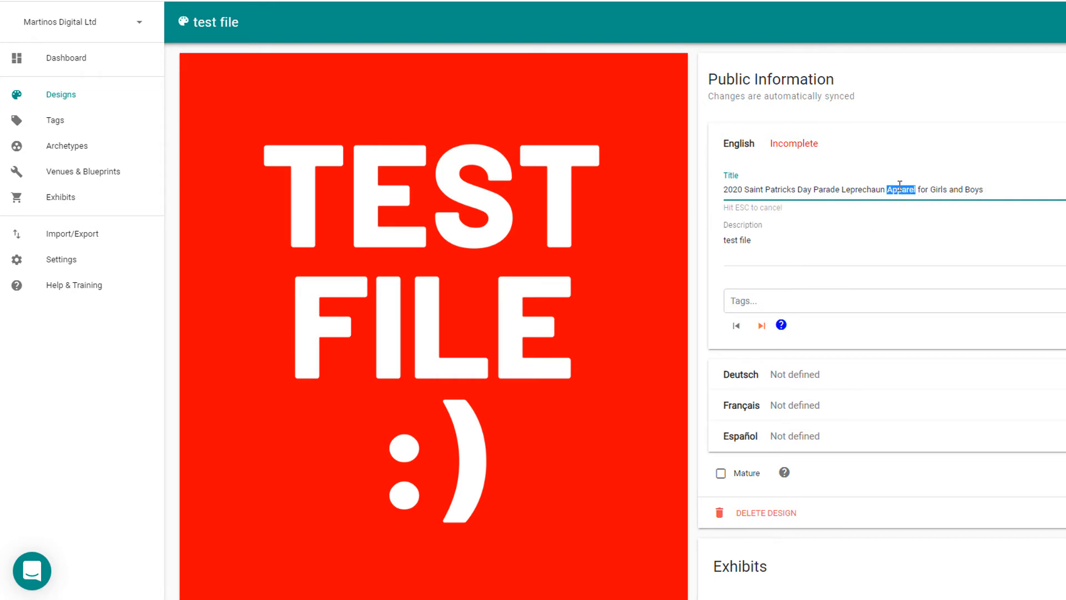
mouse_move(642, 268)
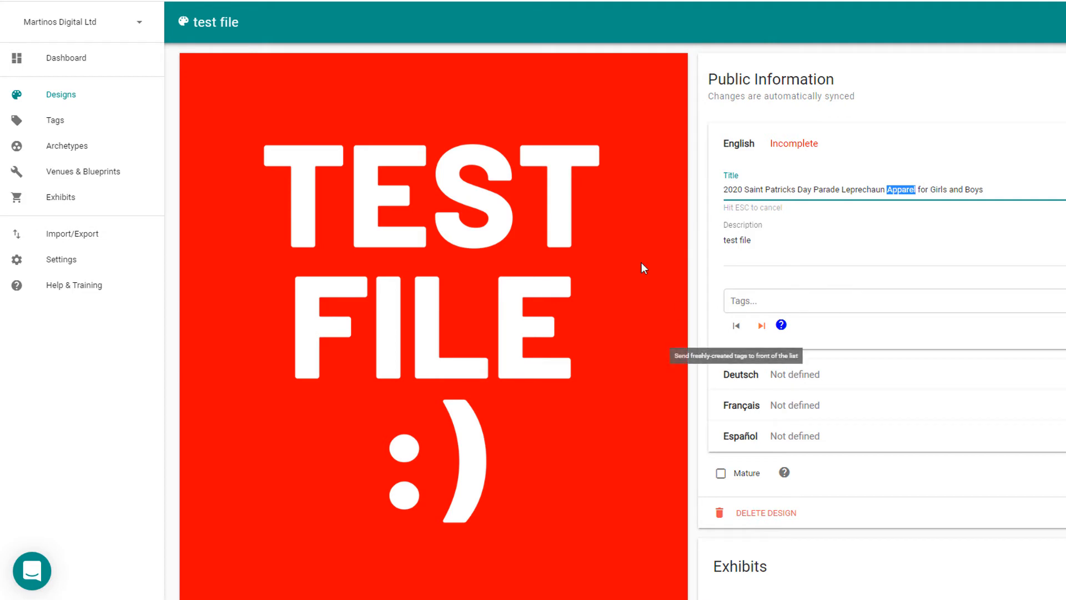
mouse_move(486, 415)
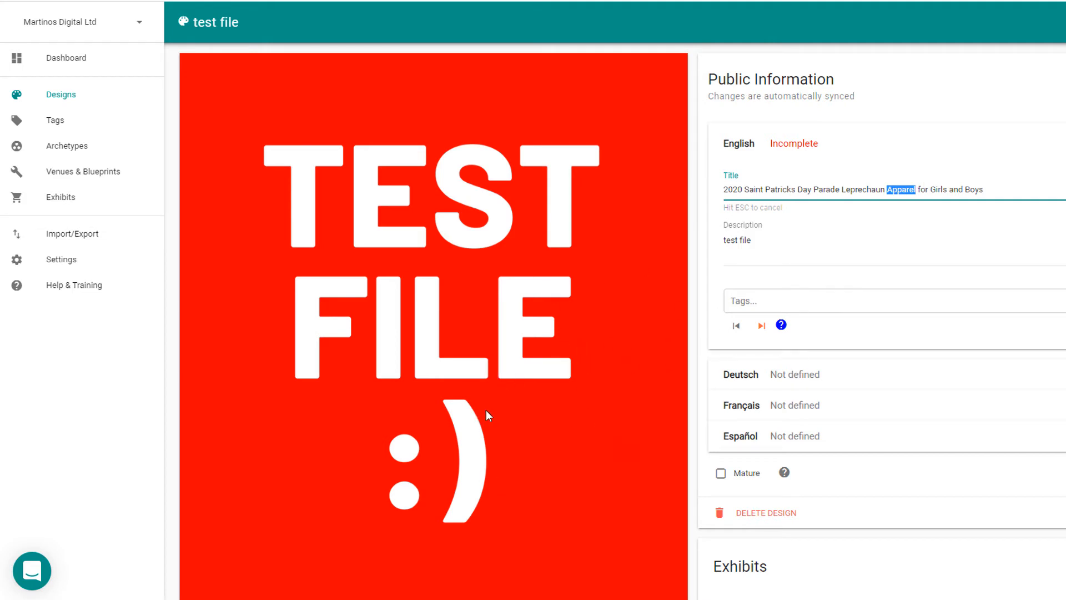
mouse_move(421, 278)
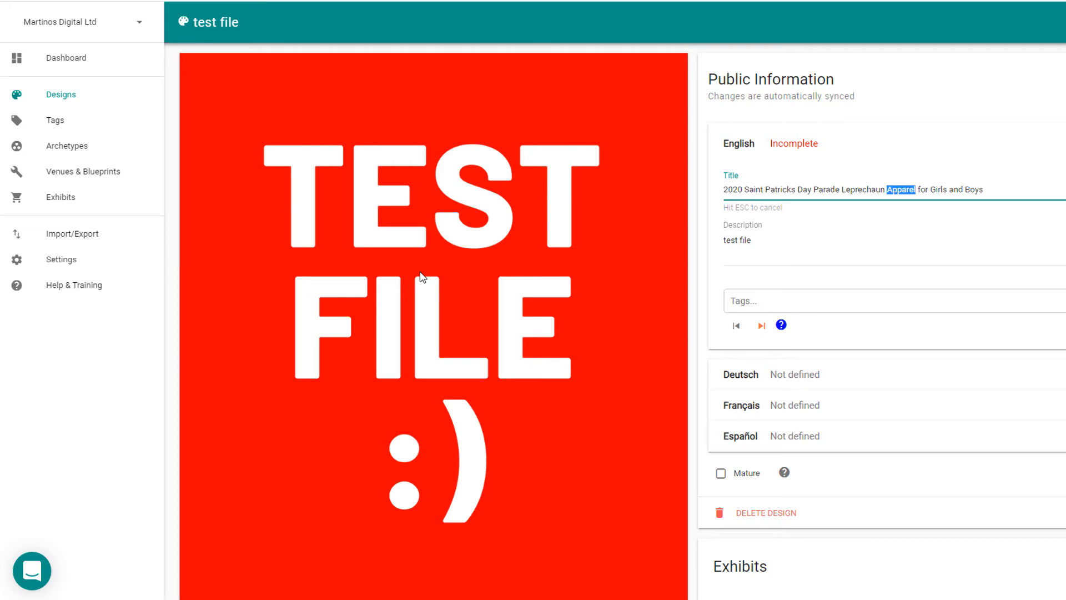
key("Delete")
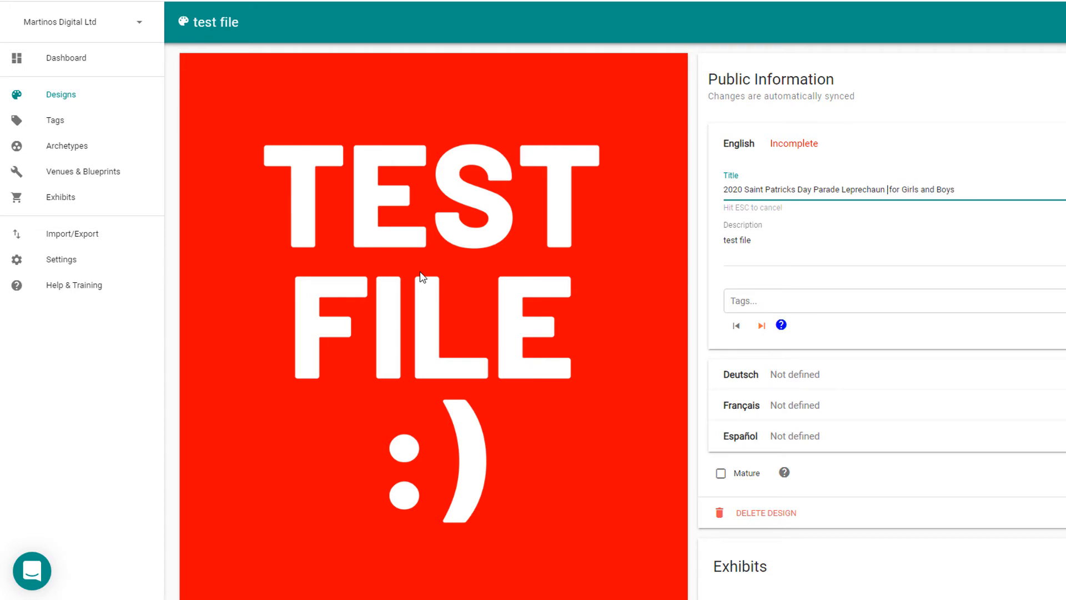
type("Design")
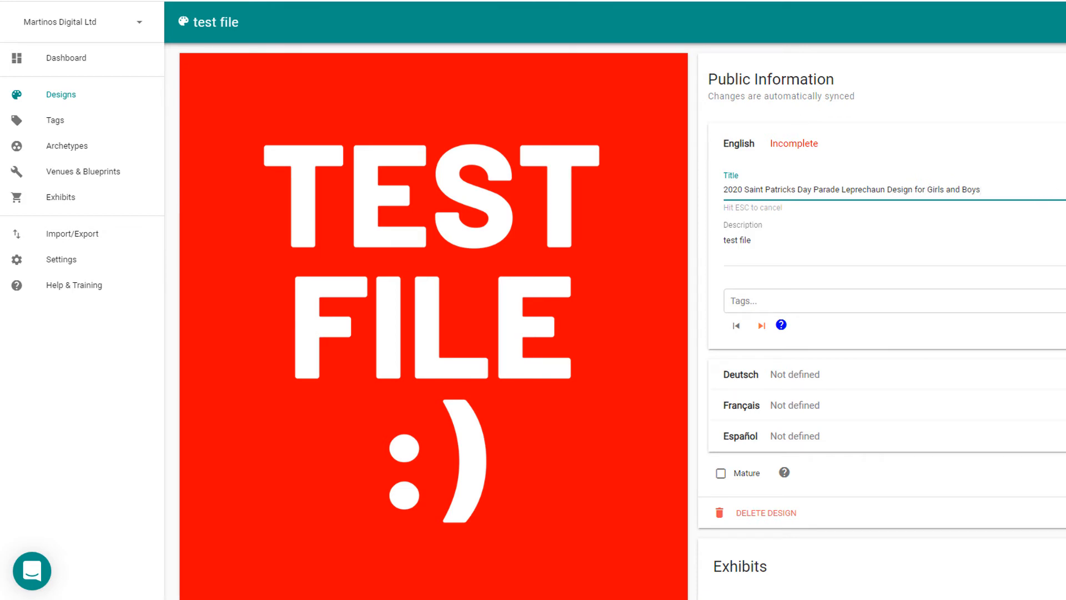
type("-")
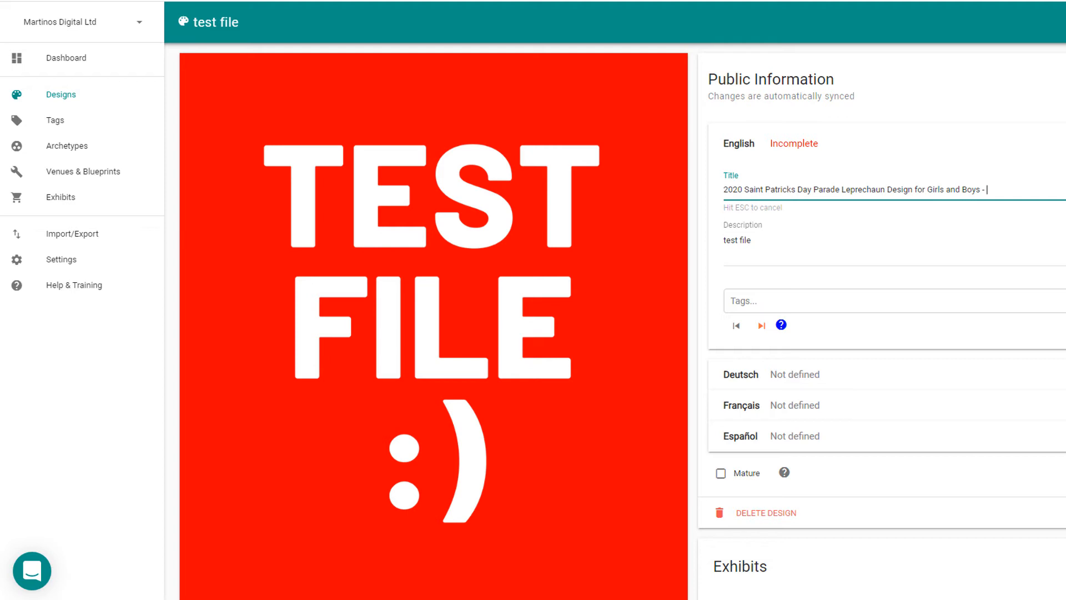
mouse_move(1038, 355)
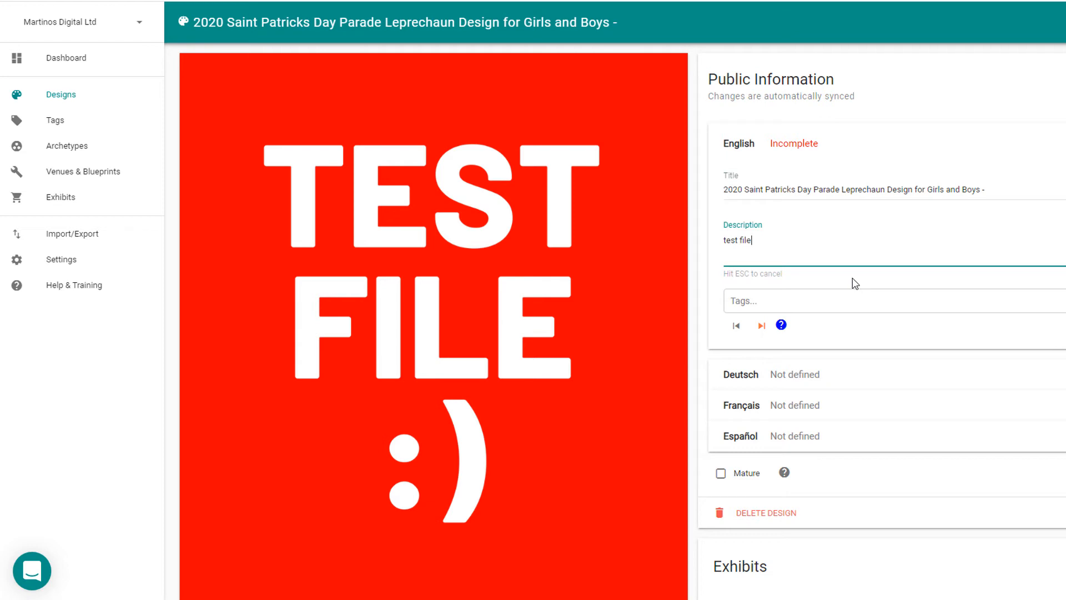
Step: Describe the design as a leprechaun with the funny text "Kiss Me I'm your lucky leprechaun"
type("thi")
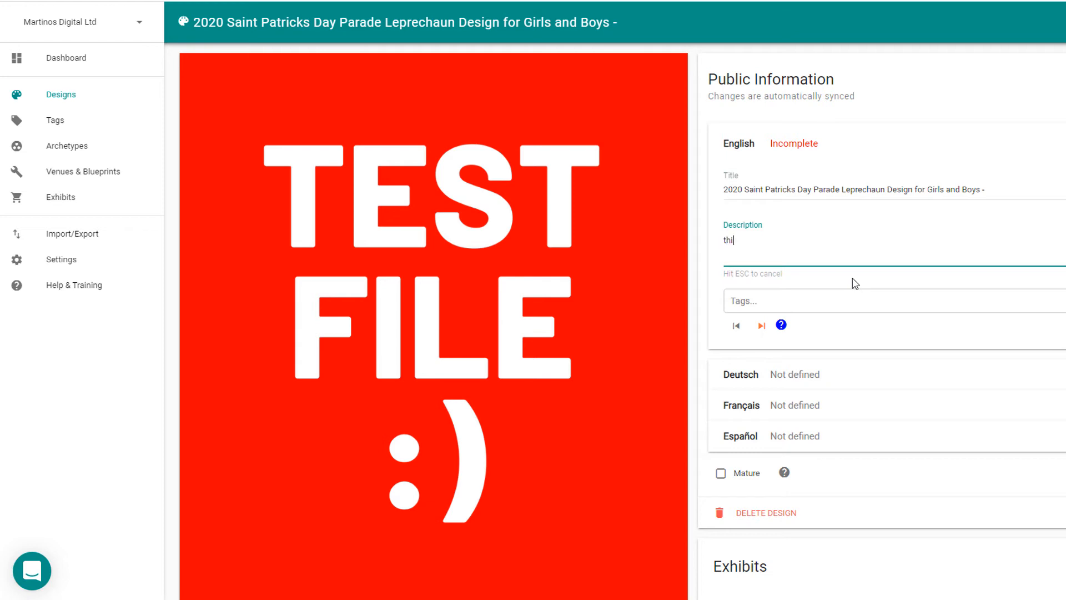
type("This")
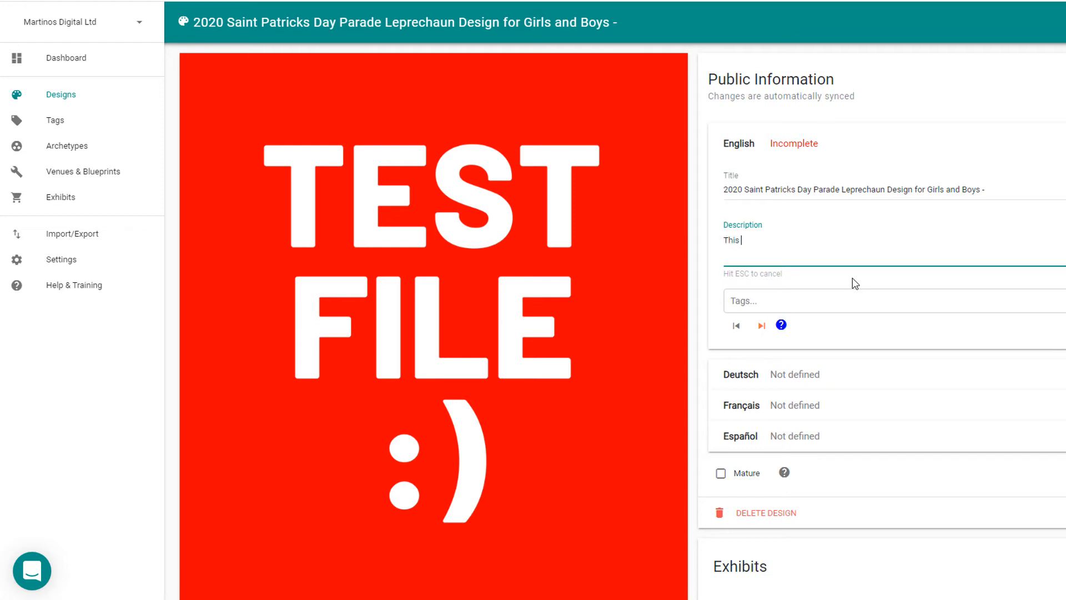
type("design")
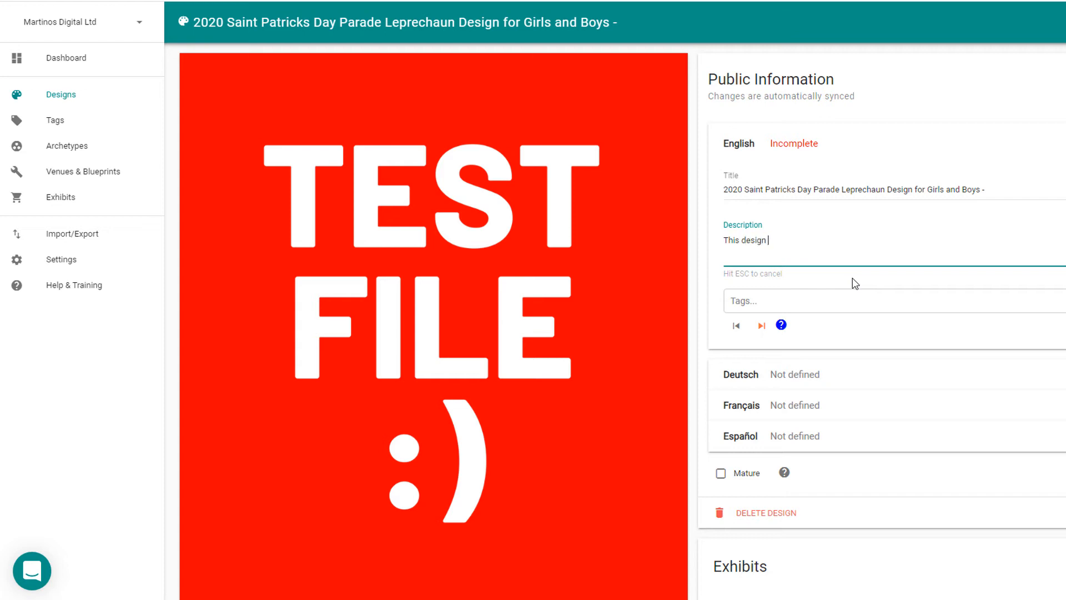
type("features")
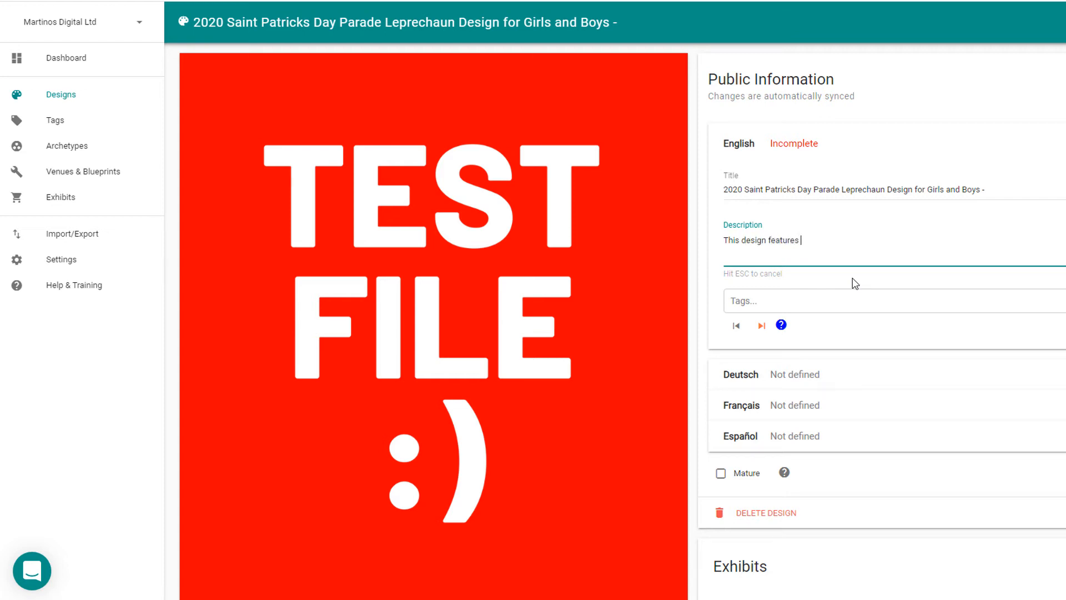
type("a leprechau")
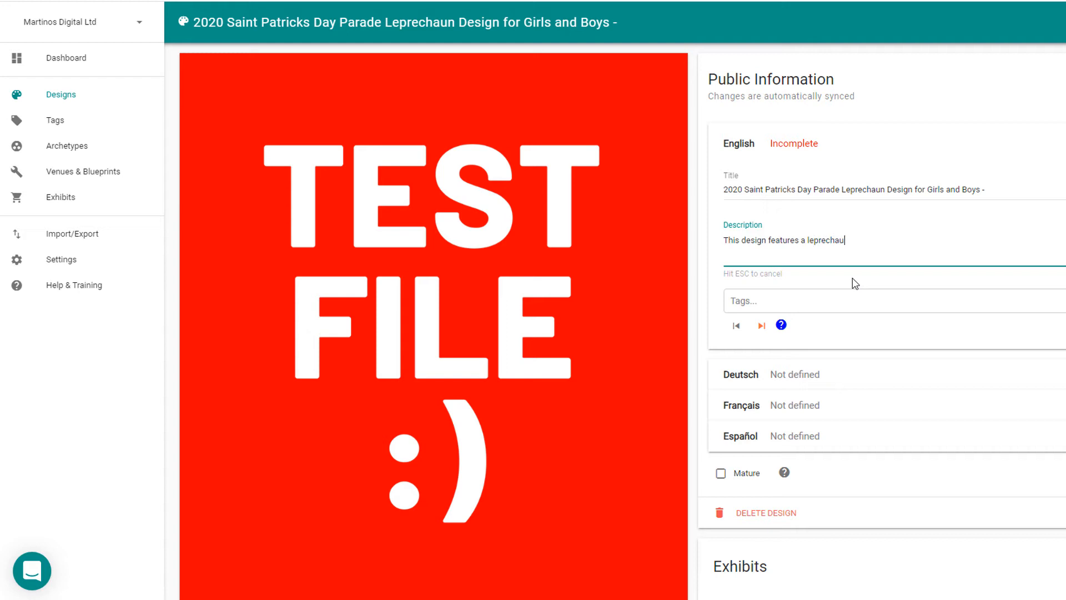
type("with the fu")
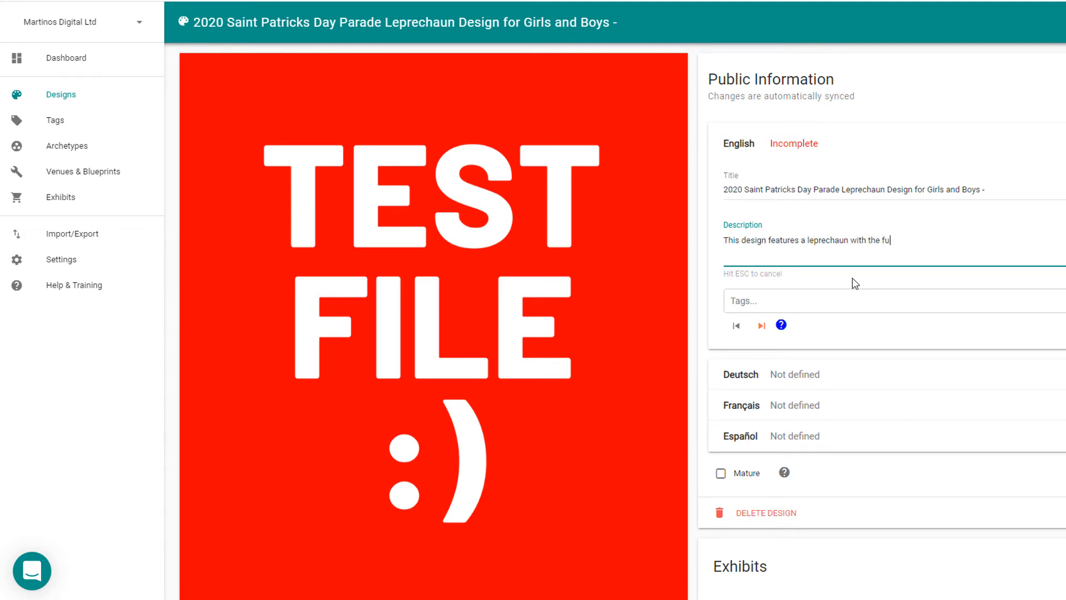
type("nny text")
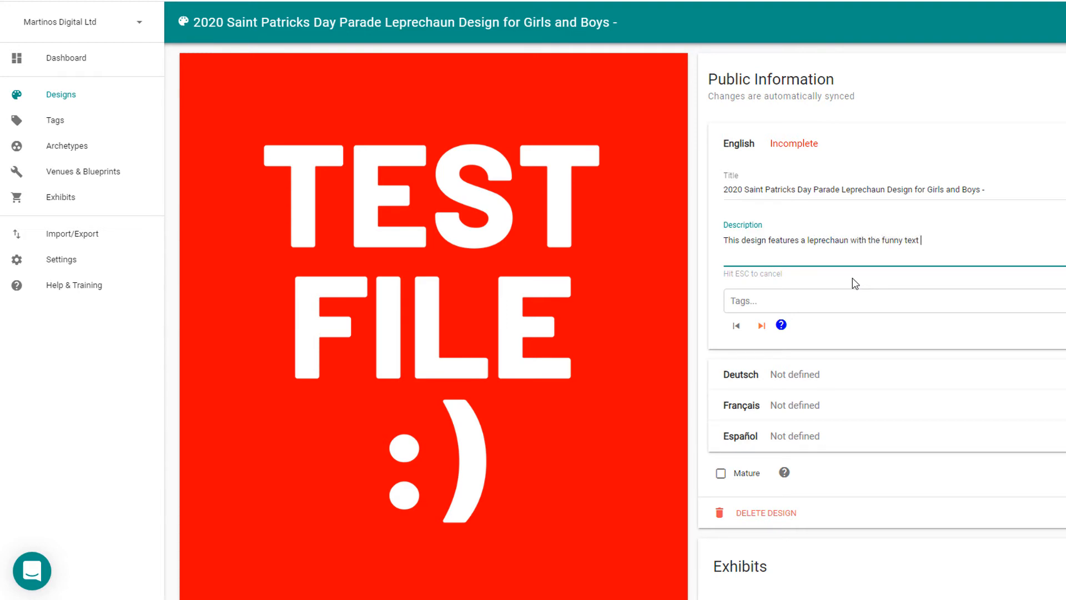
type("\"Kiss M<")
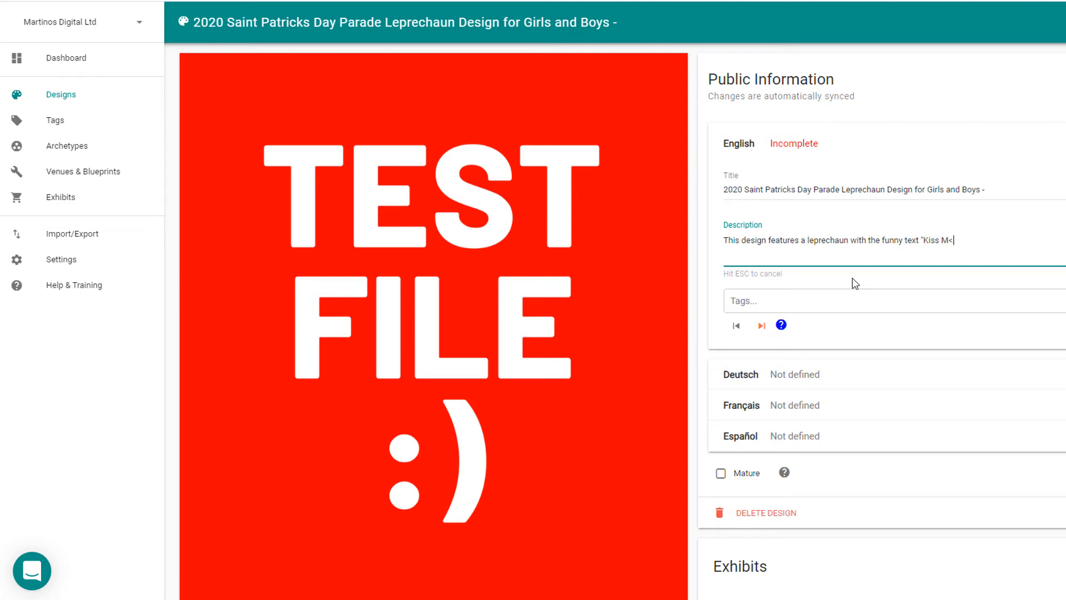
type("e I'm")
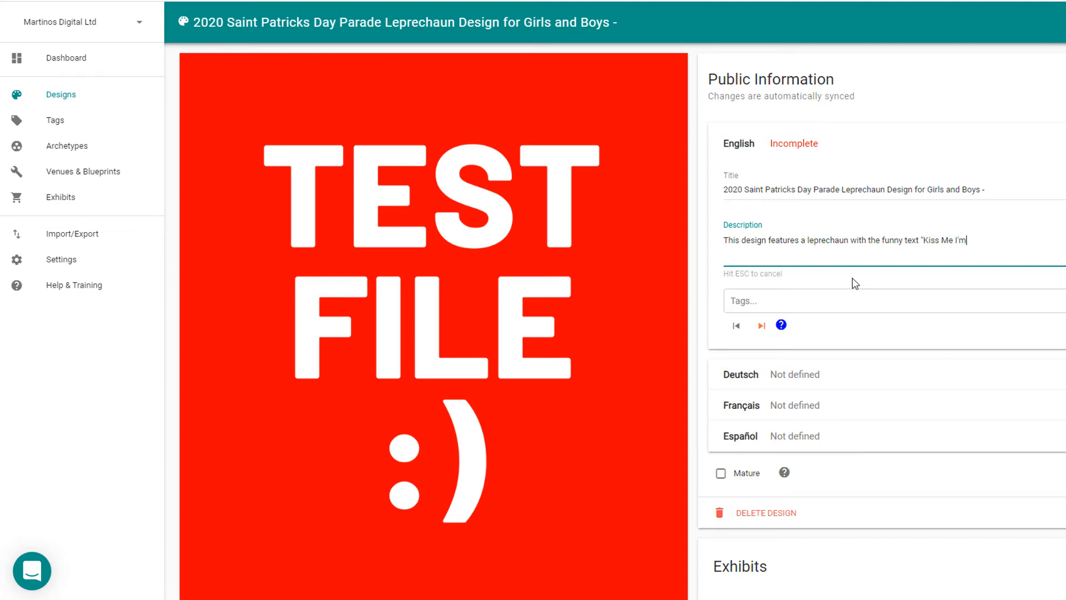
type("your lucky")
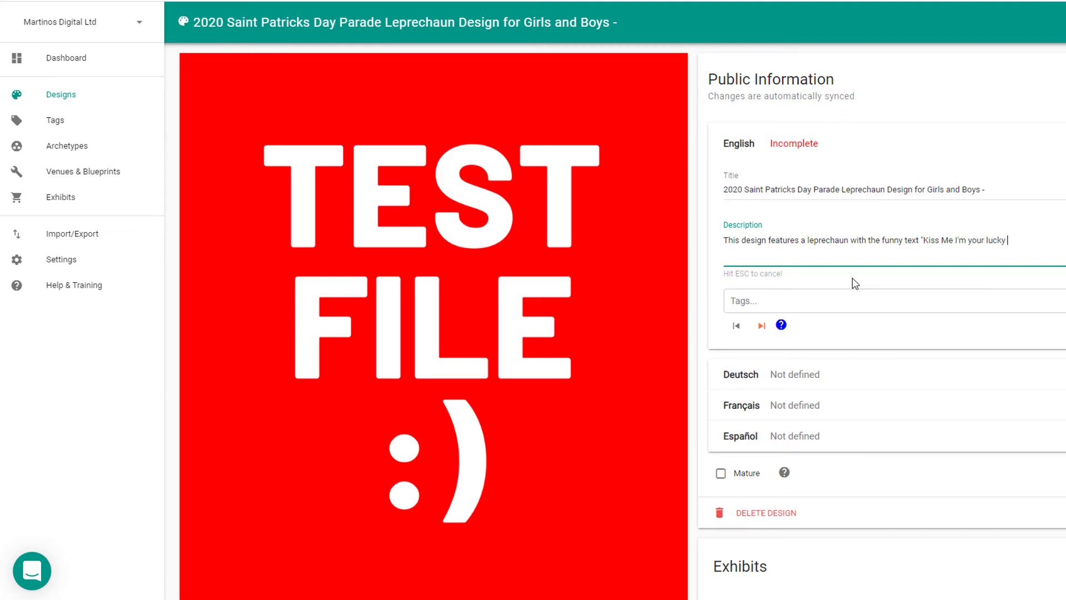
type("leprechaun")
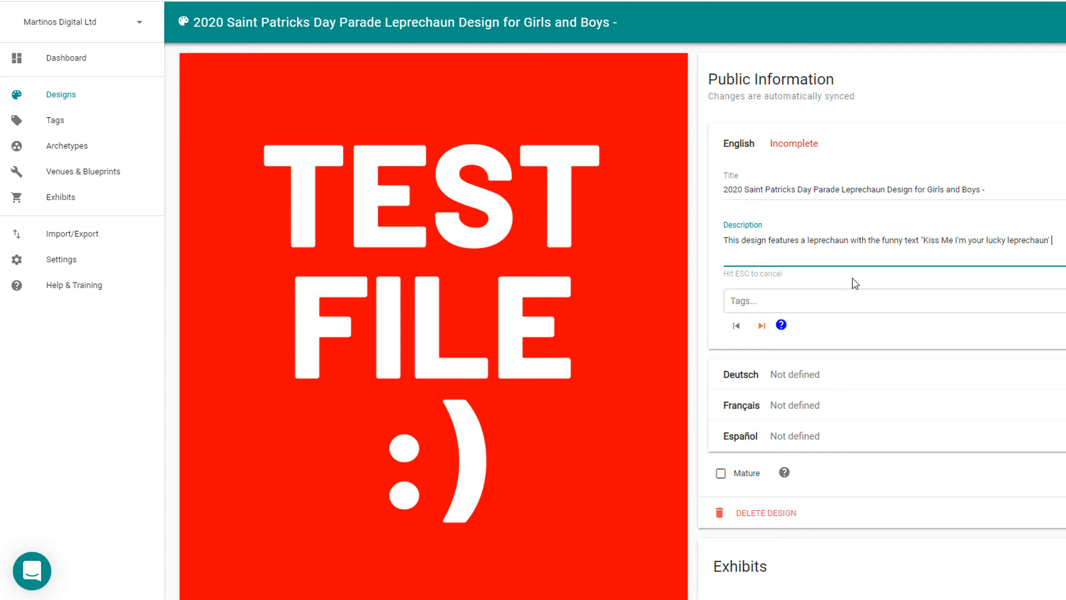
Step: Finish the description with 'and make the perfect gift for St Patricks Day 2020'
type("and leprechaun and will m")
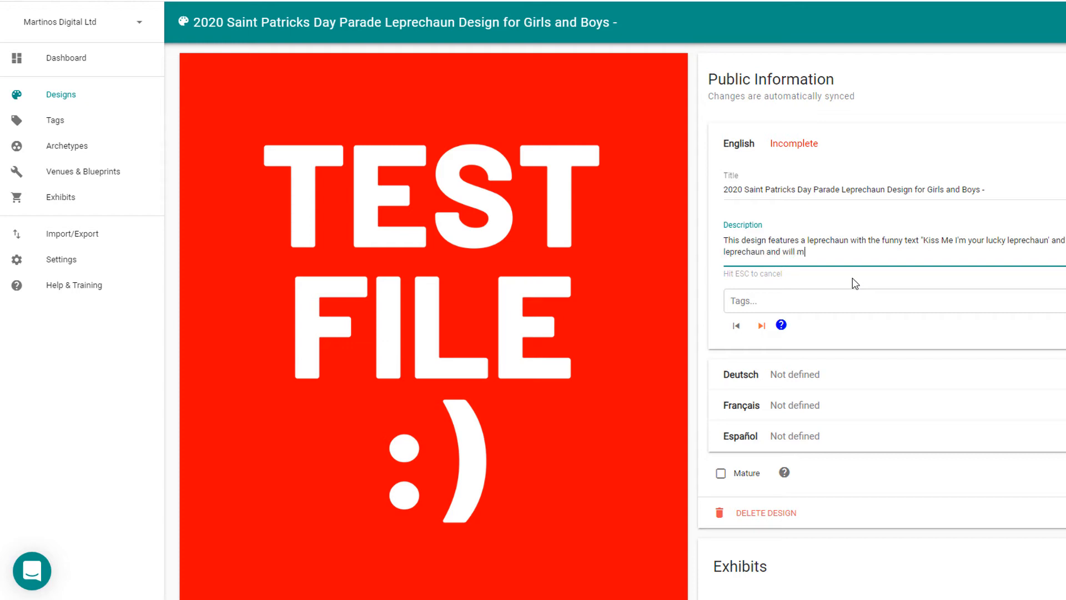
type("ake the perfec")
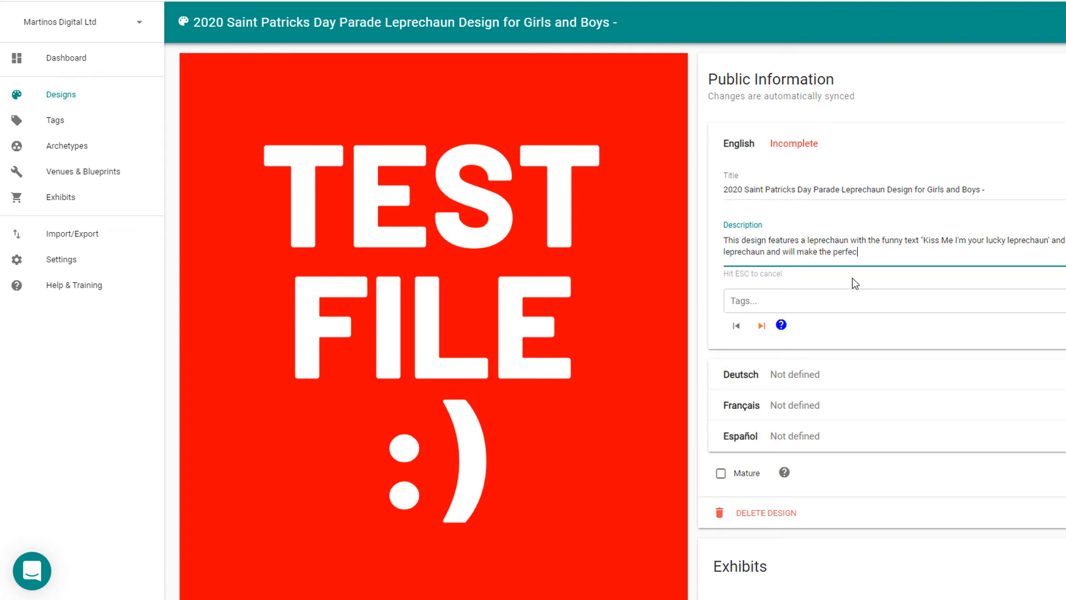
type("t gift for")
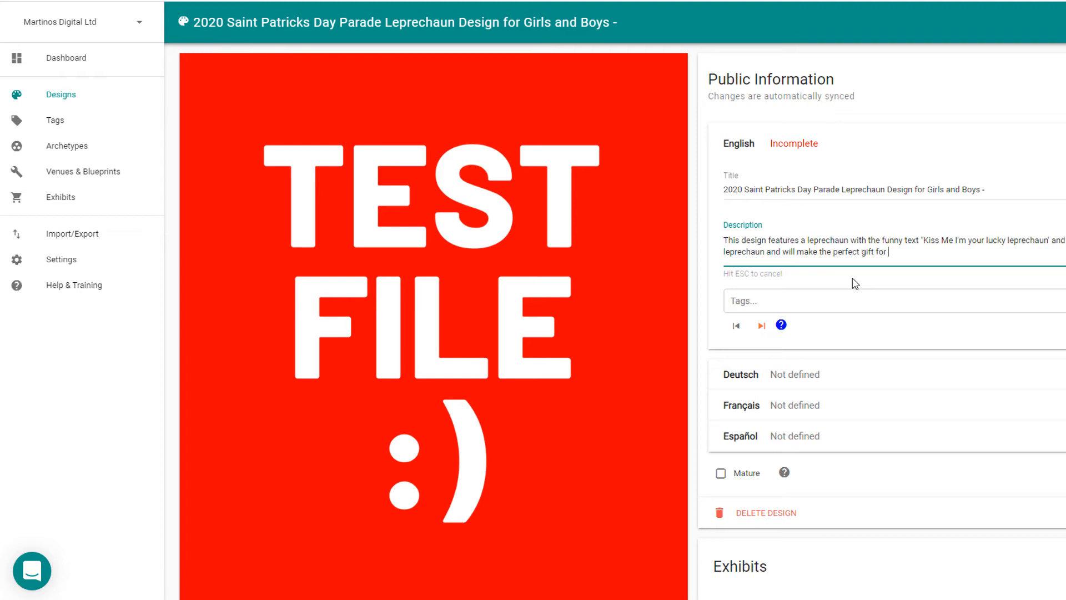
type("St Patrio")
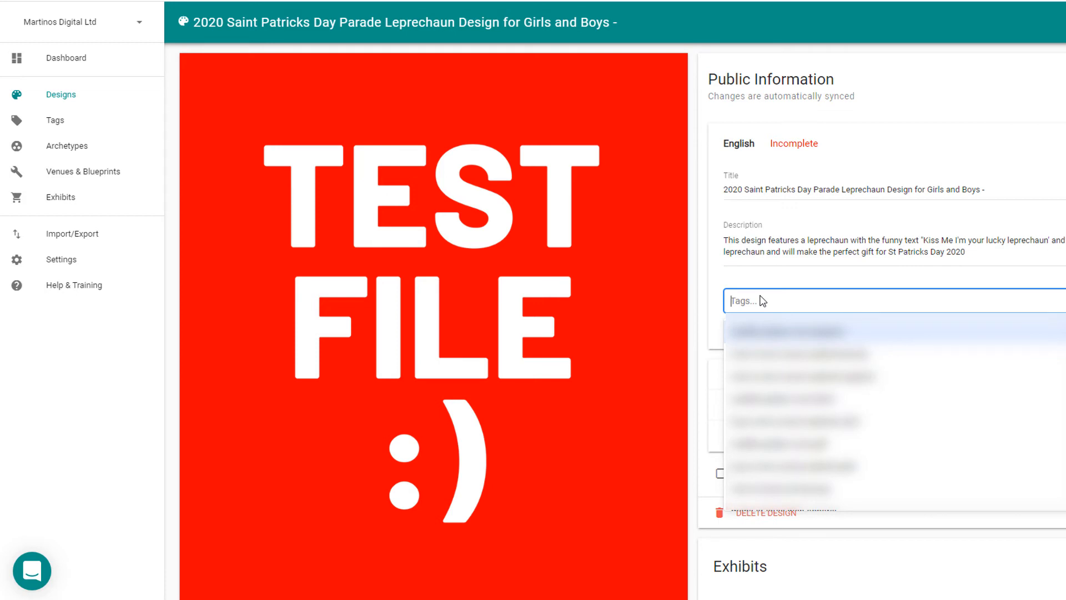
Step: Add tags st-patricks-day, leprechaun-shirt, leprechaun-gift and kids-leprechaun-shirt via autocomplete
type("st-patricks-day")
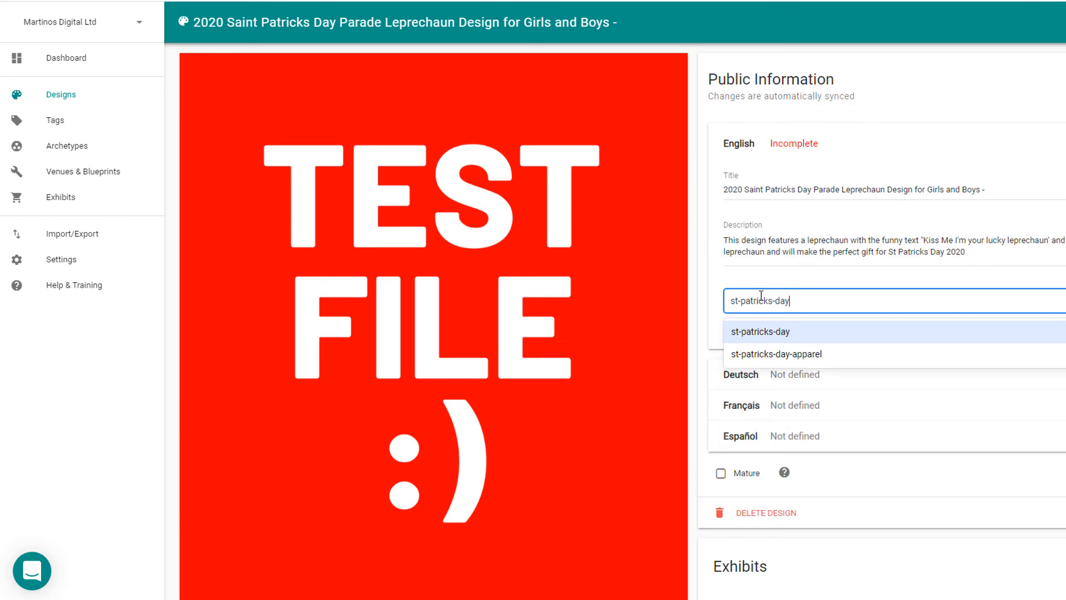
type("-sh")
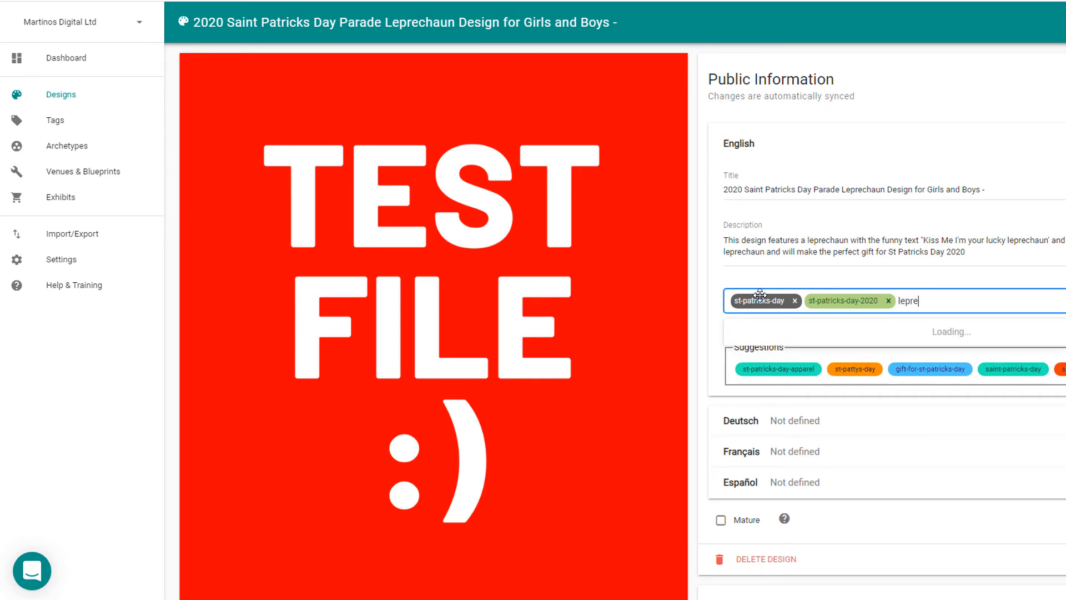
type("chaun-")
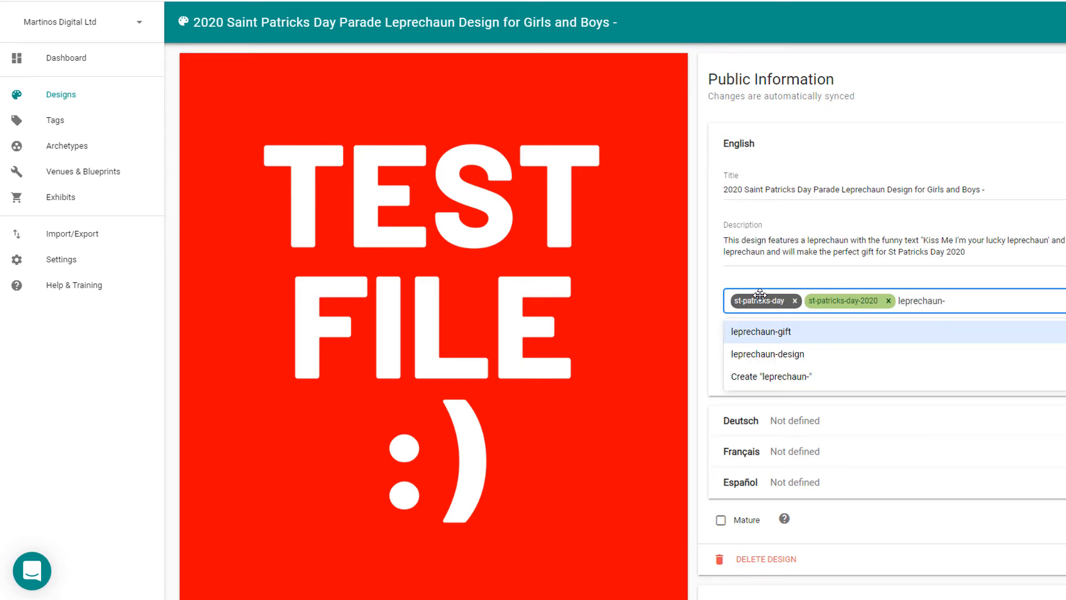
left_click(760, 332)
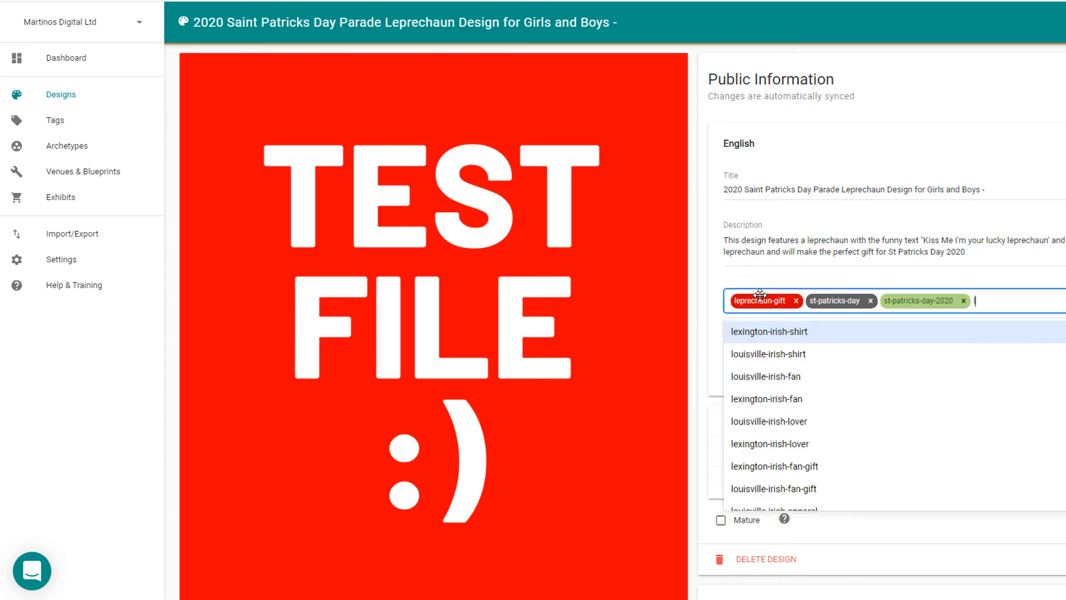
type("leprechaun-shirt kids-leprechaun-shirt")
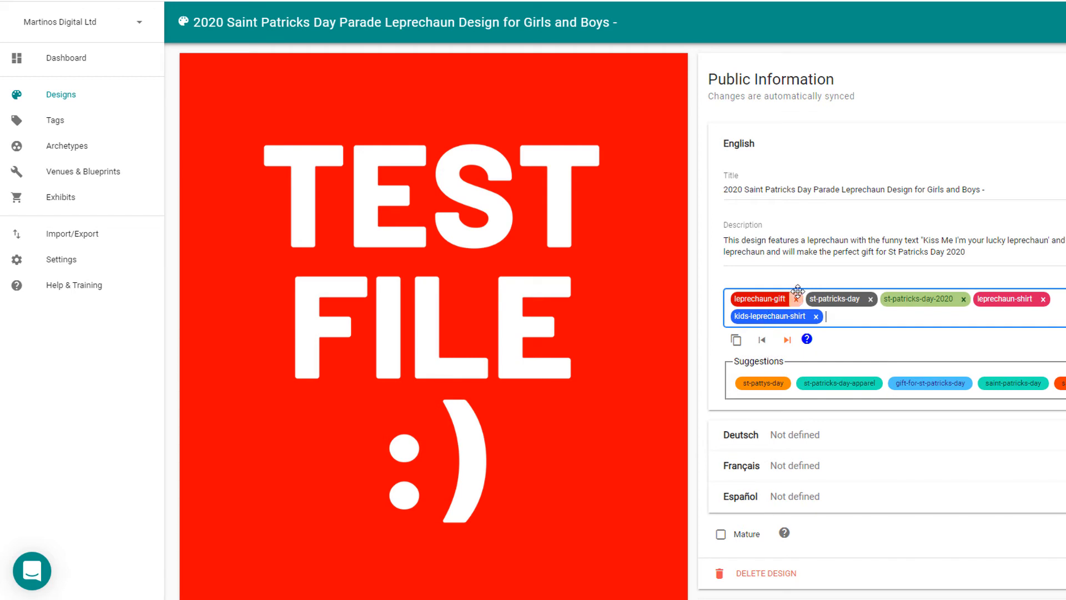
mouse_move(993, 164)
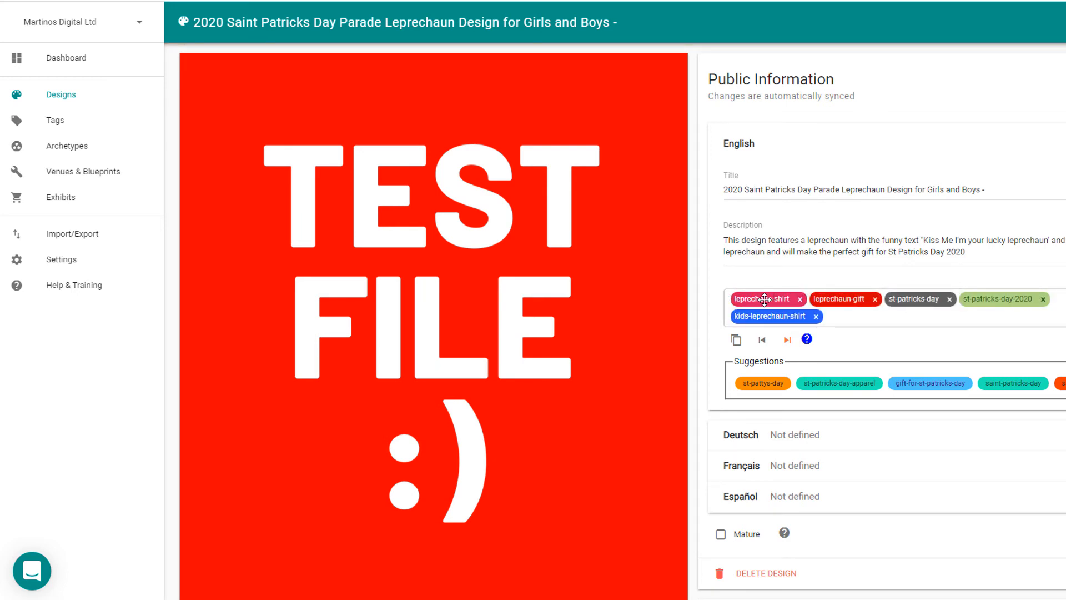
mouse_move(894, 360)
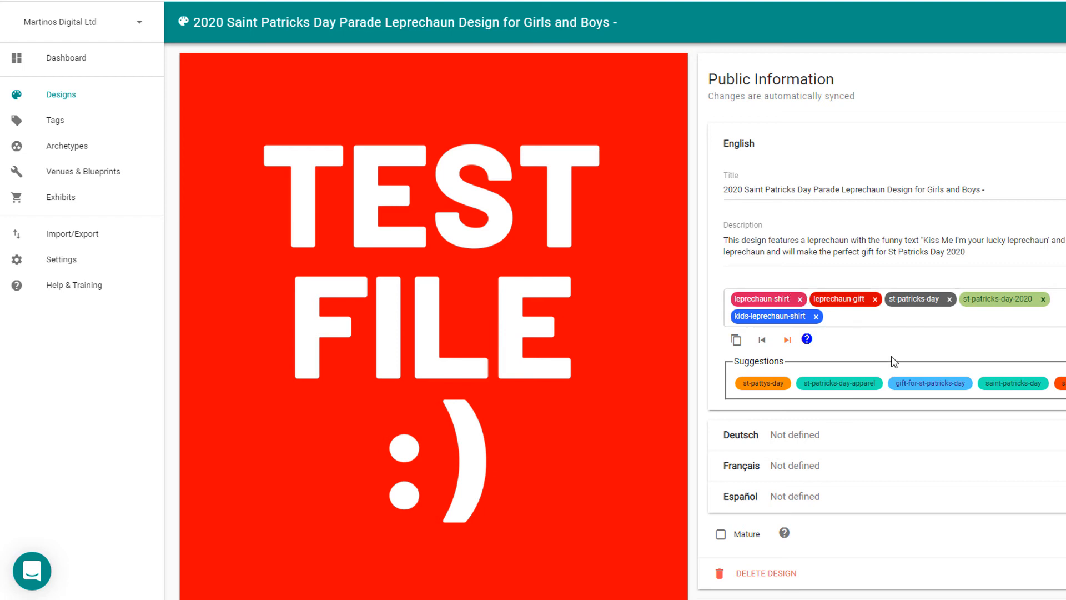
Step: Scroll down the design page after moving leprechaun-shirt ahead of leprechaun-gift
scroll("down", 3)
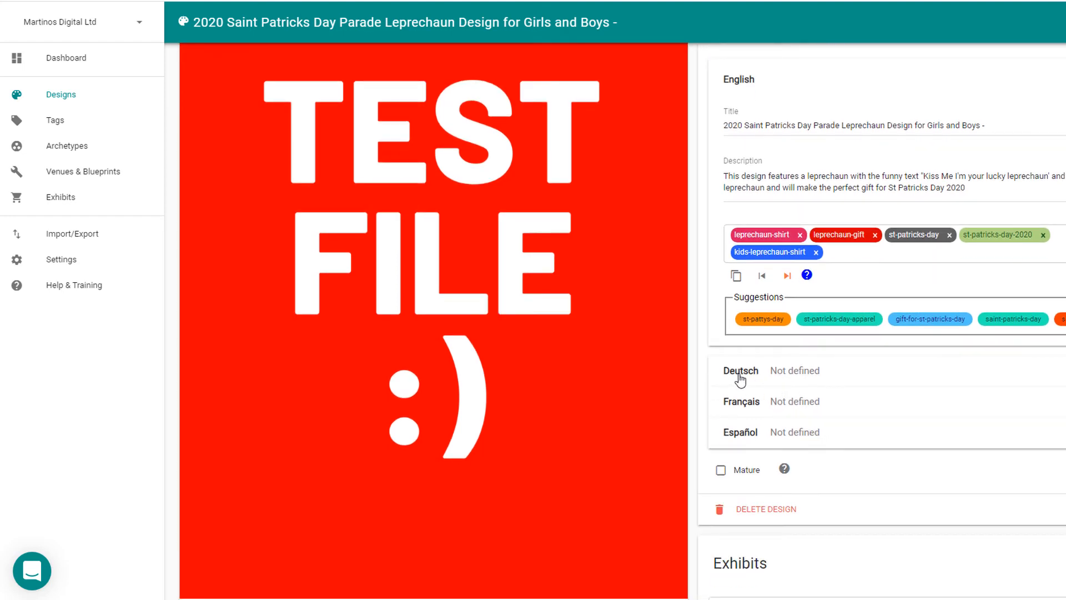
scroll("down", 3)
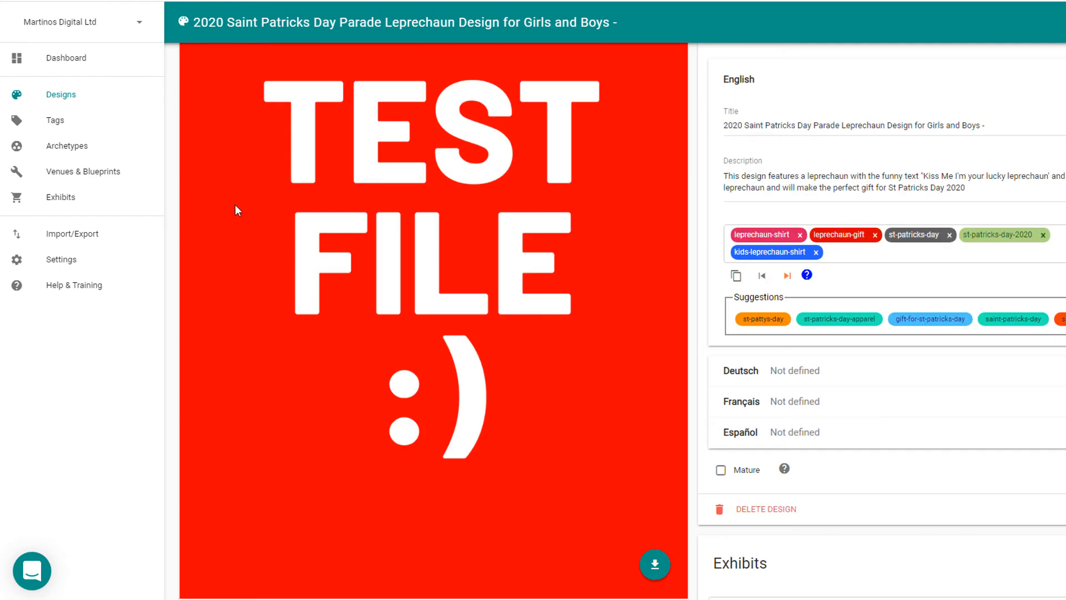
Step: Set the design's exhibit archetype to Dark Colours in the Exhibits card
scroll("down", 3)
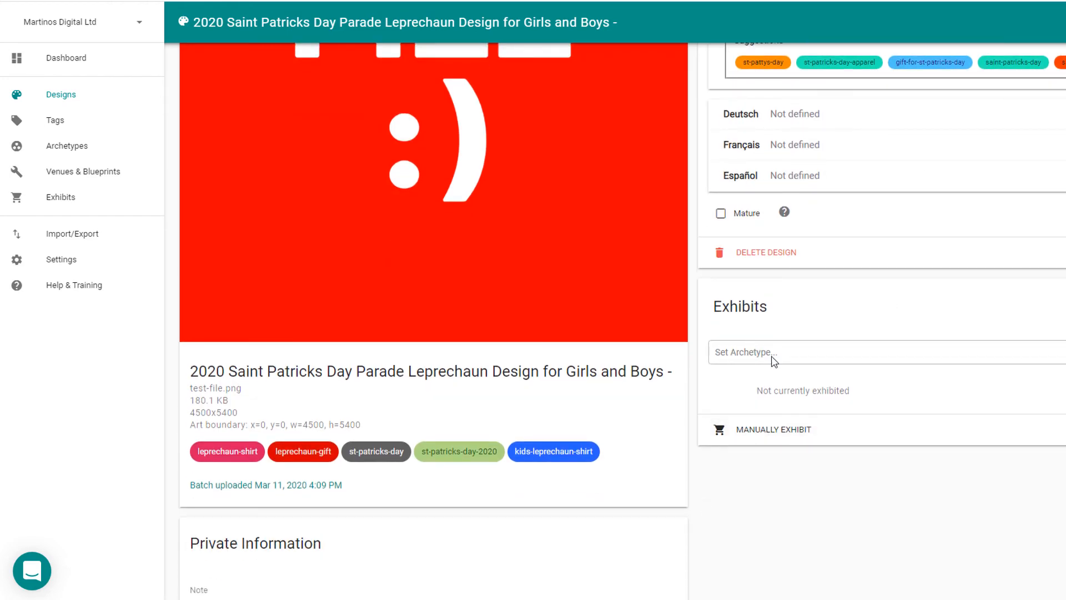
left_click(816, 352)
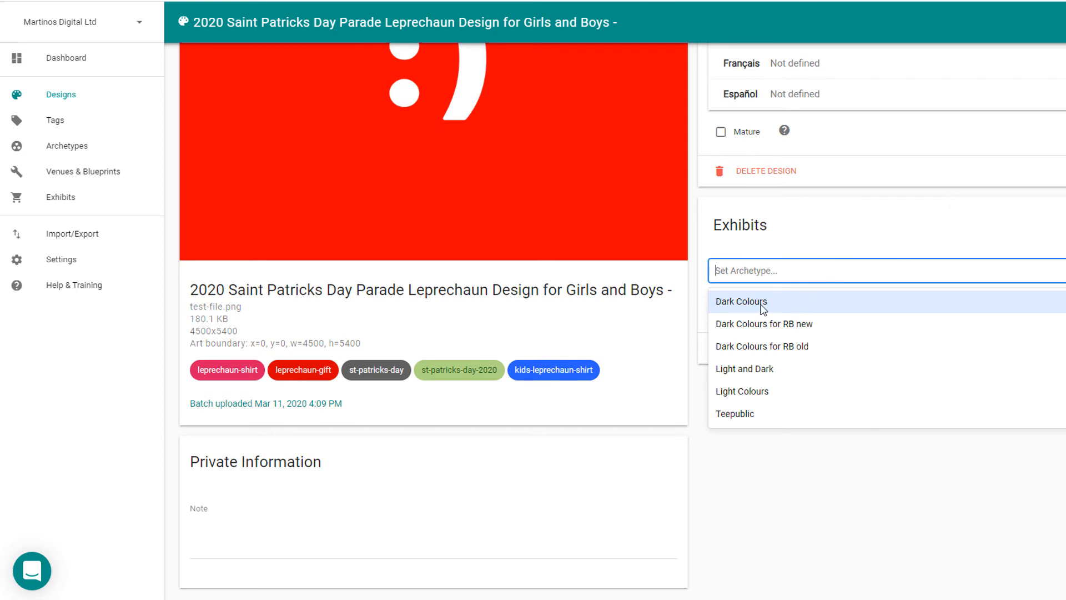
left_click(740, 301)
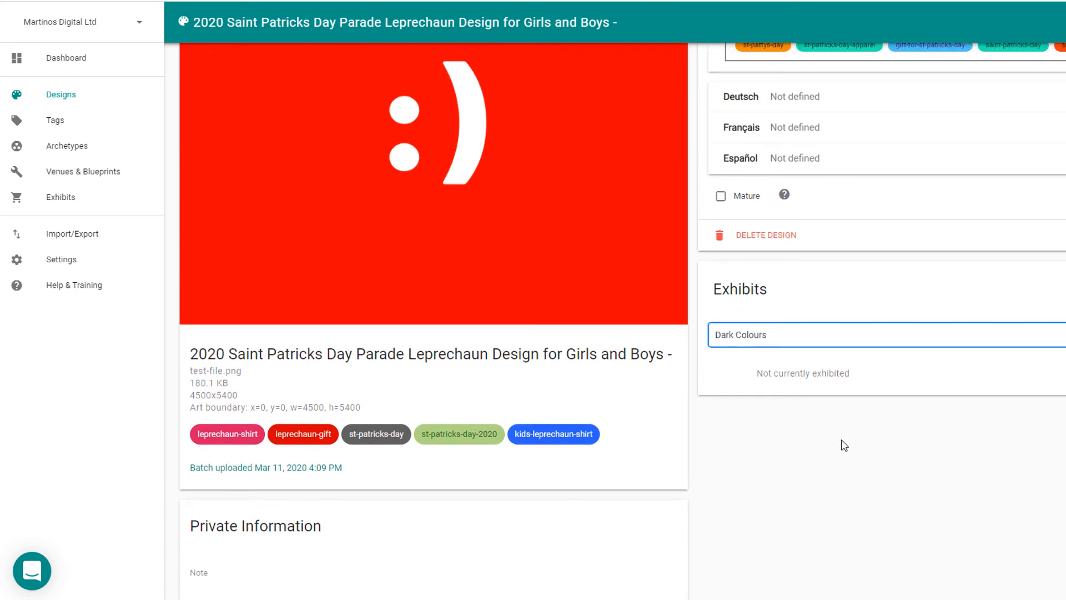
scroll("down", 3)
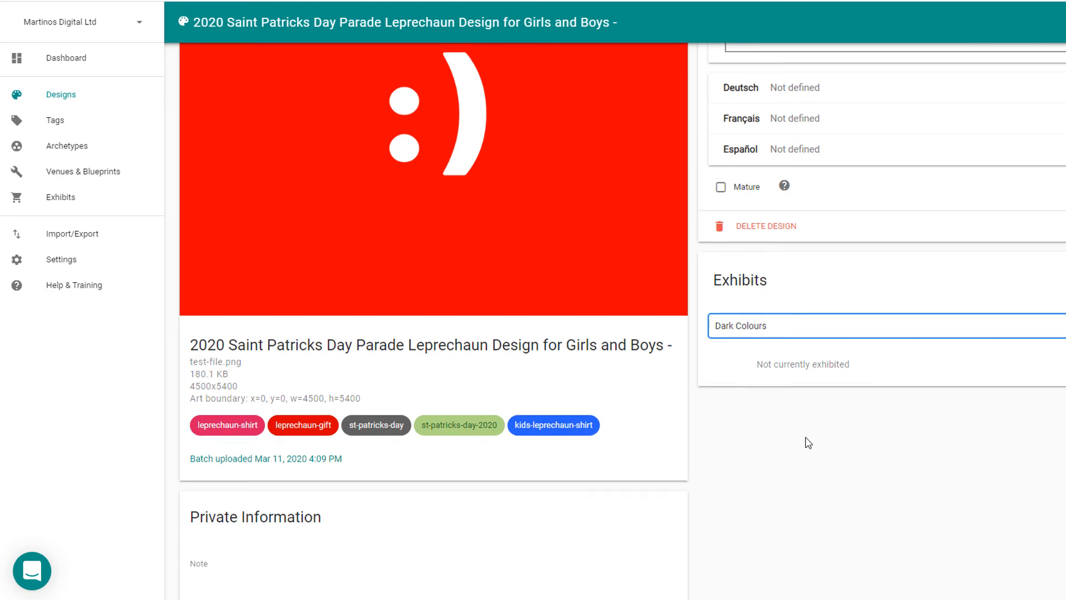
scroll("up", 3)
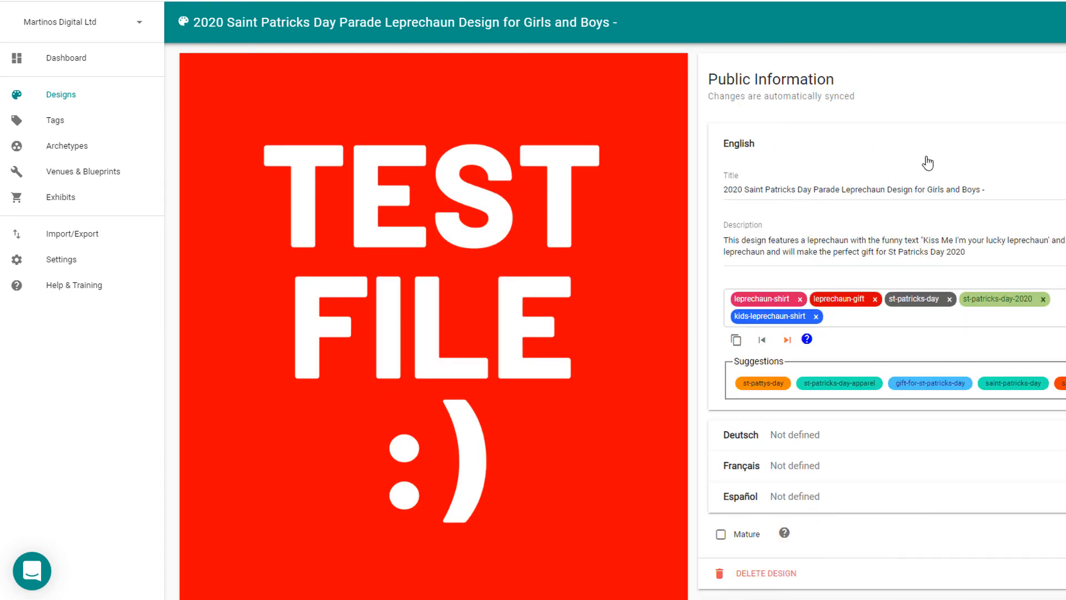
mouse_move(124, 91)
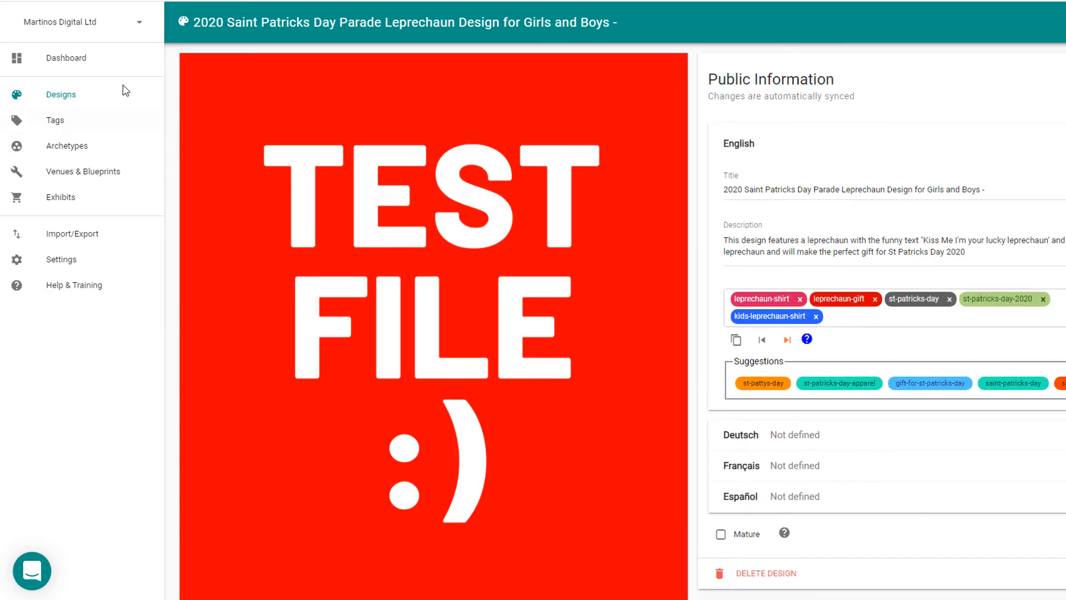
mouse_move(91, 93)
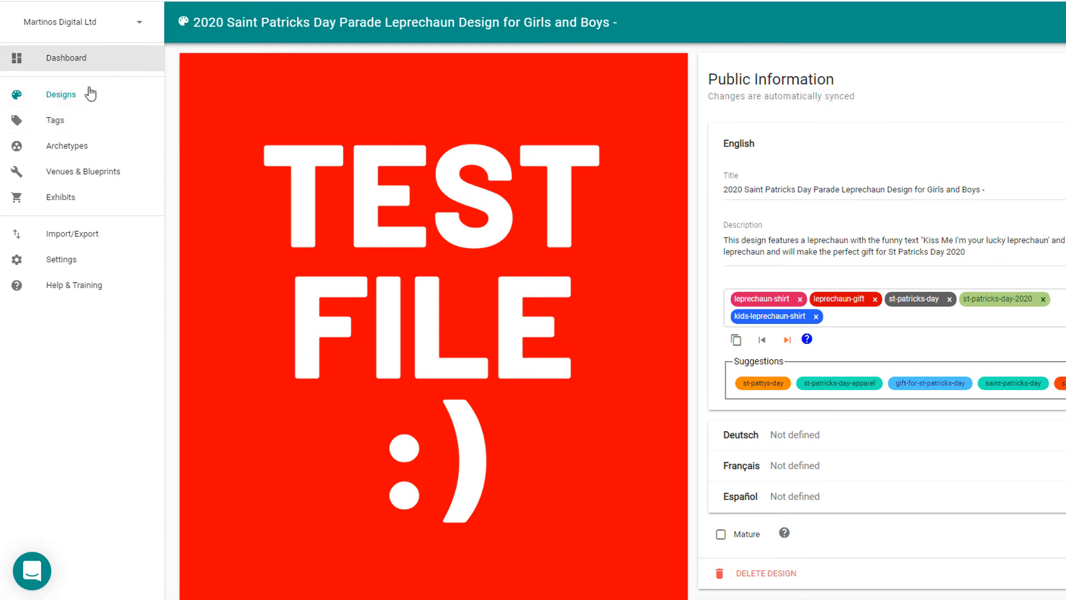
Step: From the Dashboard, list waiting CafePress exhibits and find the St Patricks Day design EXH7328308
left_click(65, 58)
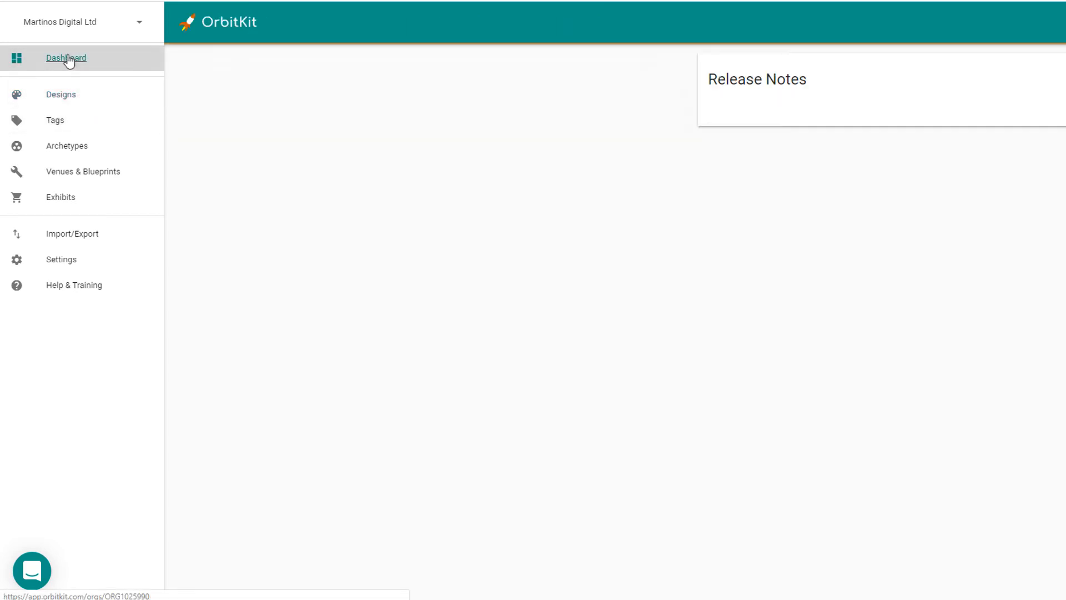
left_click(65, 57)
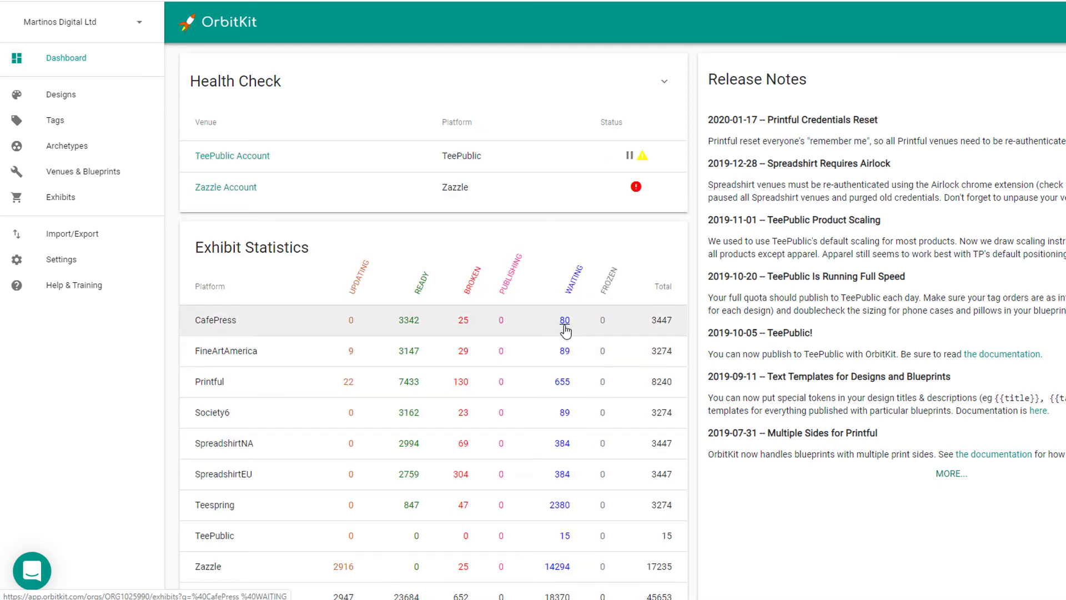
left_click(564, 320)
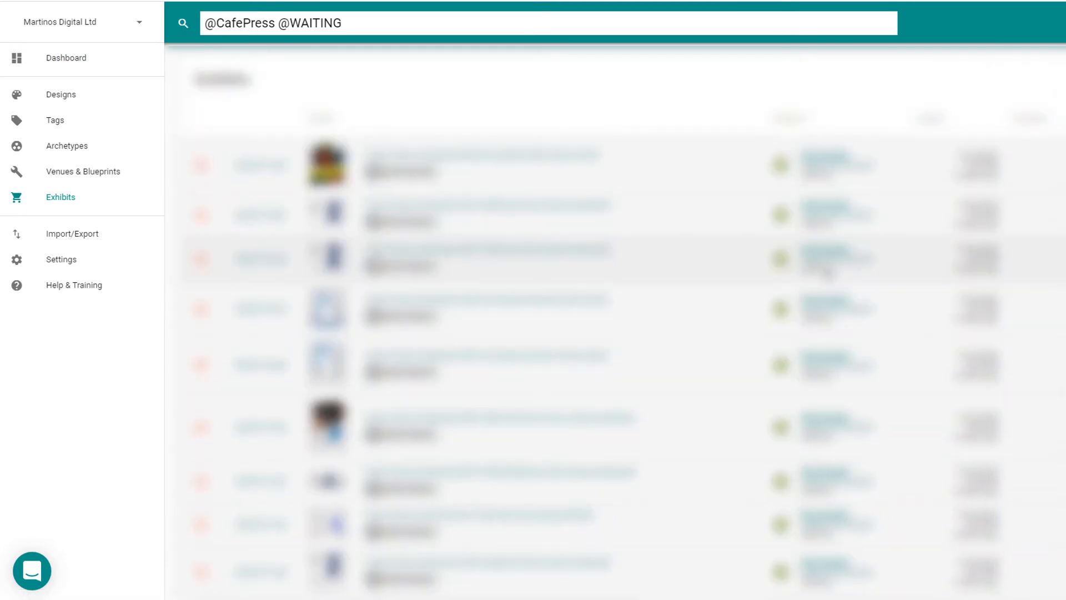
scroll("down", 3)
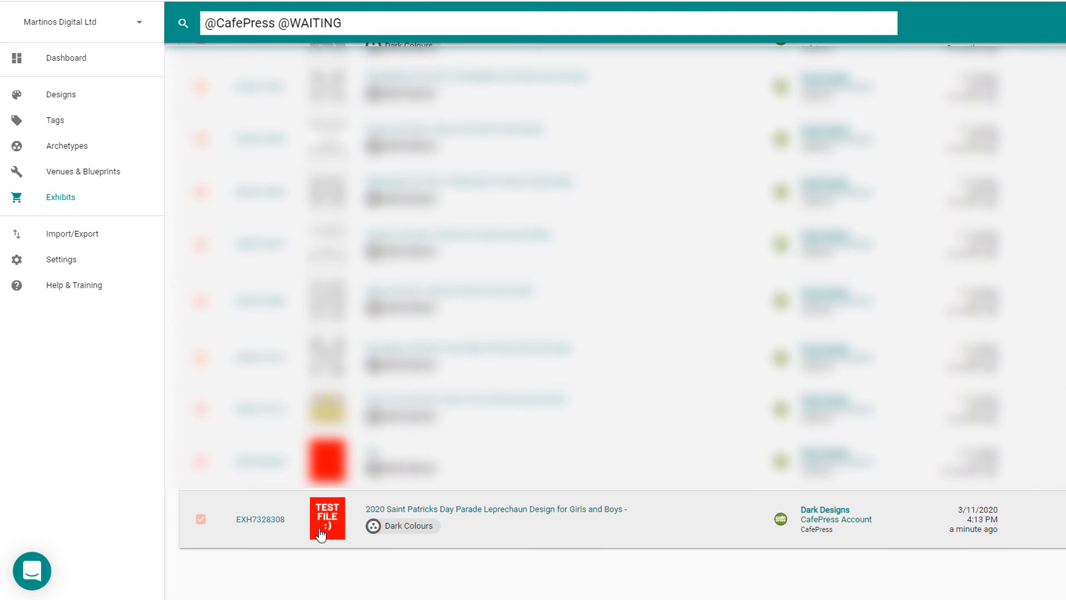
mouse_move(401, 525)
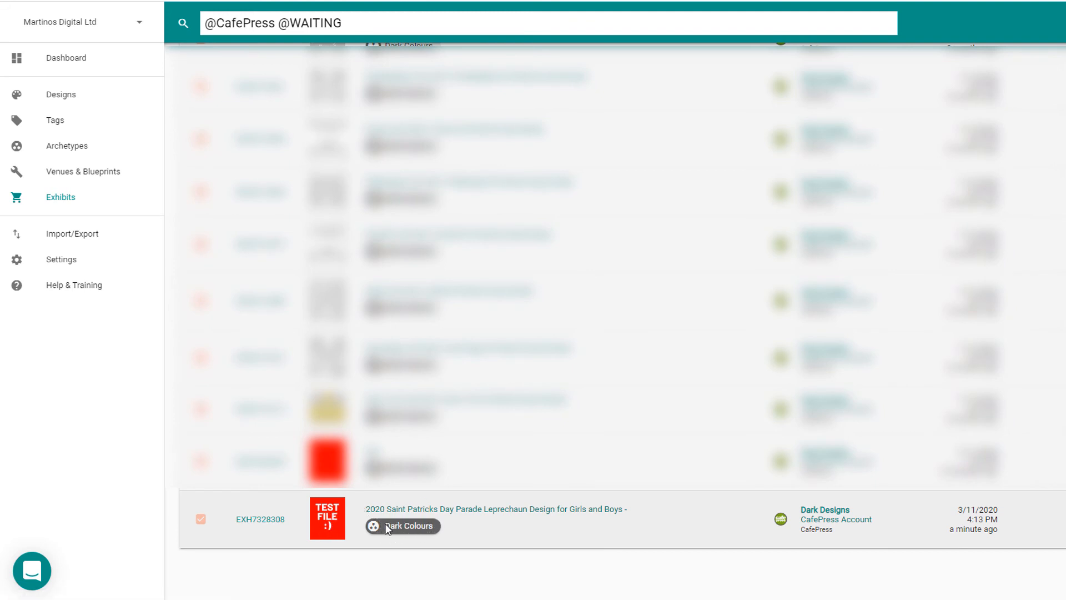
mouse_move(163, 525)
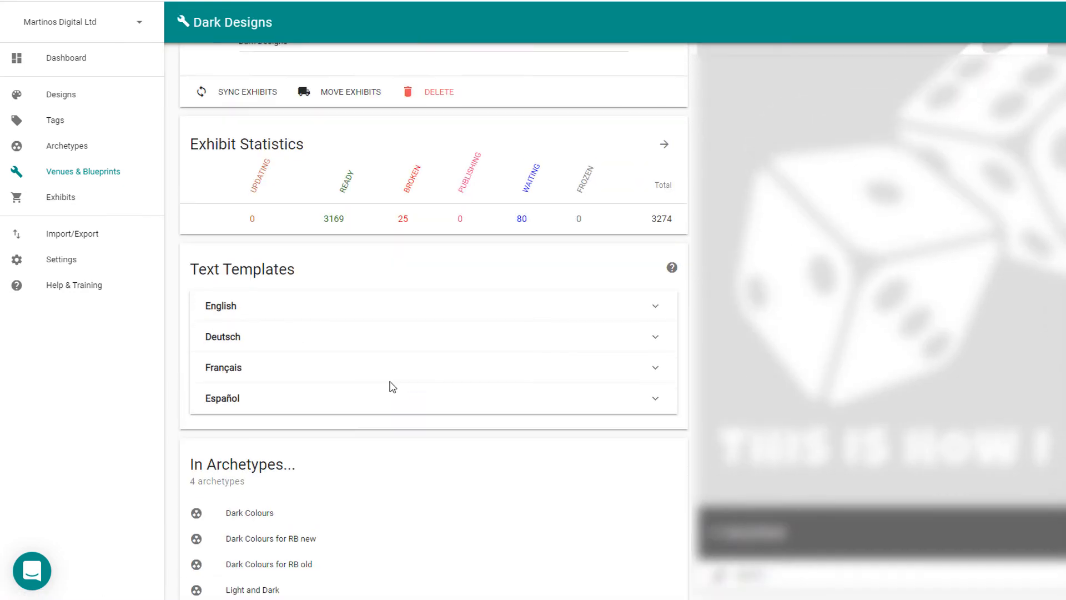
Step: Open the Dark Colours archetype page from the Dark Designs blueprint's archetype list
scroll("up", 3)
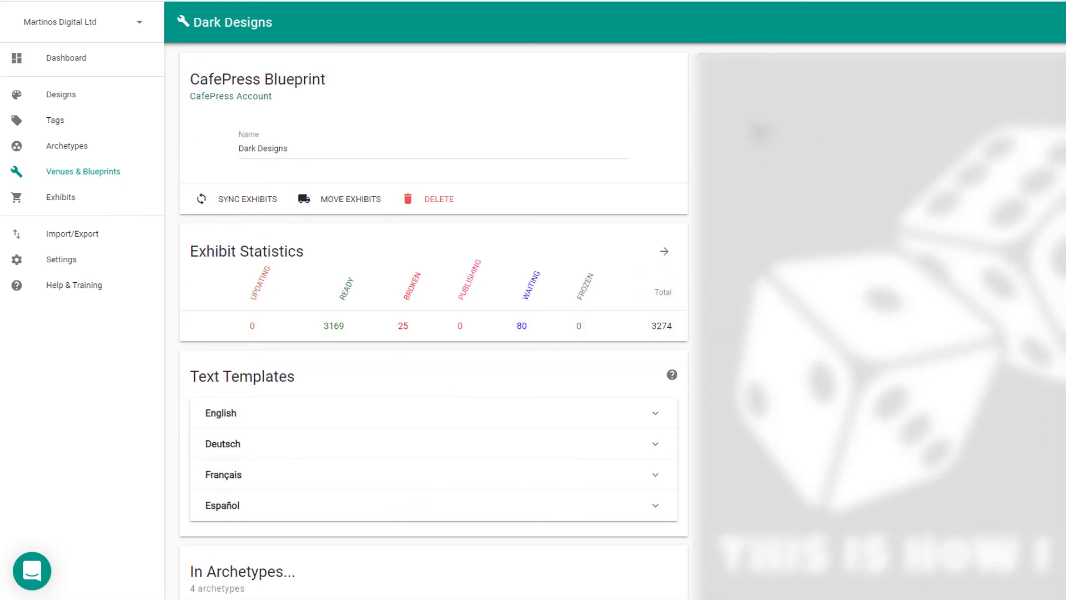
scroll("down", 3)
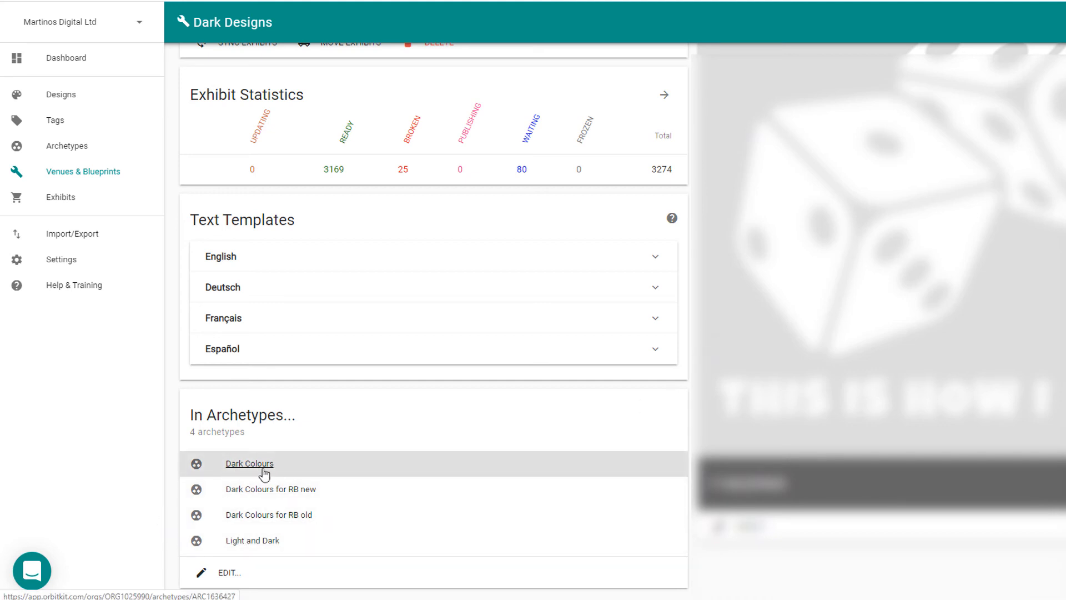
left_click(249, 463)
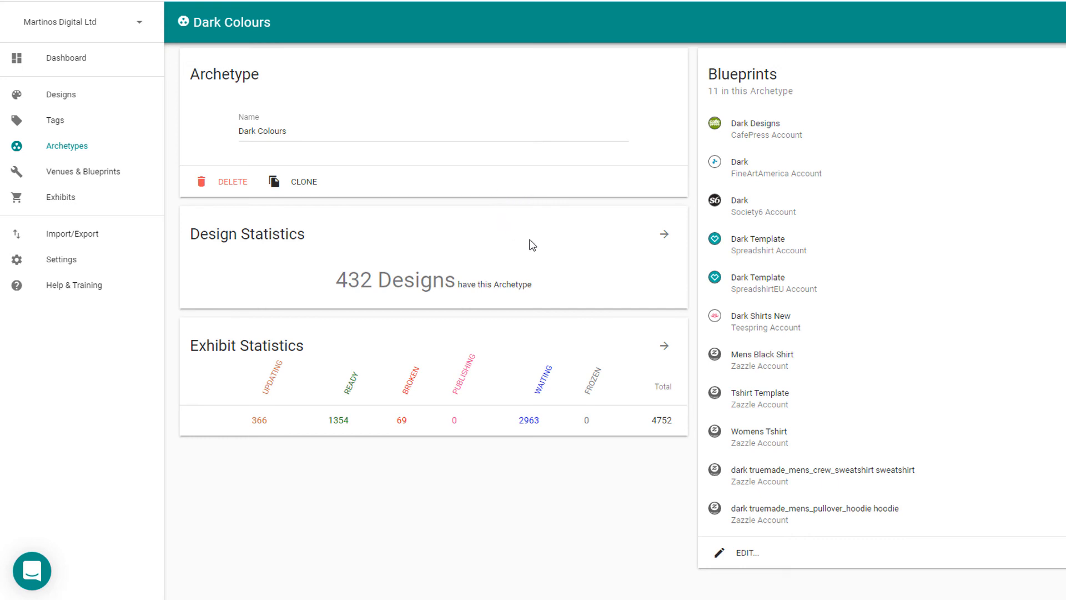
mouse_move(761, 128)
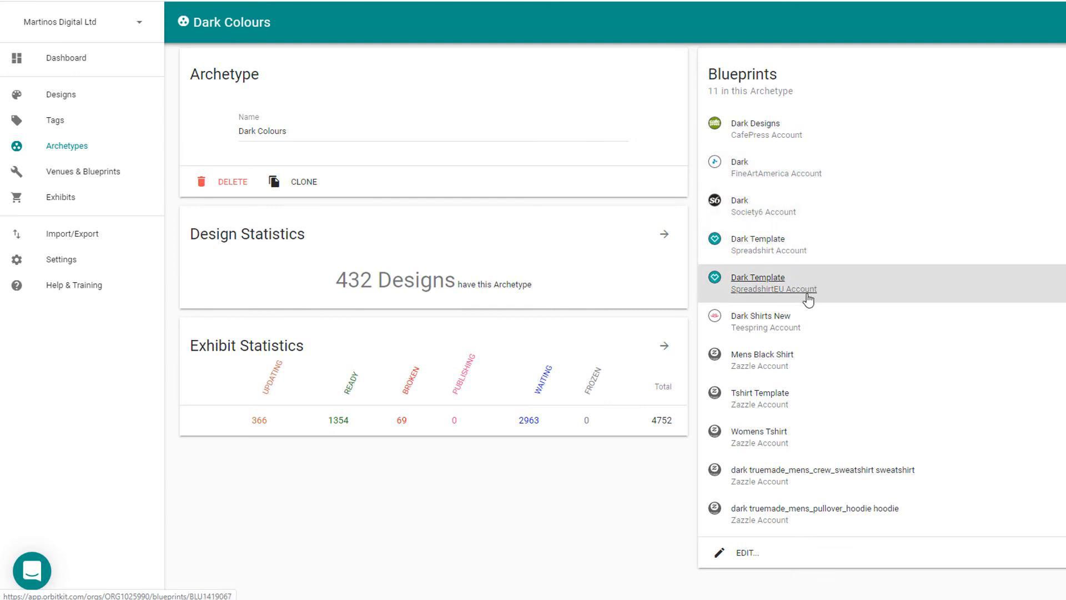
mouse_move(766, 383)
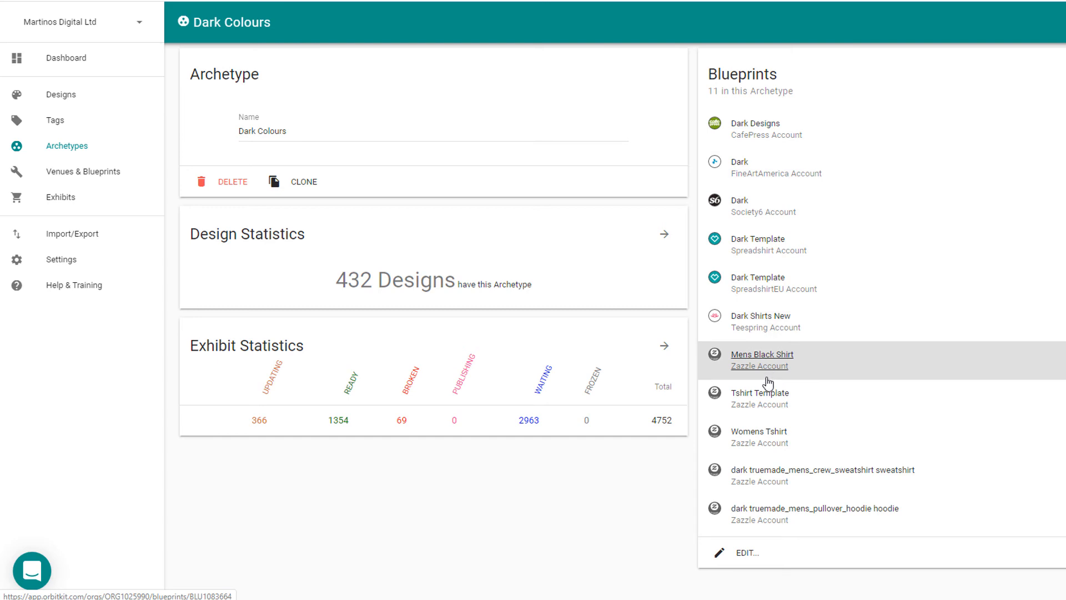
mouse_move(442, 314)
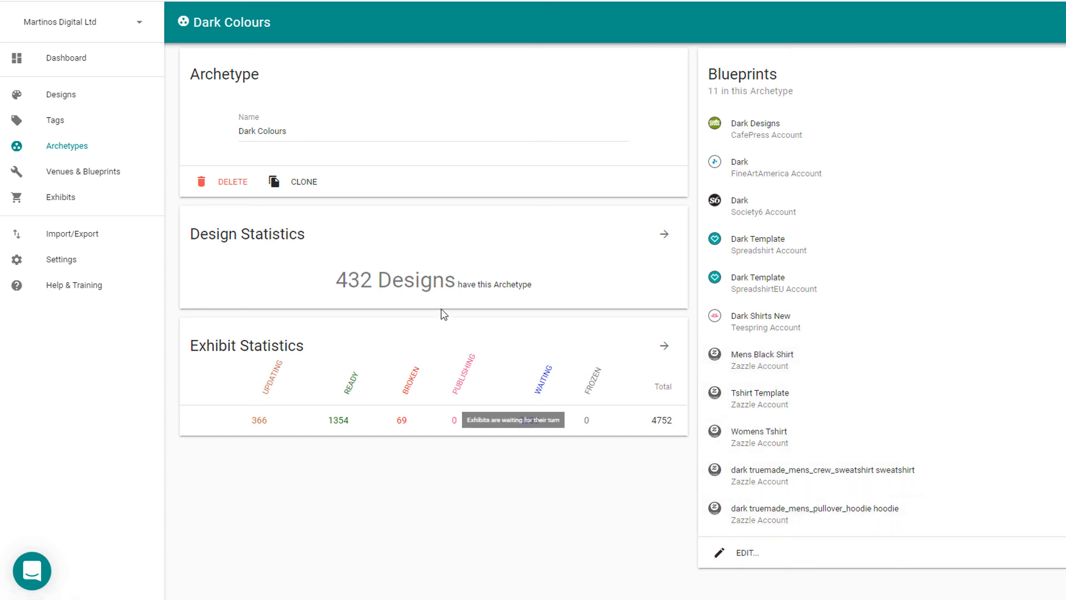
mouse_move(487, 546)
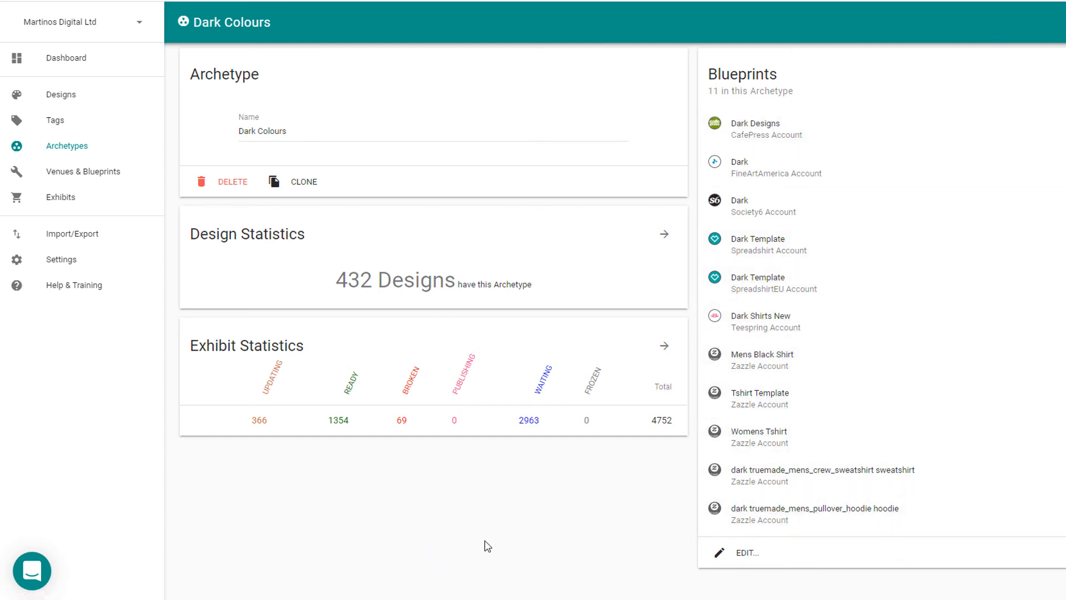
mouse_move(307, 165)
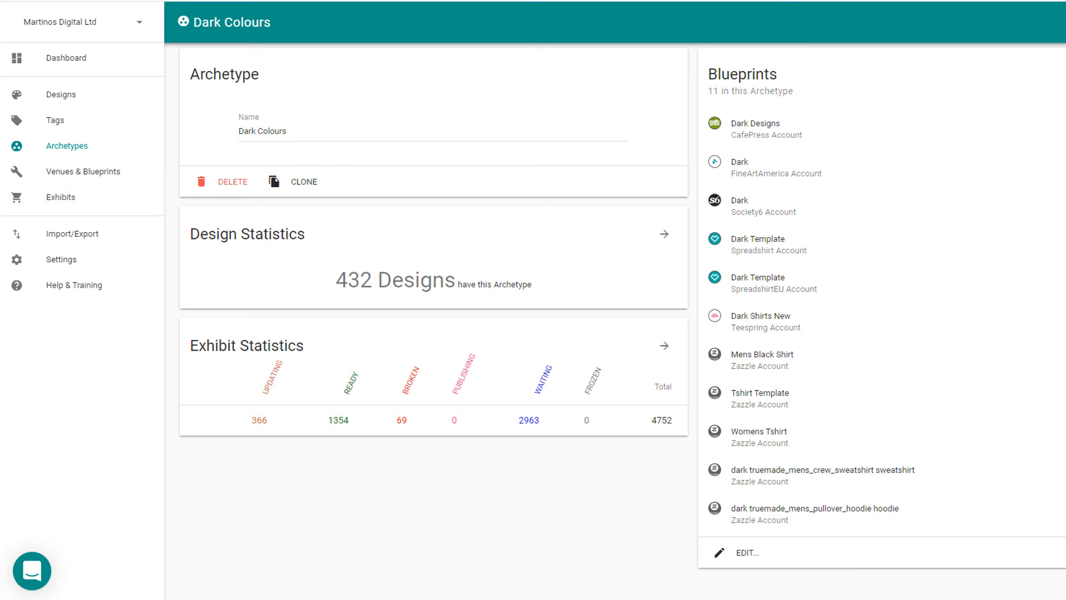
mouse_move(515, 86)
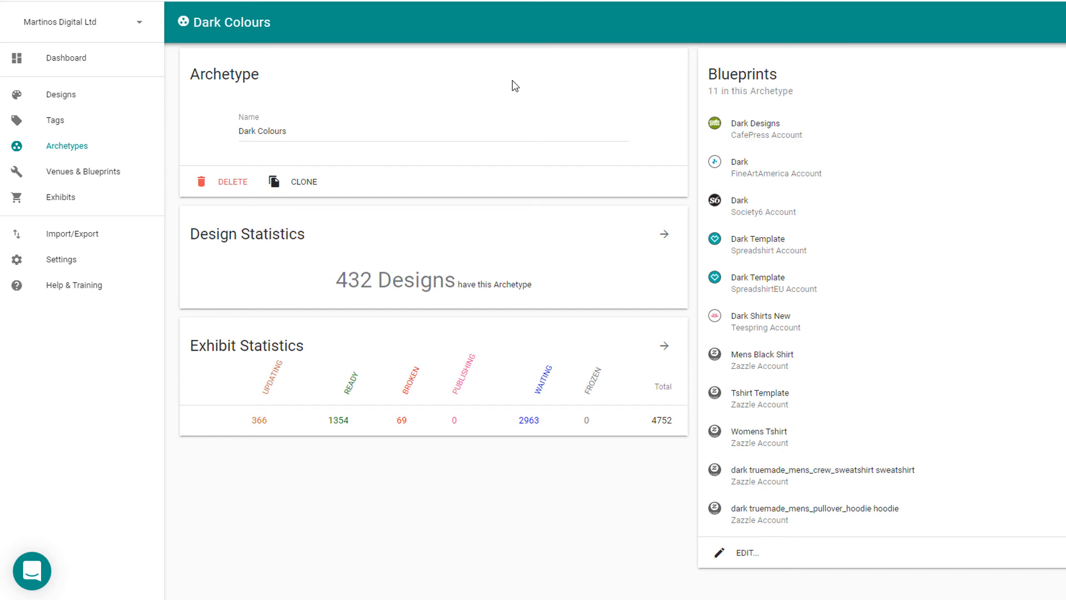
mouse_move(516, 295)
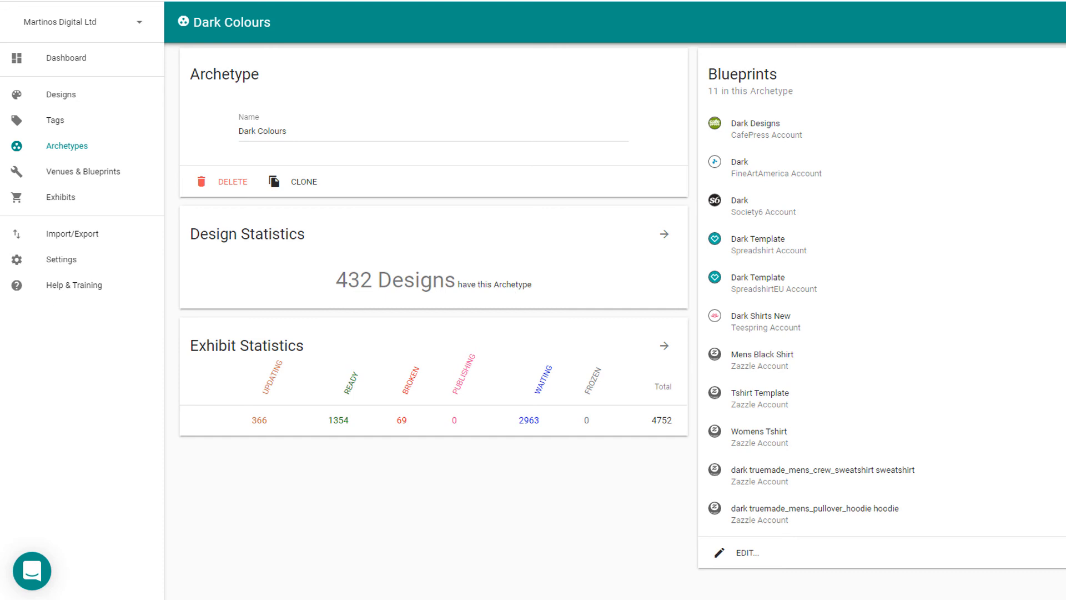
mouse_move(76, 259)
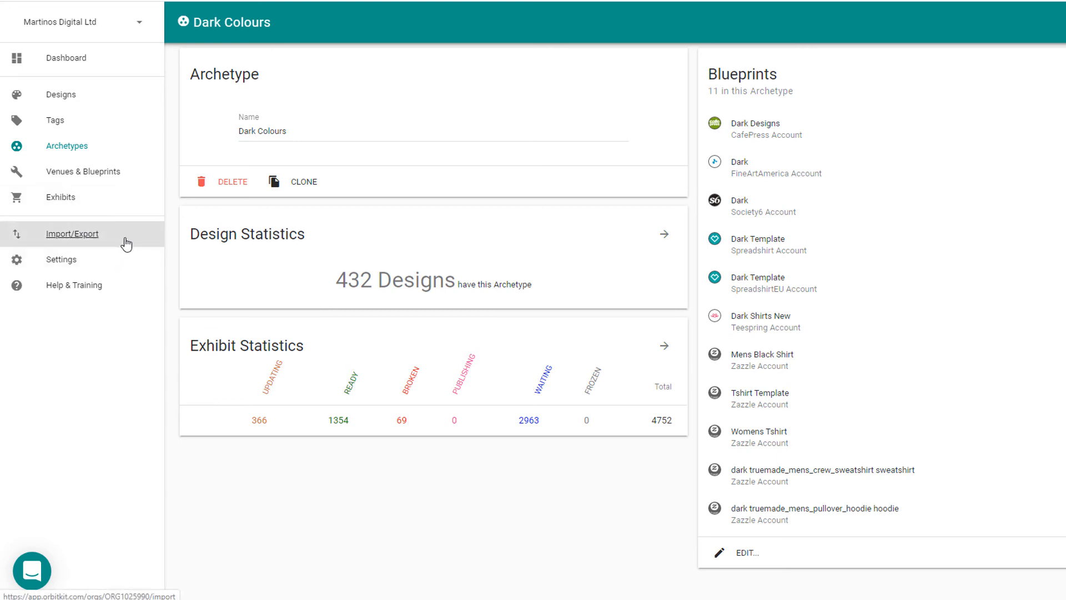
mouse_move(90, 233)
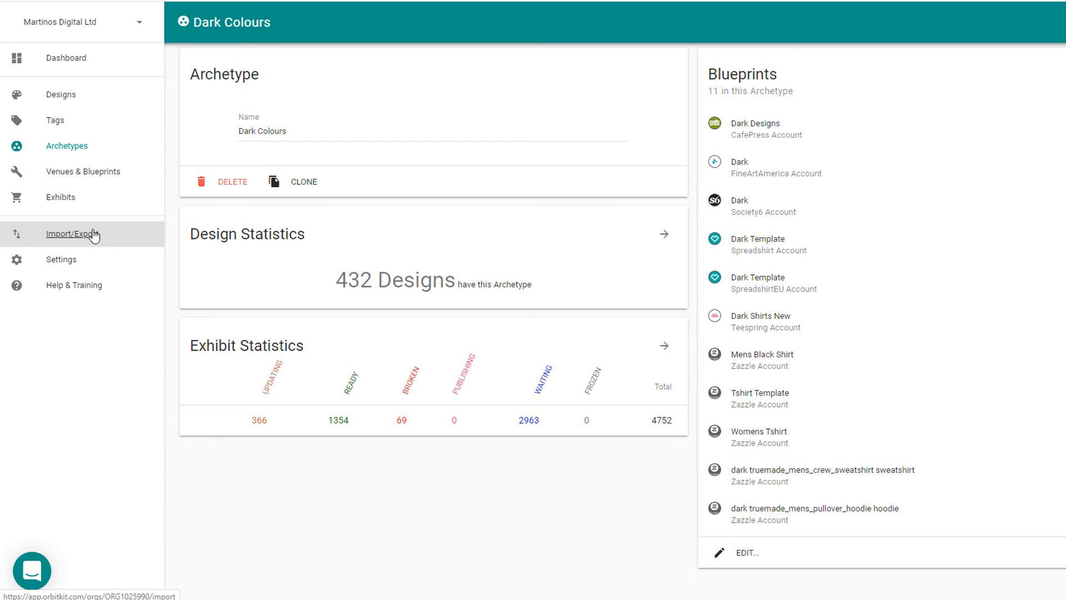
mouse_move(182, 259)
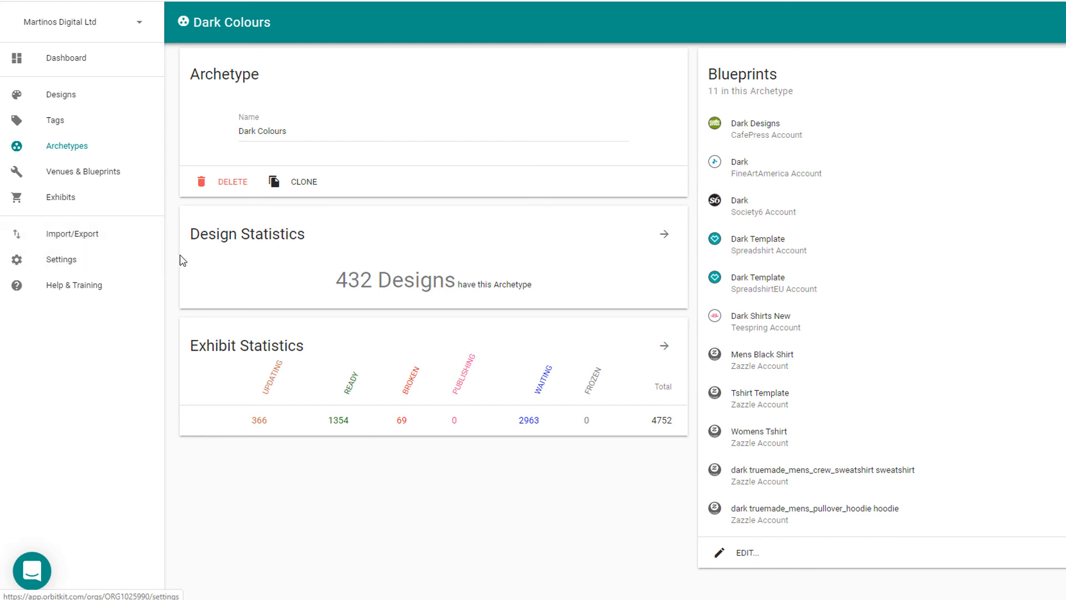
mouse_move(313, 311)
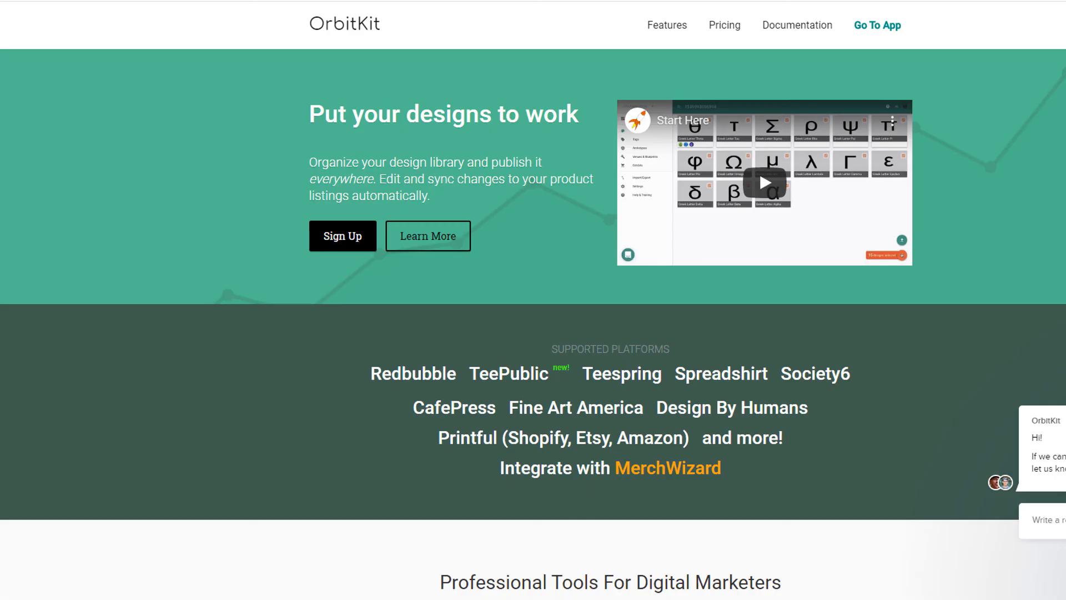
mouse_move(725, 25)
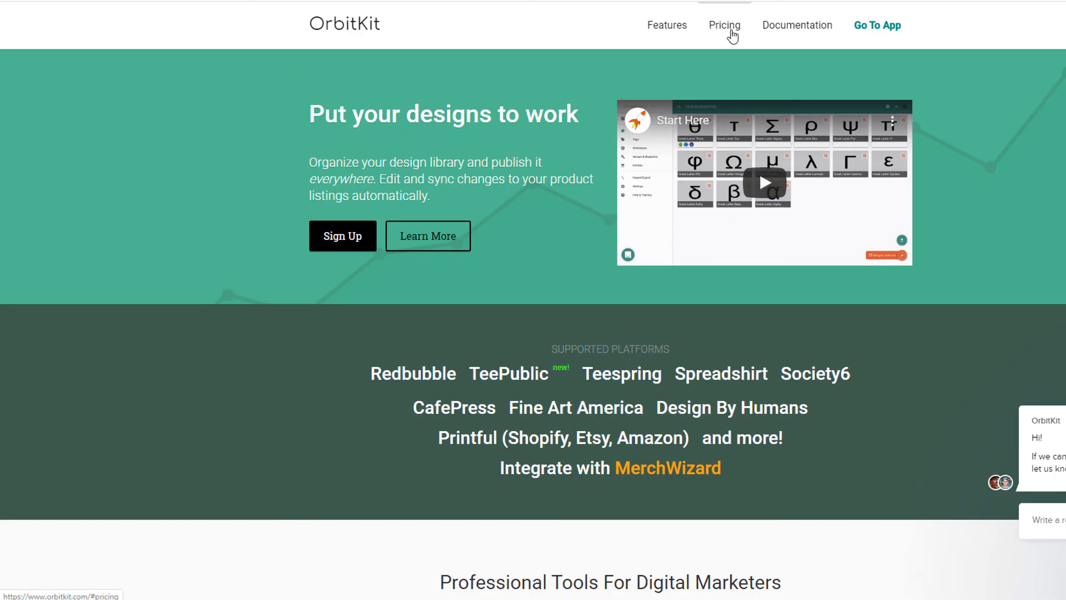
Step: Open Pricing on the OrbitKit website to view the Starter and Pro plans
left_click(724, 25)
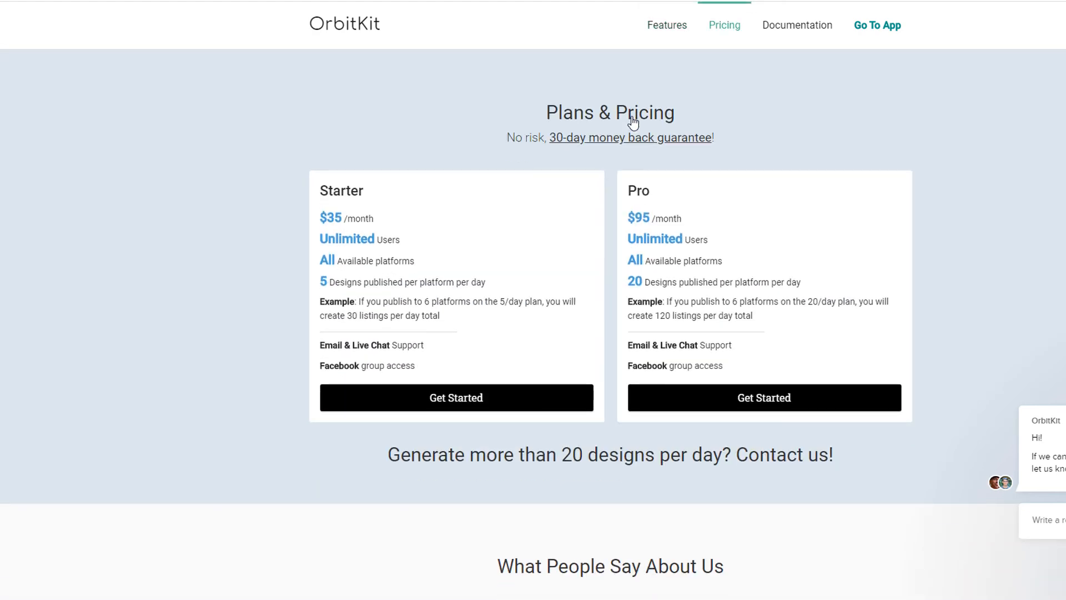
mouse_move(328, 295)
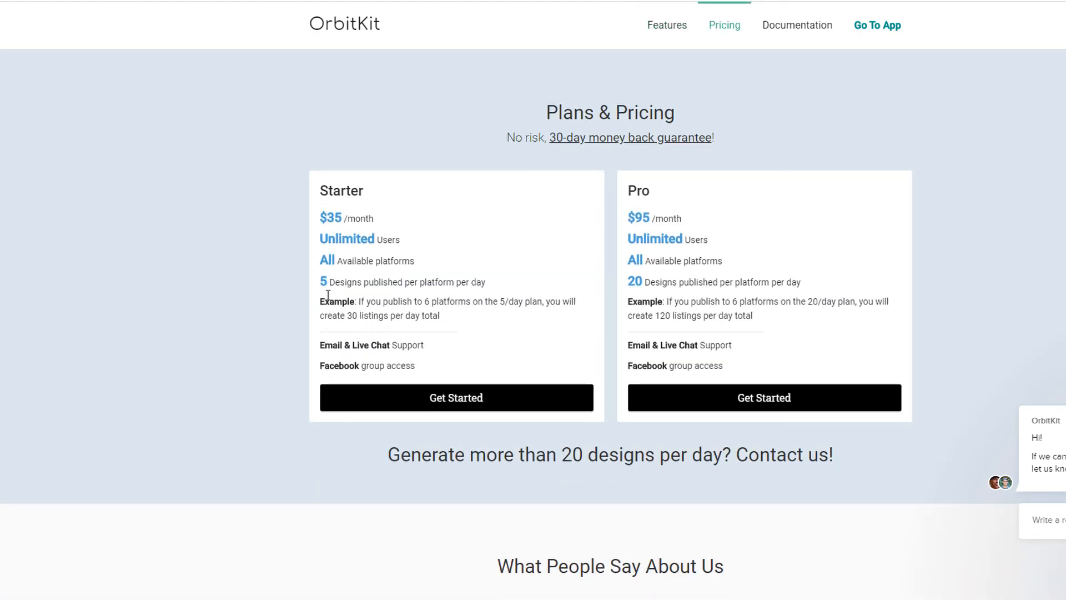
double_click(323, 281)
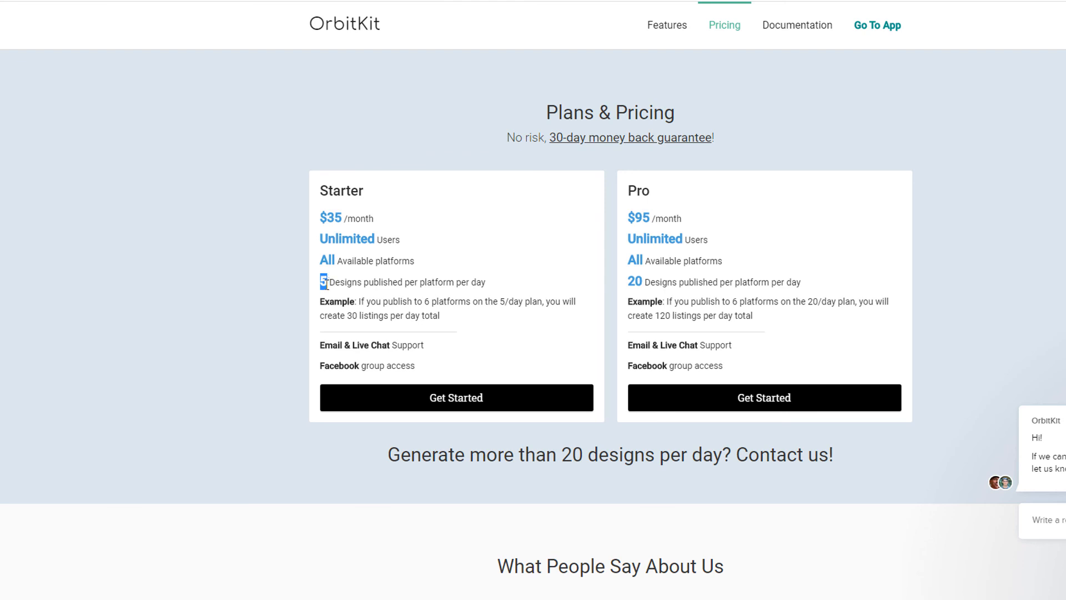
mouse_move(508, 239)
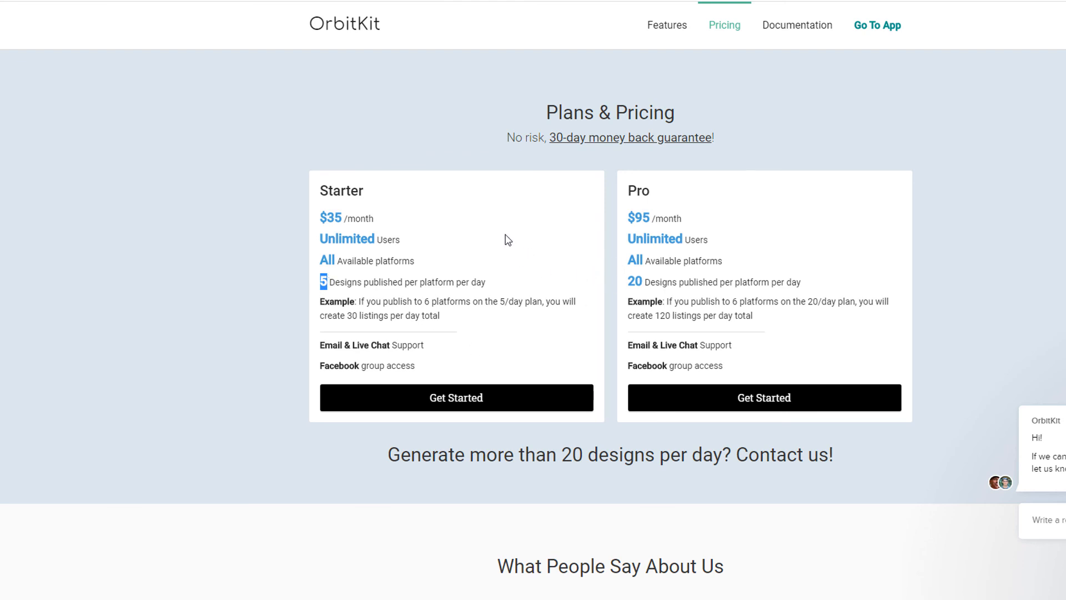
mouse_move(440, 281)
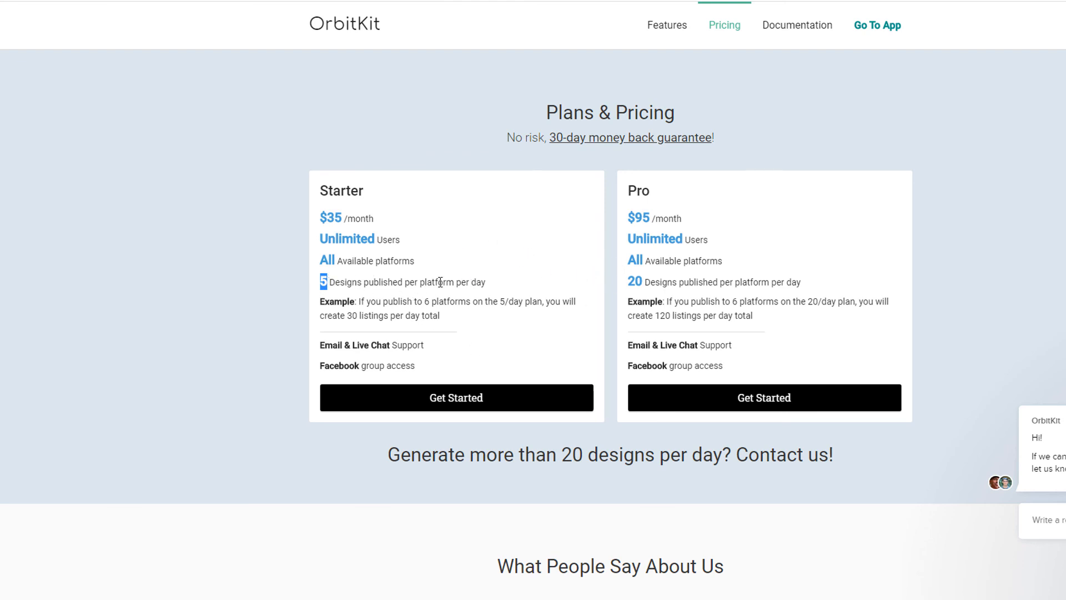
mouse_move(414, 299)
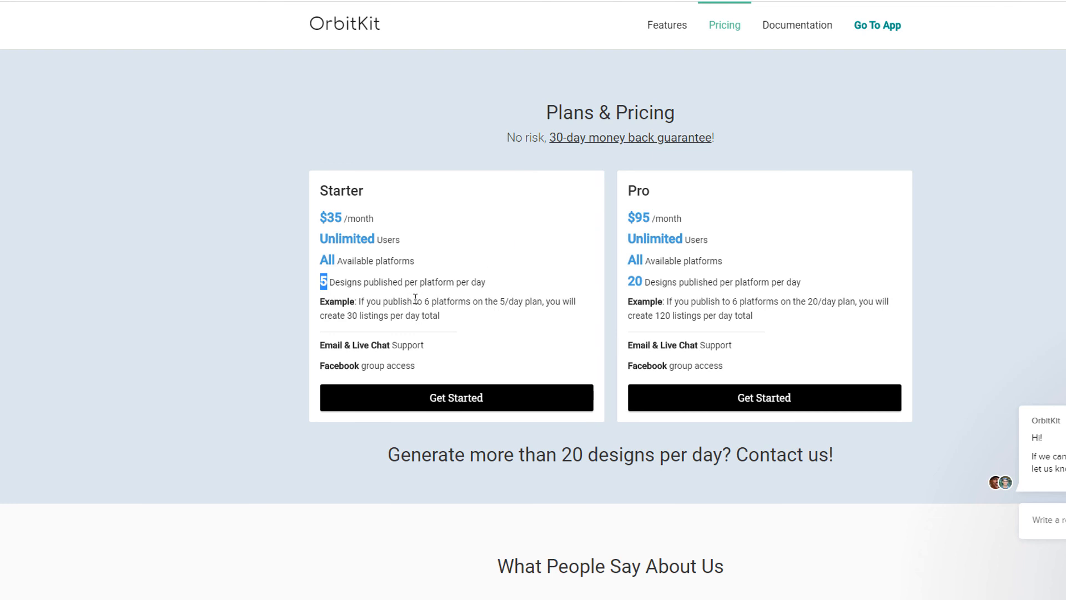
mouse_move(466, 277)
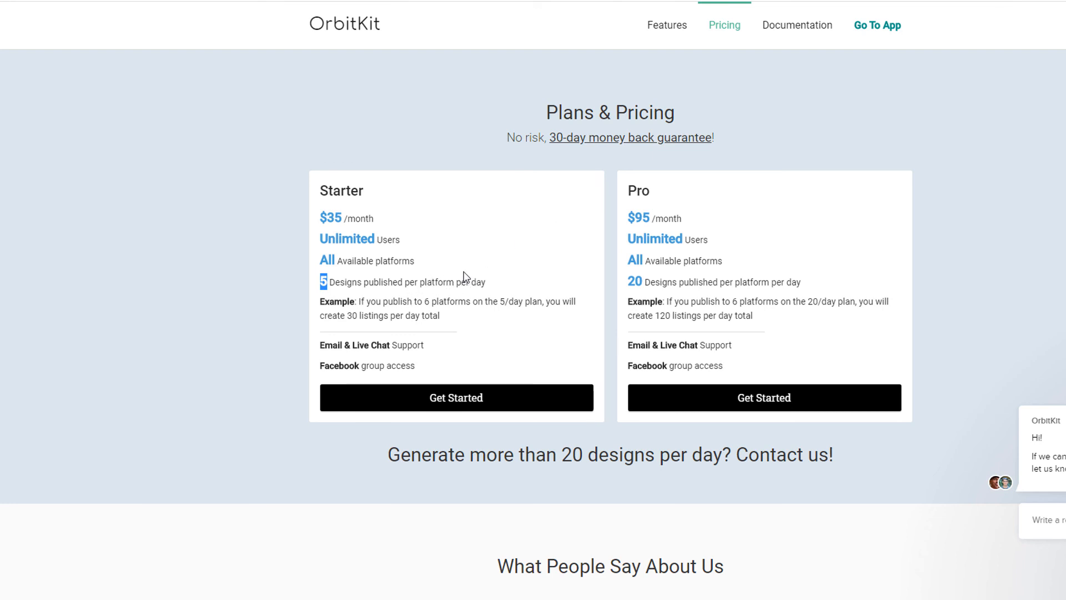
mouse_move(632, 252)
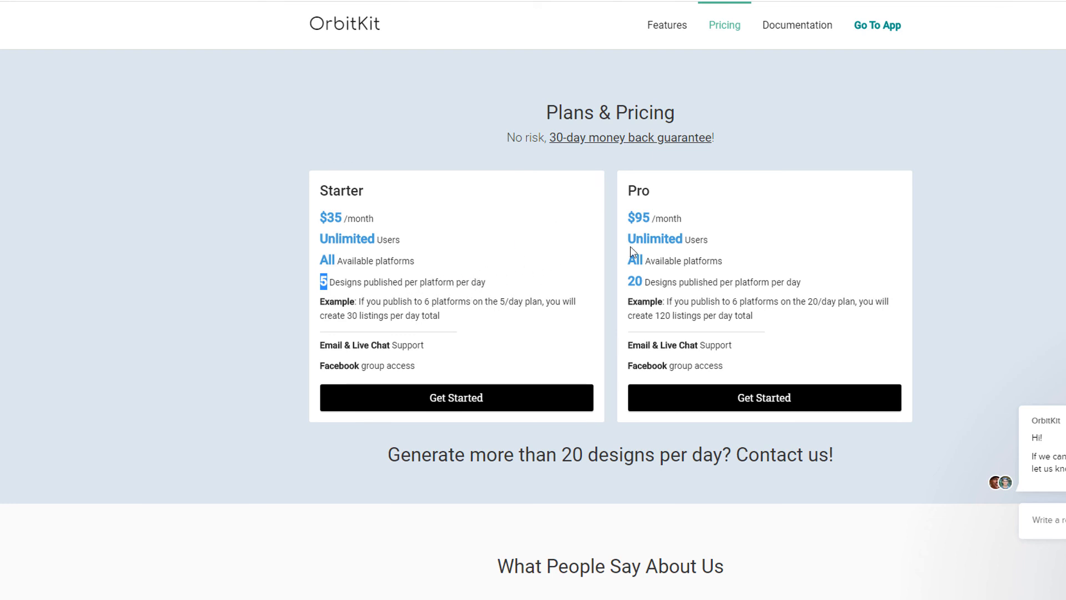
mouse_move(515, 270)
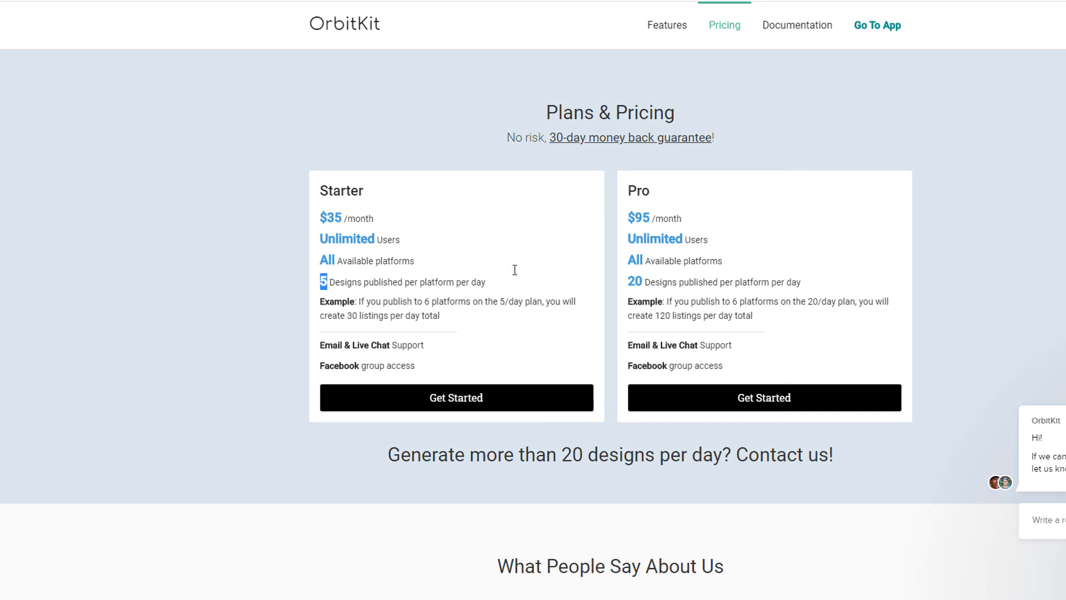
mouse_move(375, 320)
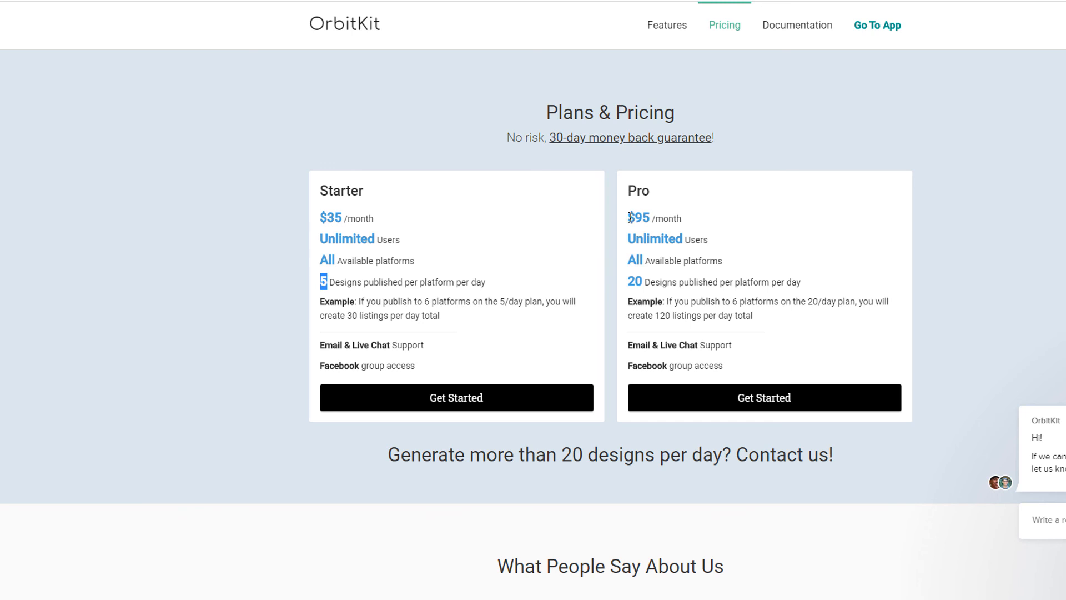
double_click(634, 281)
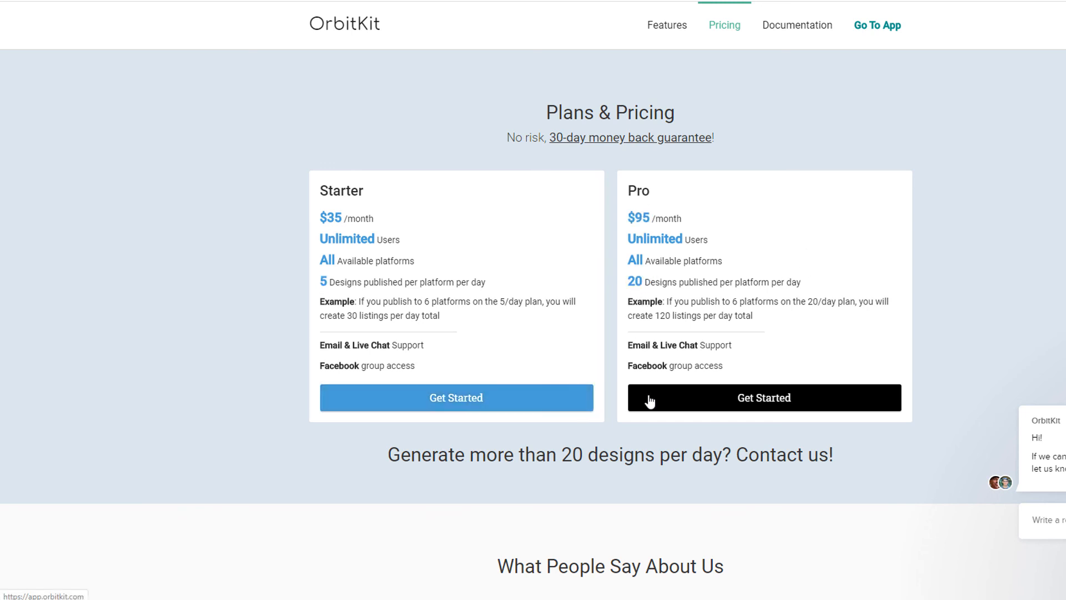
scroll("up", 3)
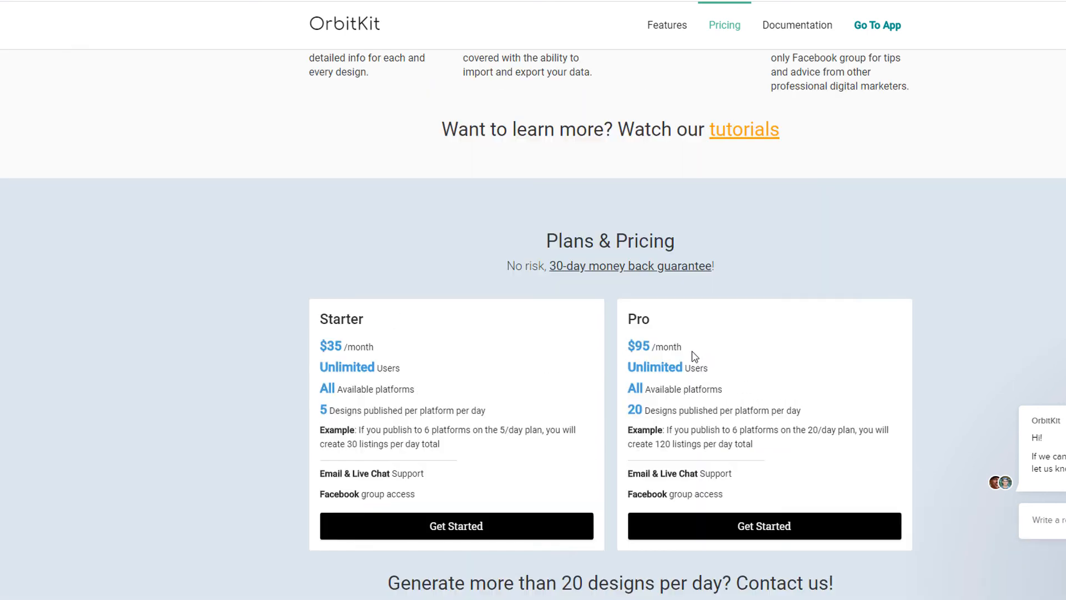
scroll("down", 3)
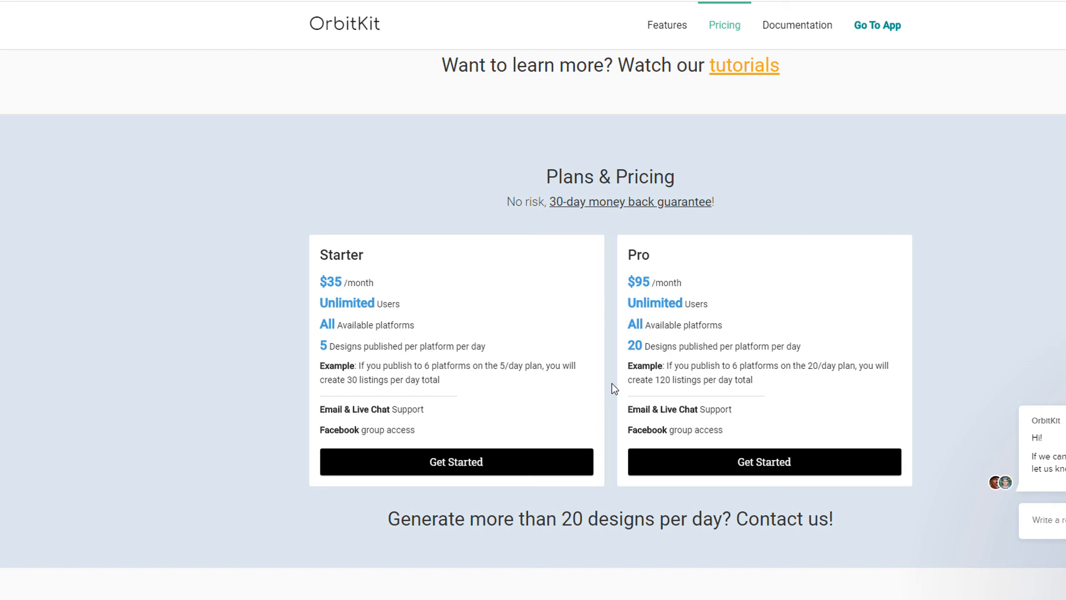
mouse_move(384, 324)
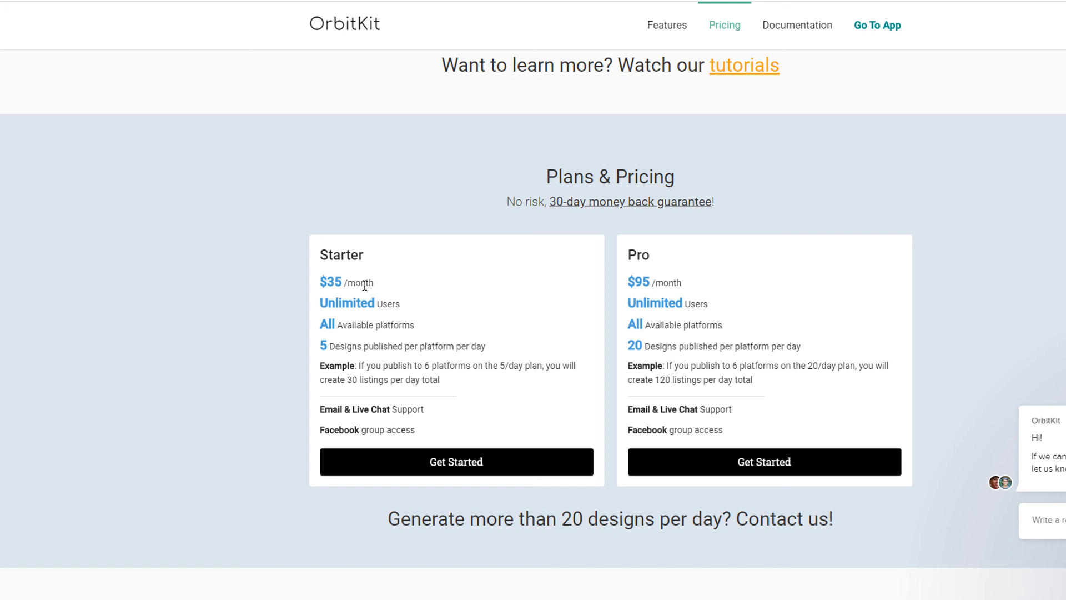
mouse_move(606, 222)
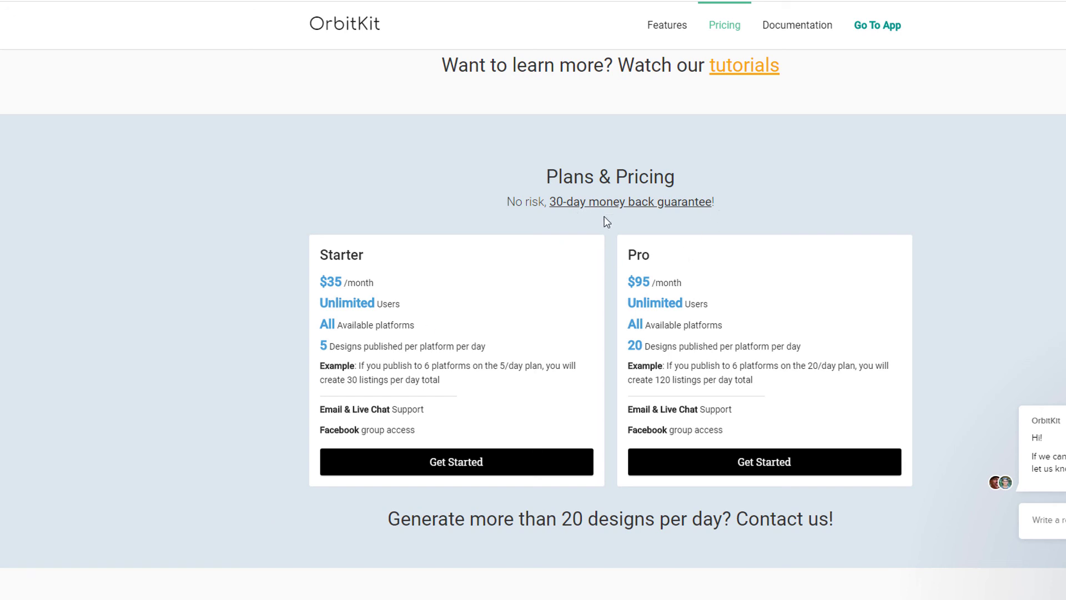
mouse_move(361, 73)
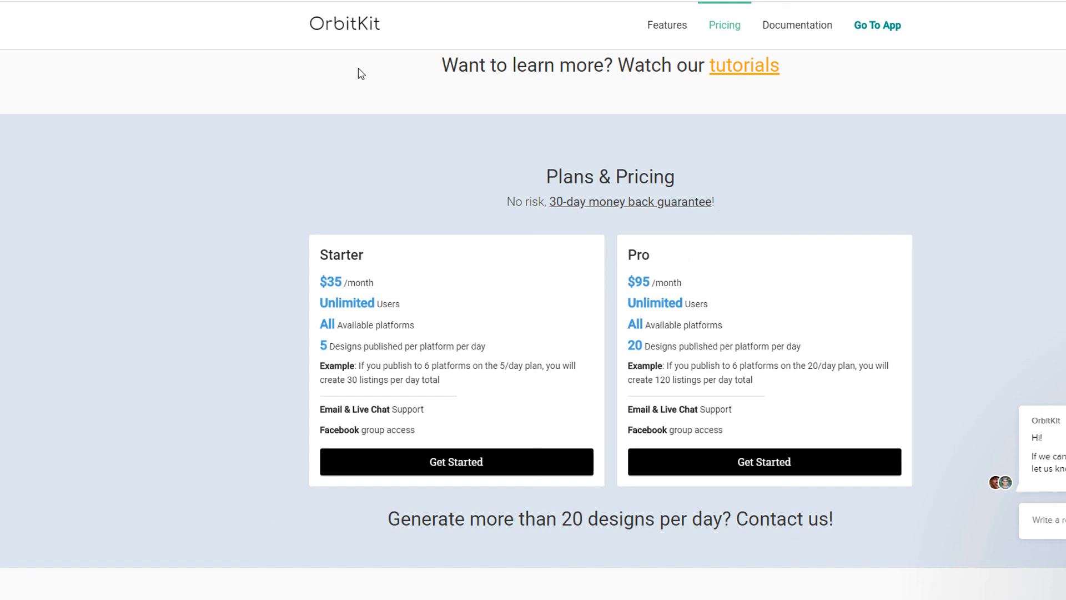
mouse_move(509, 203)
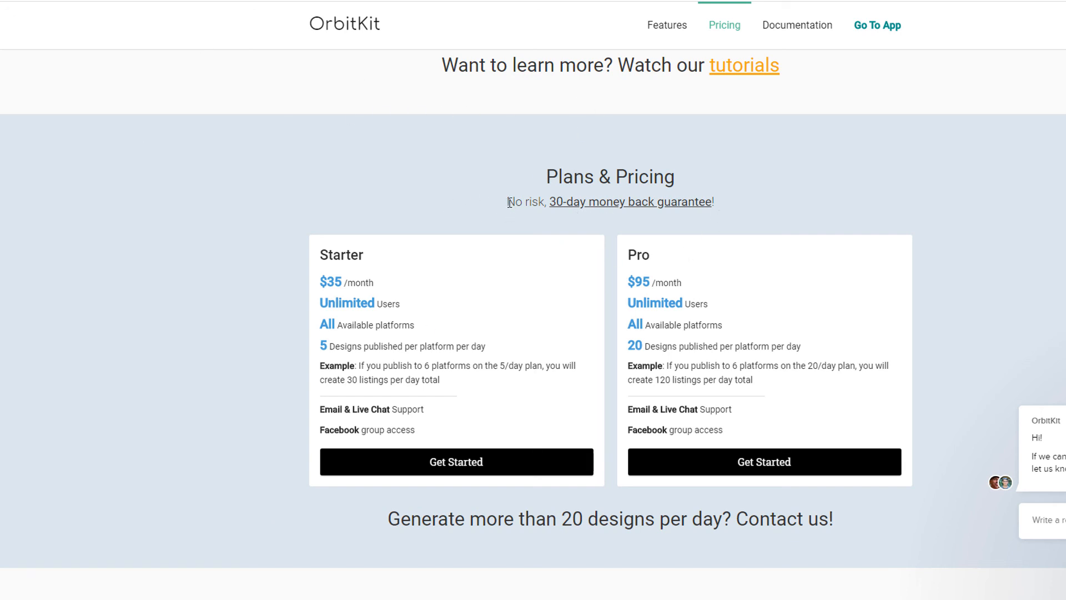